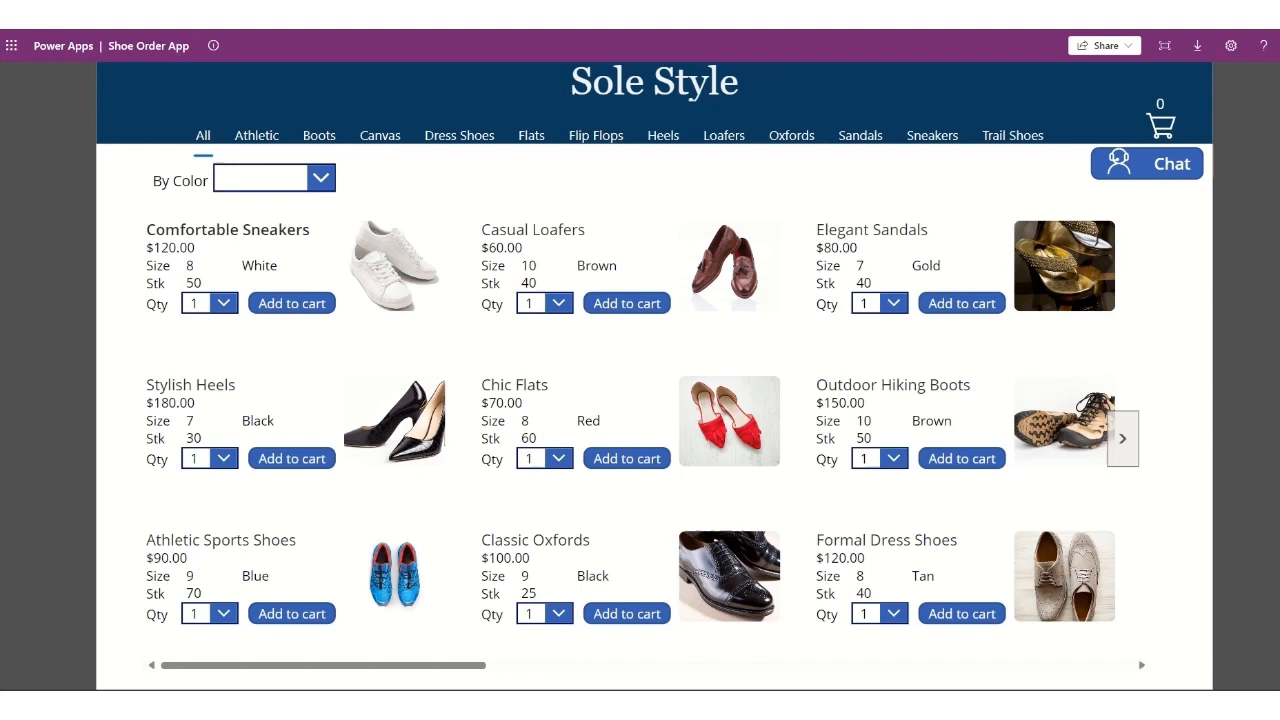
pyautogui.moveTo(492, 512)
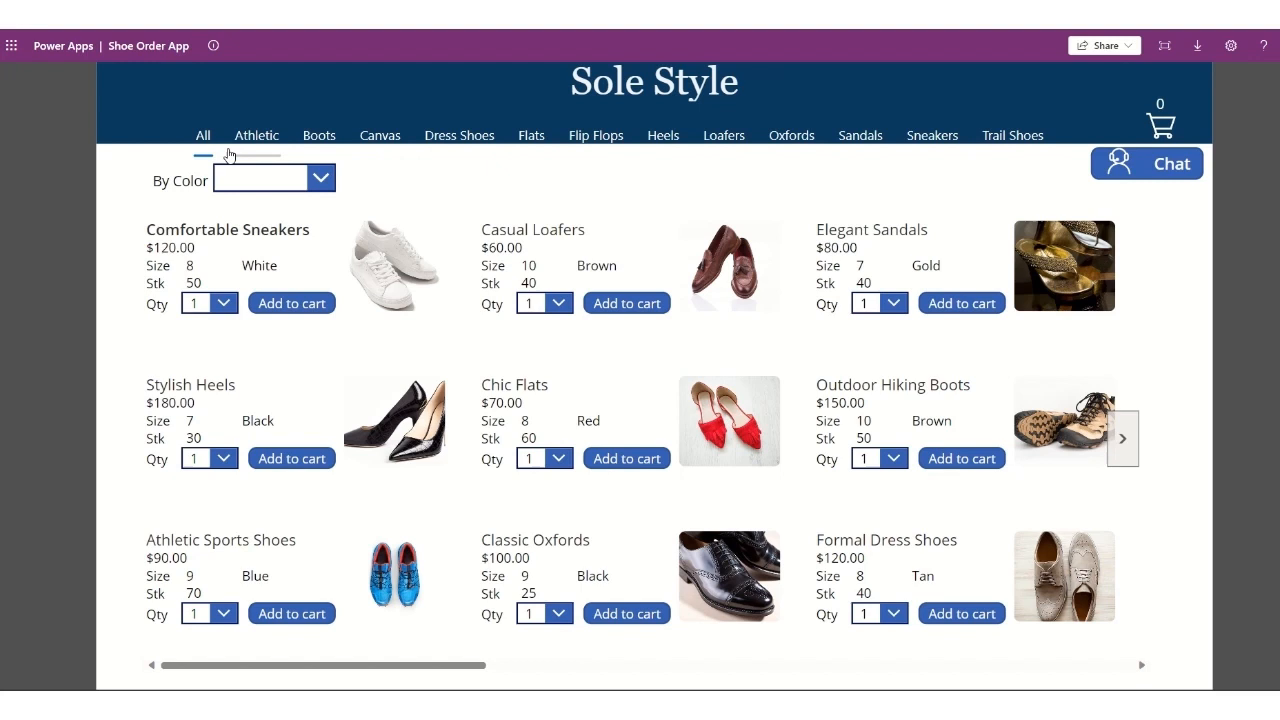
# Browse the catalog by category: Athletic, Canvas, Flip Flops, Sneakers and Trail Shoes.
pyautogui.click(256, 136)
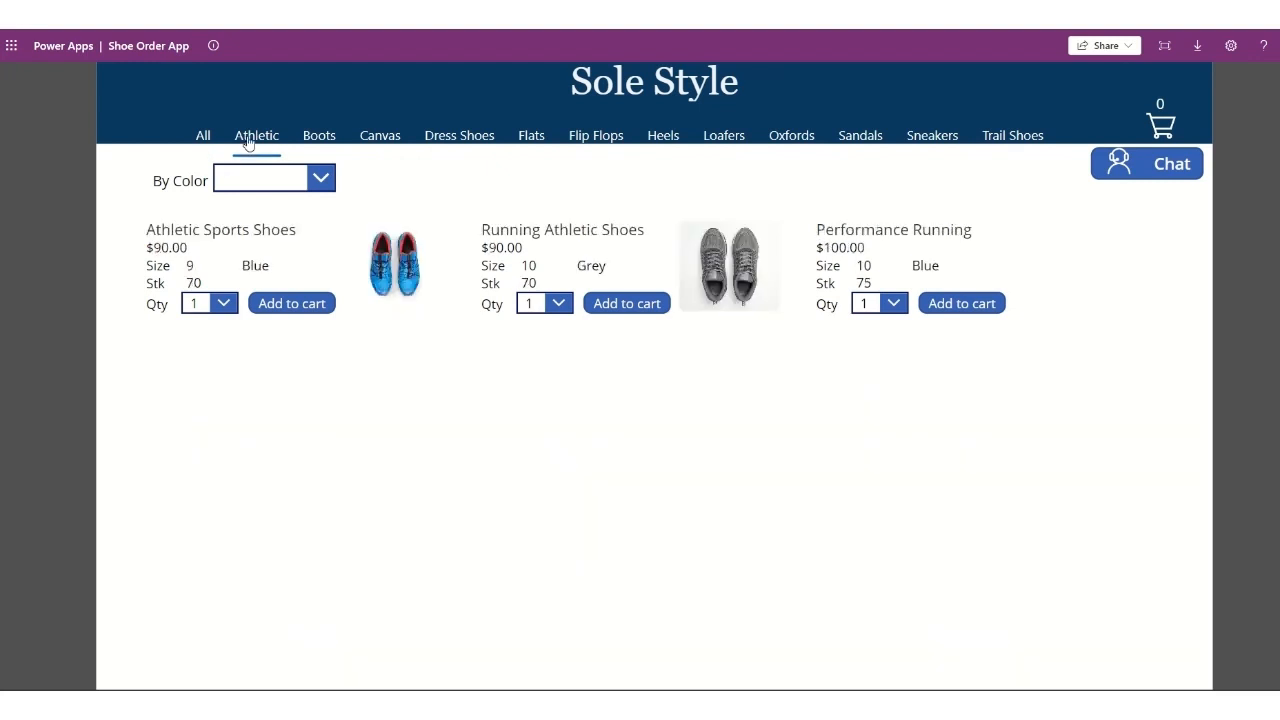
pyautogui.click(380, 136)
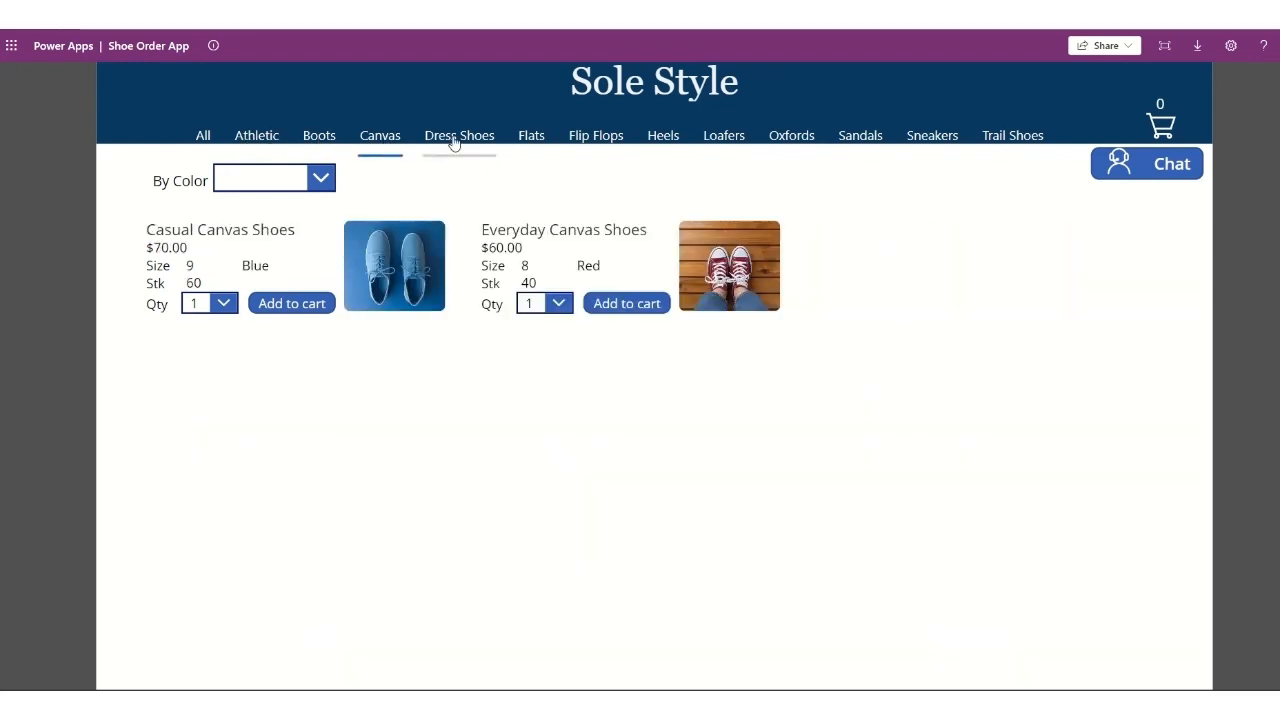
pyautogui.click(596, 136)
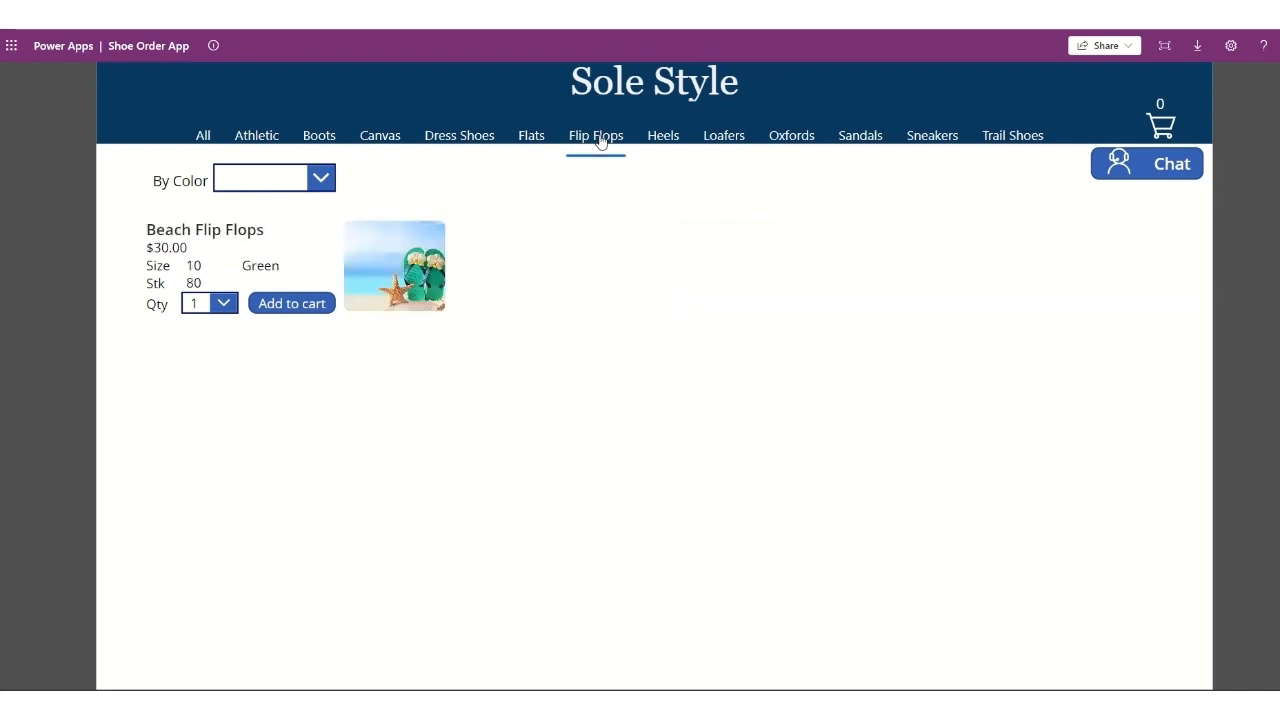
pyautogui.click(932, 136)
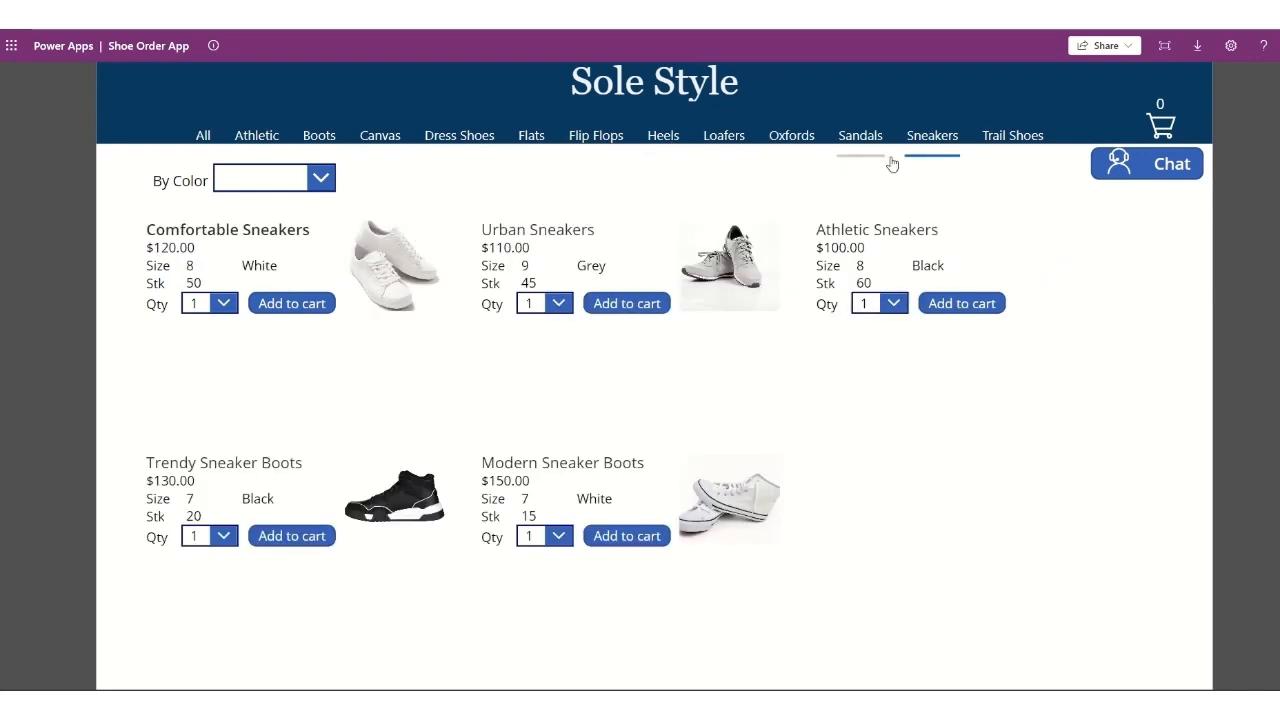
pyautogui.click(1012, 136)
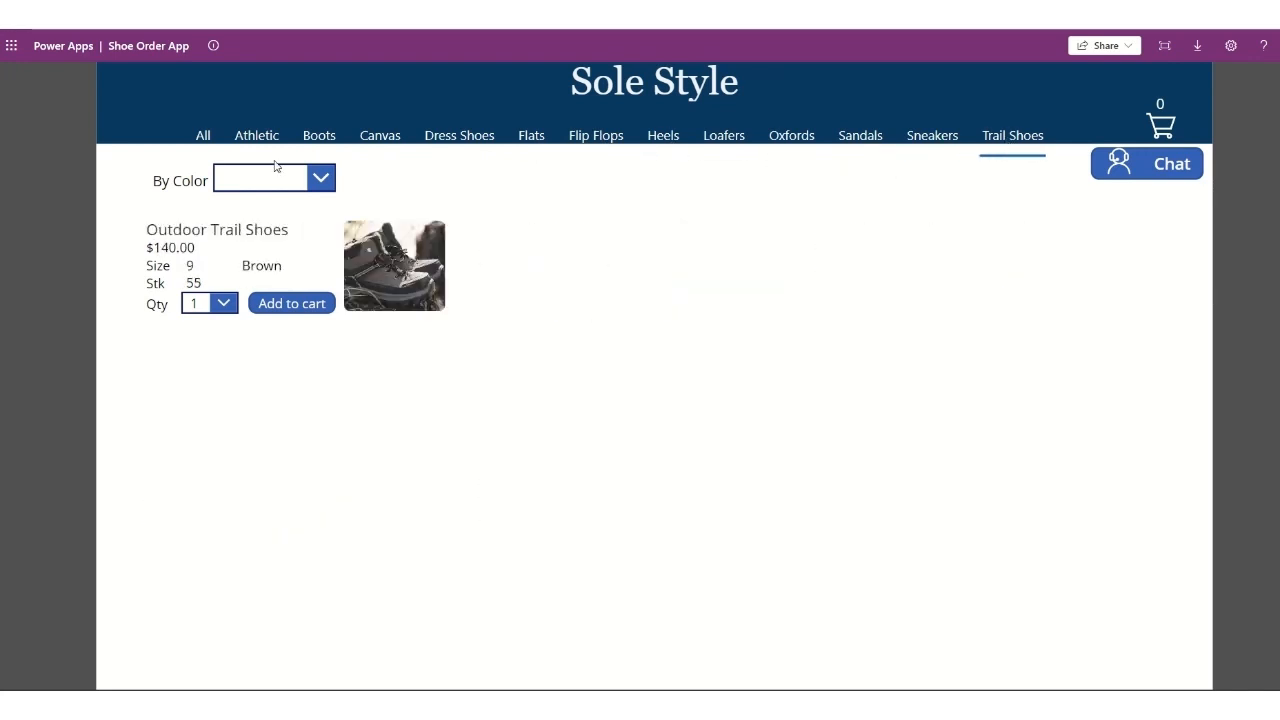
# Filter the catalog by colour through black, blue, brown, green and red, ending on White.
pyautogui.click(320, 178)
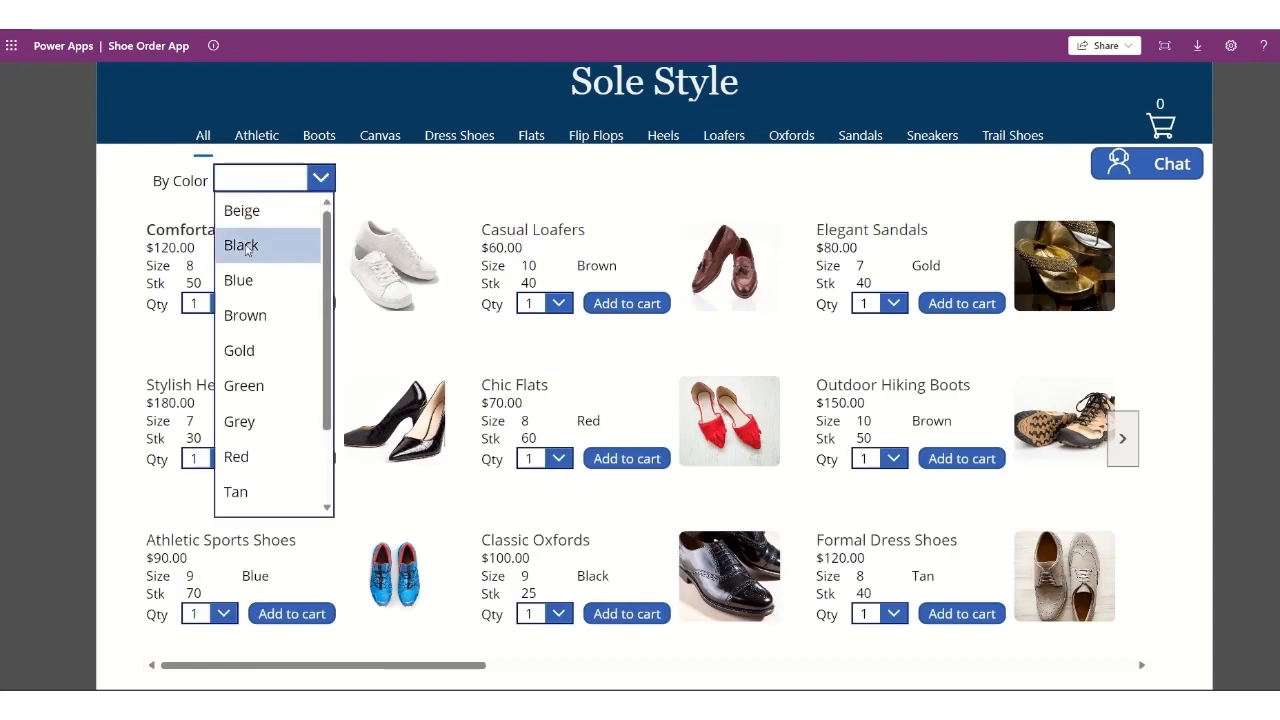
pyautogui.click(240, 244)
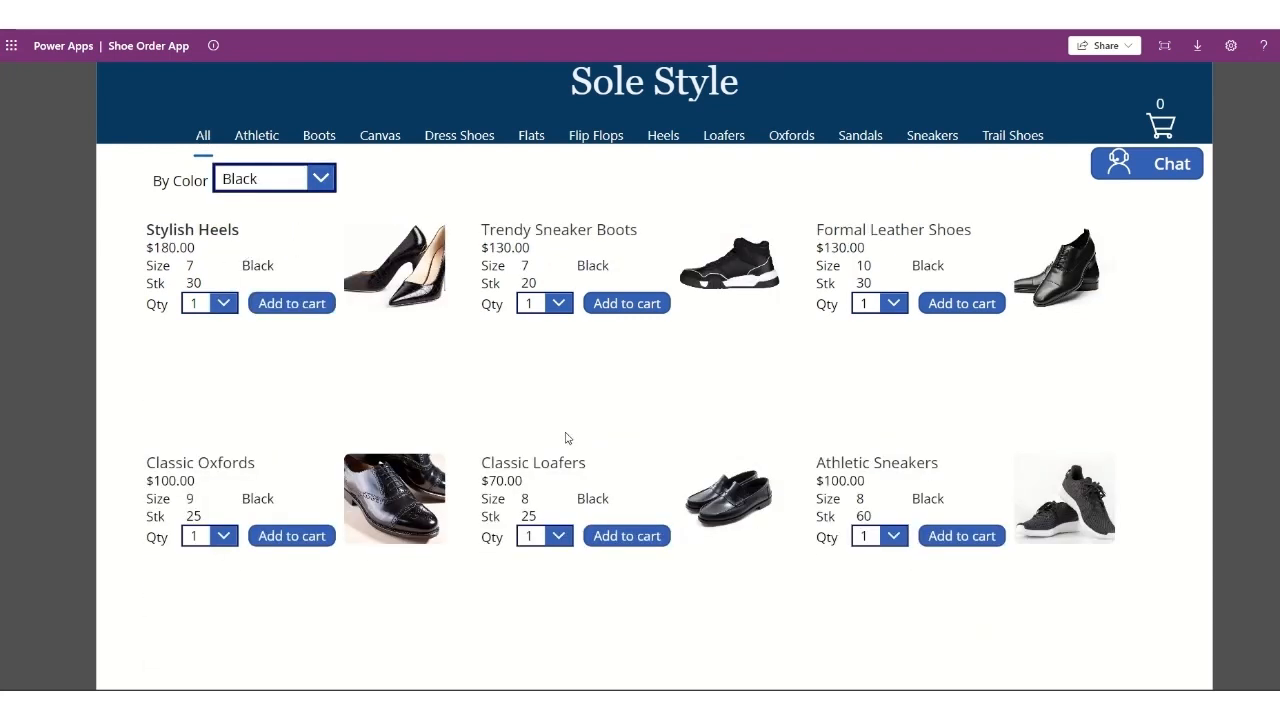
pyautogui.moveTo(548, 422)
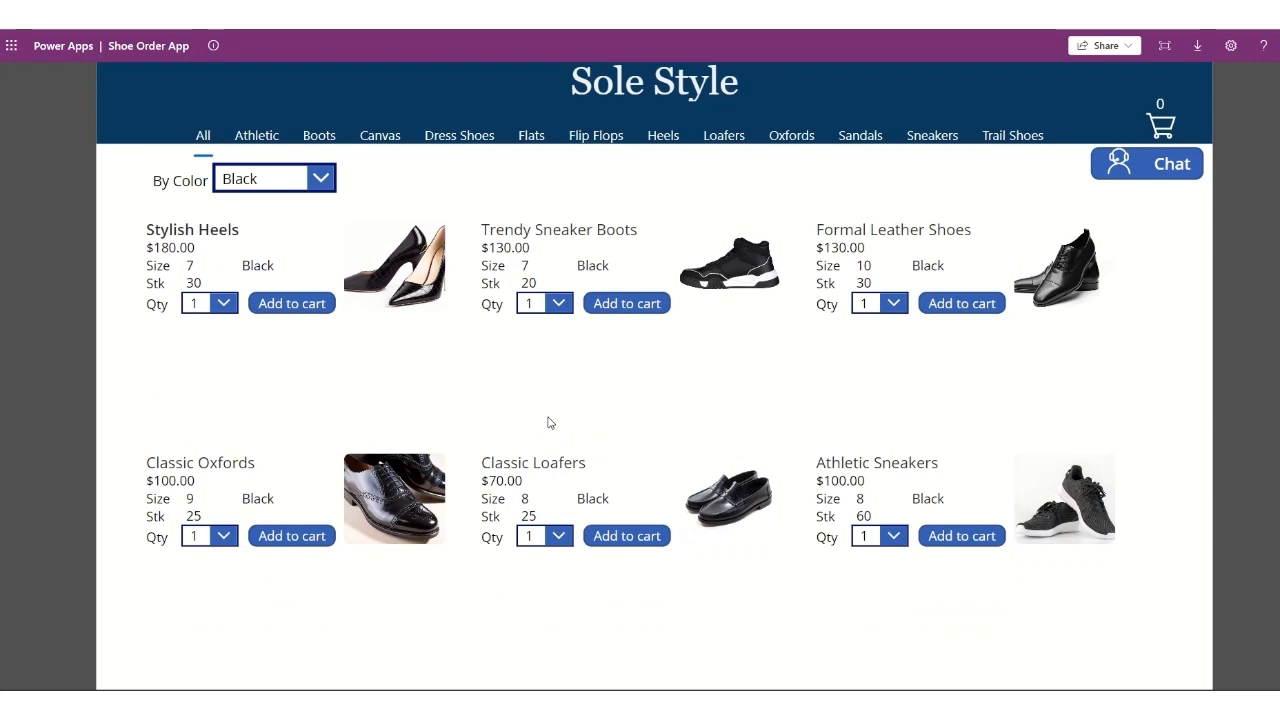
pyautogui.click(320, 176)
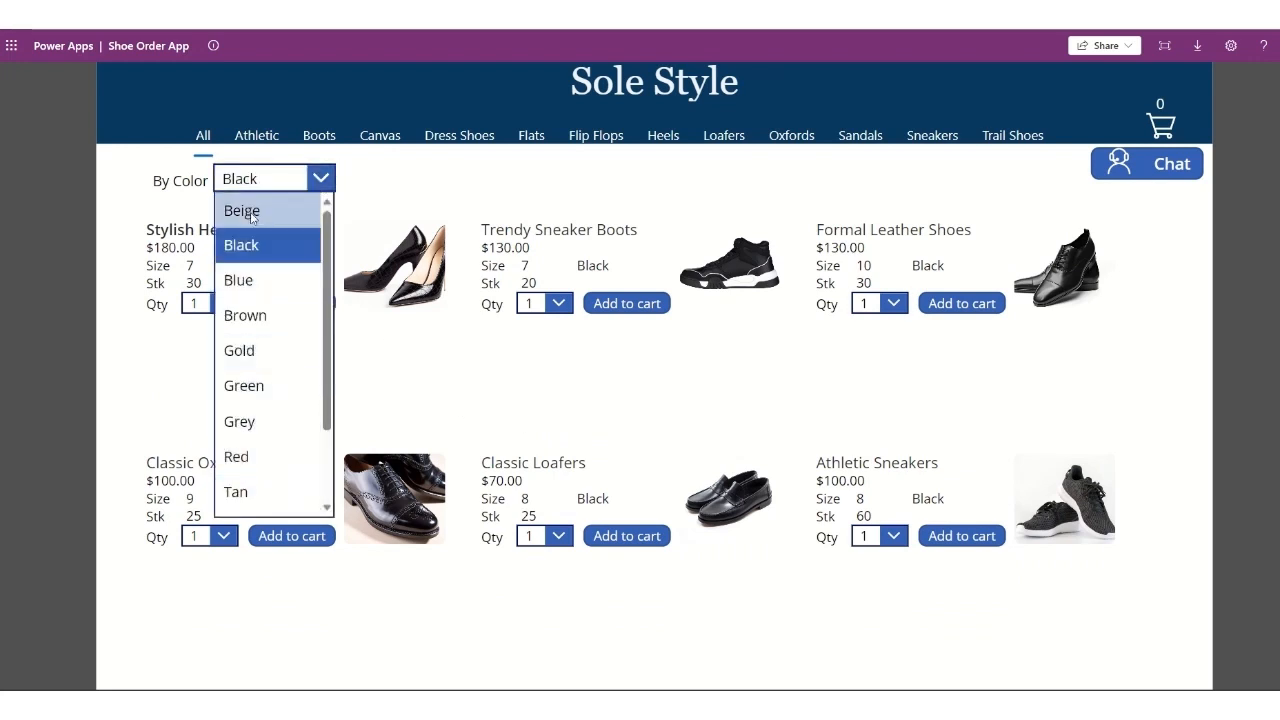
pyautogui.click(238, 280)
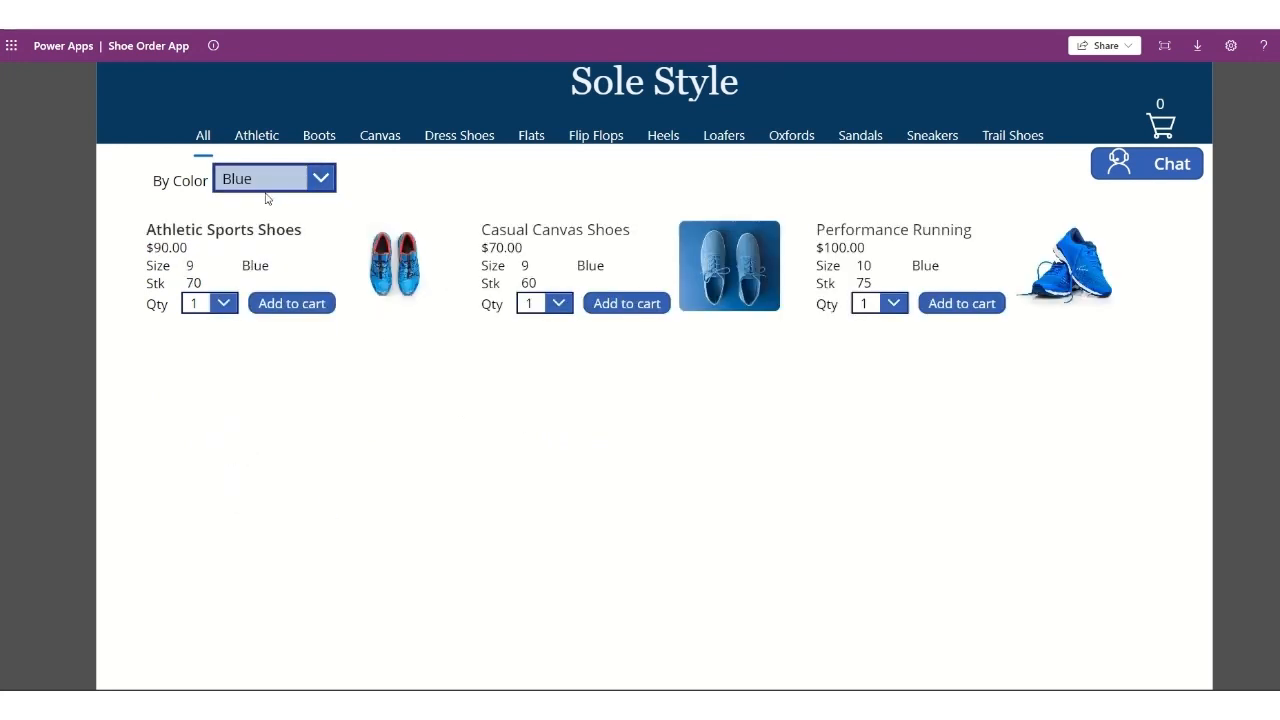
pyautogui.click(244, 316)
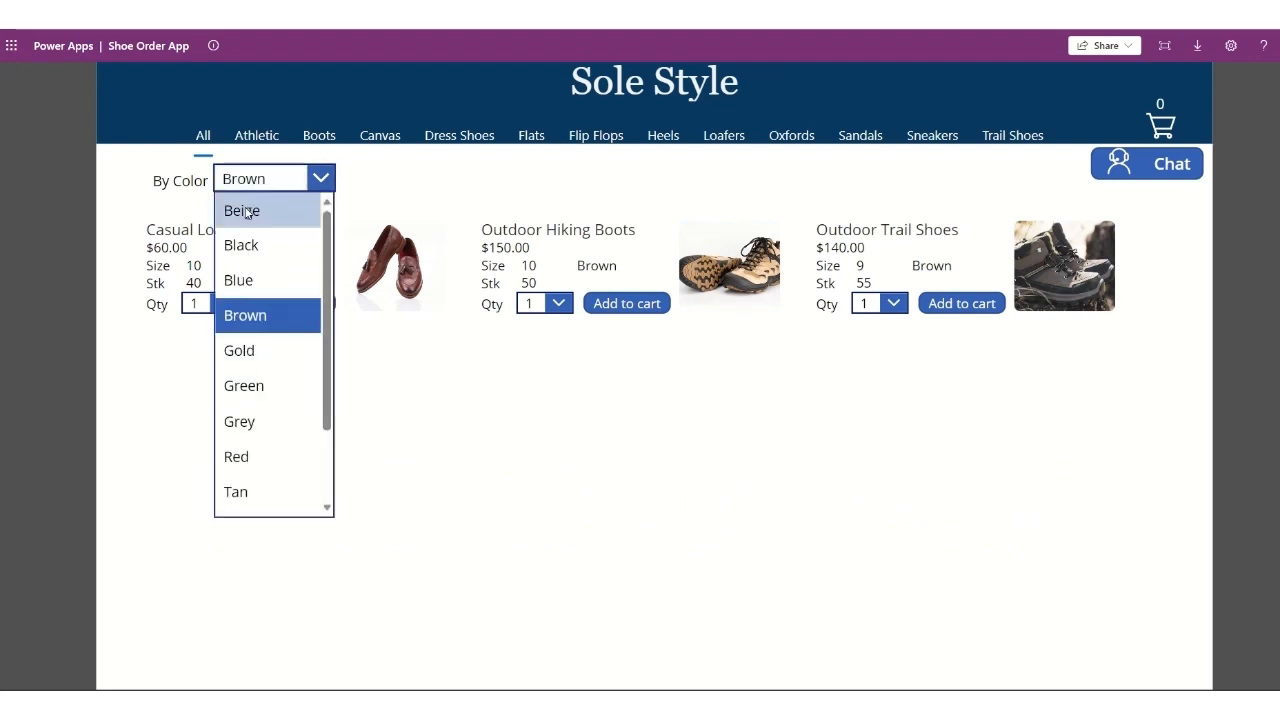
pyautogui.click(244, 384)
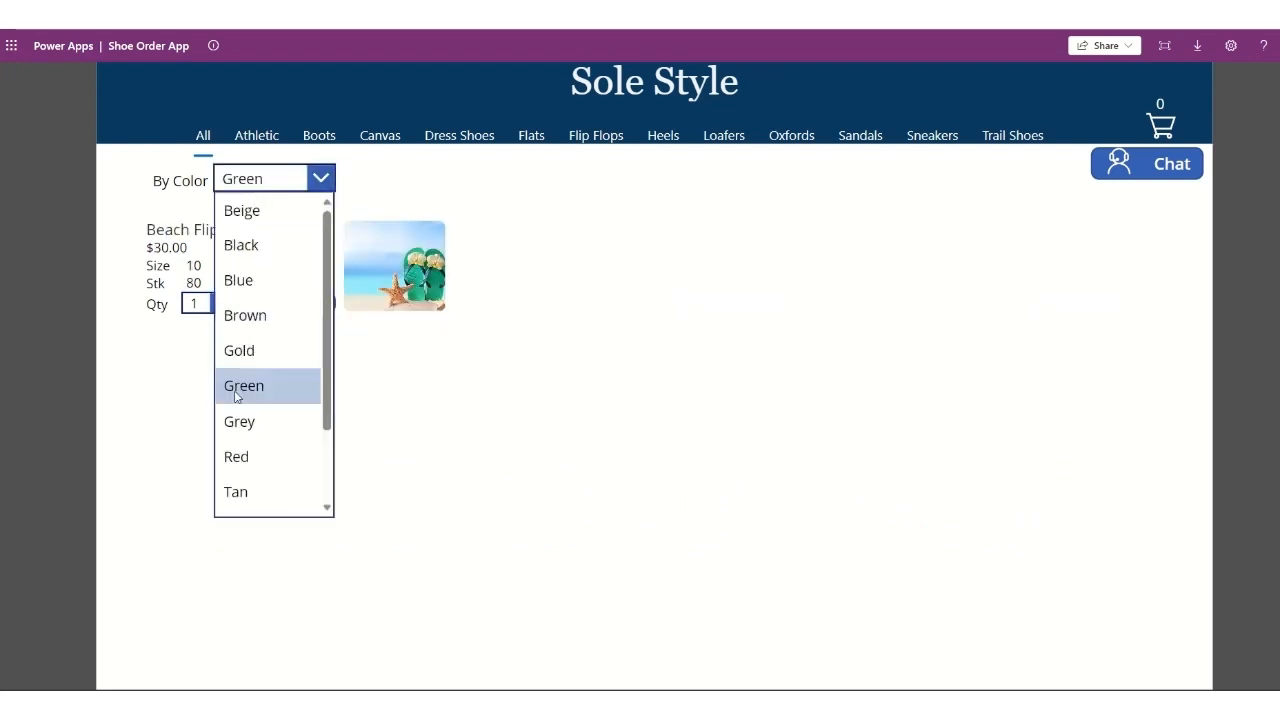
pyautogui.click(236, 456)
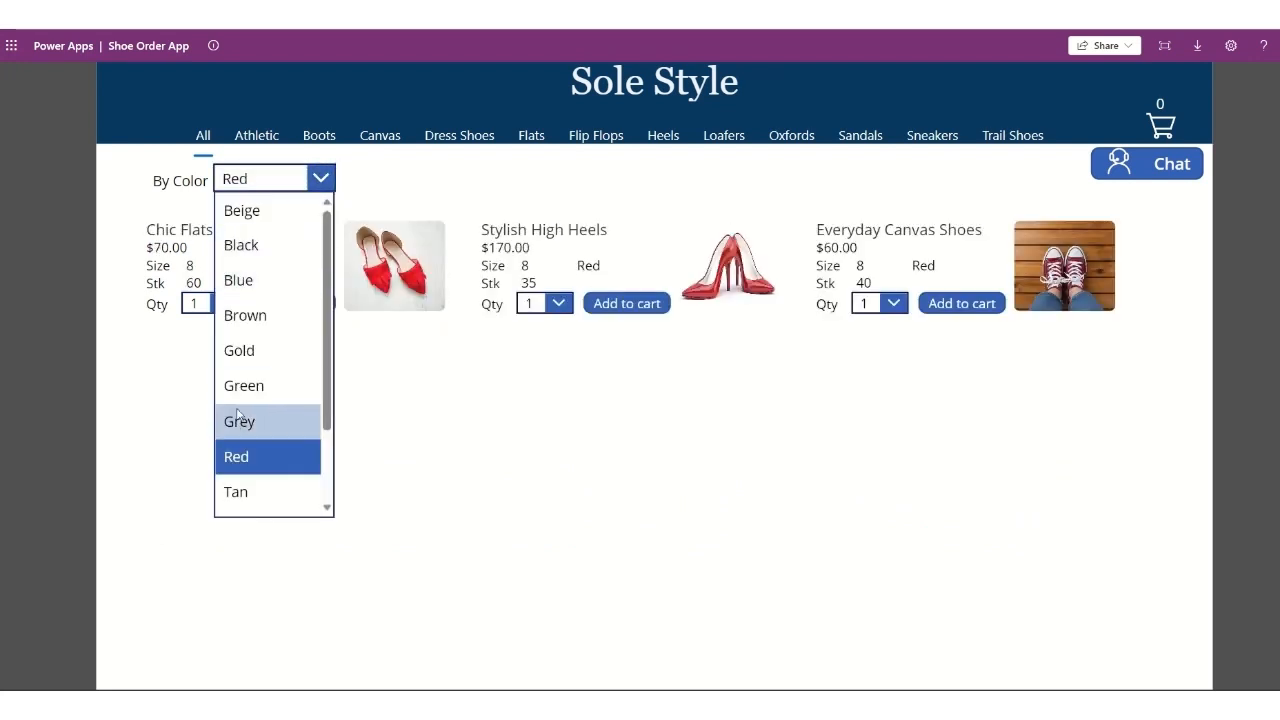
pyautogui.click(260, 178)
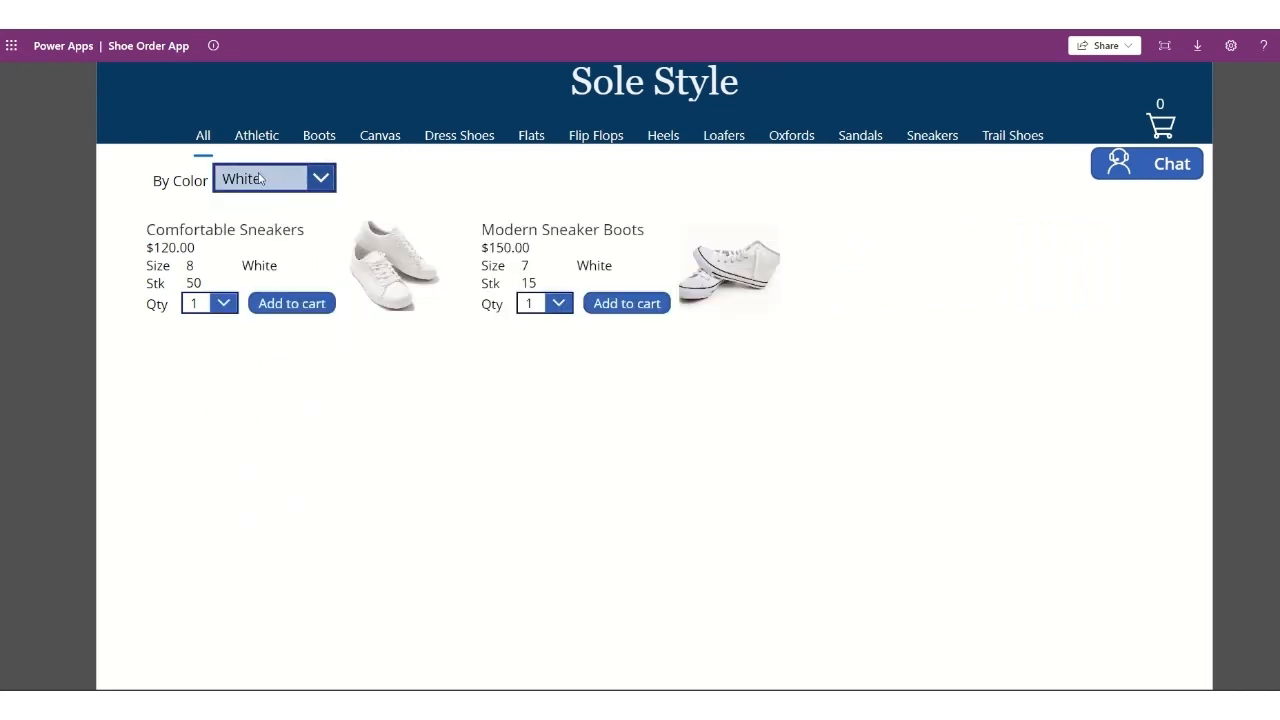
pyautogui.click(264, 178)
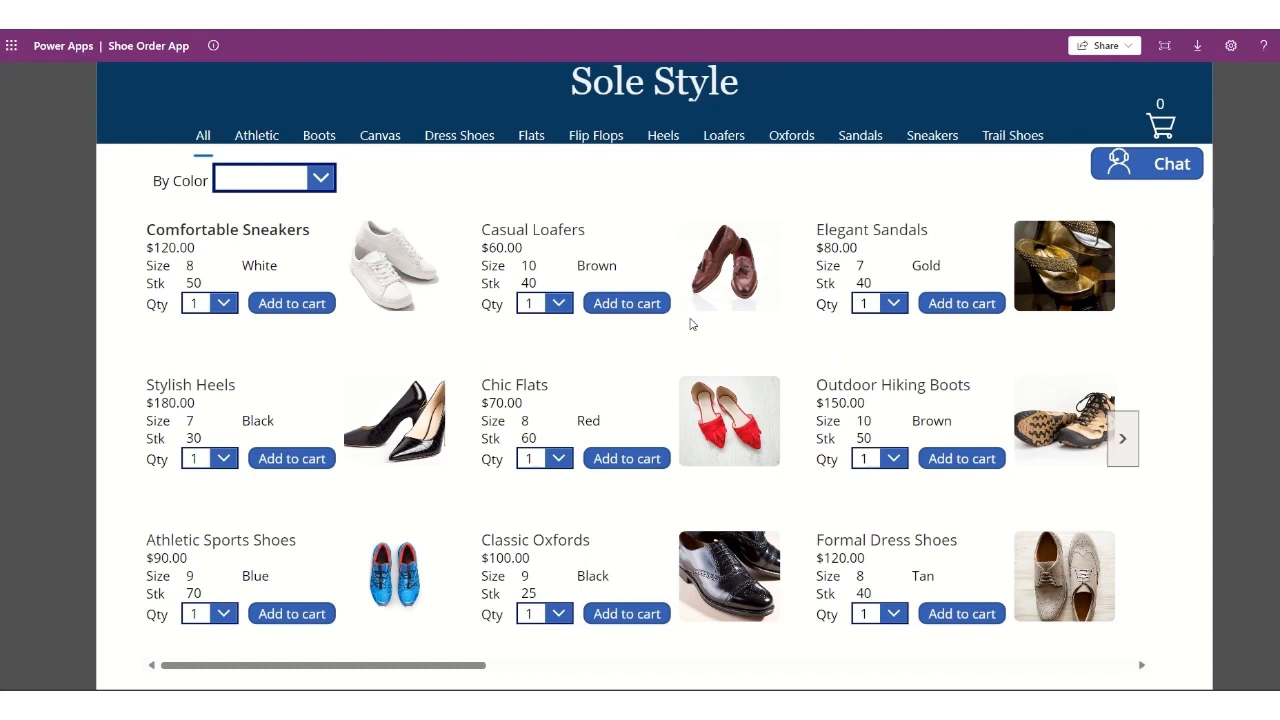
pyautogui.moveTo(228, 210)
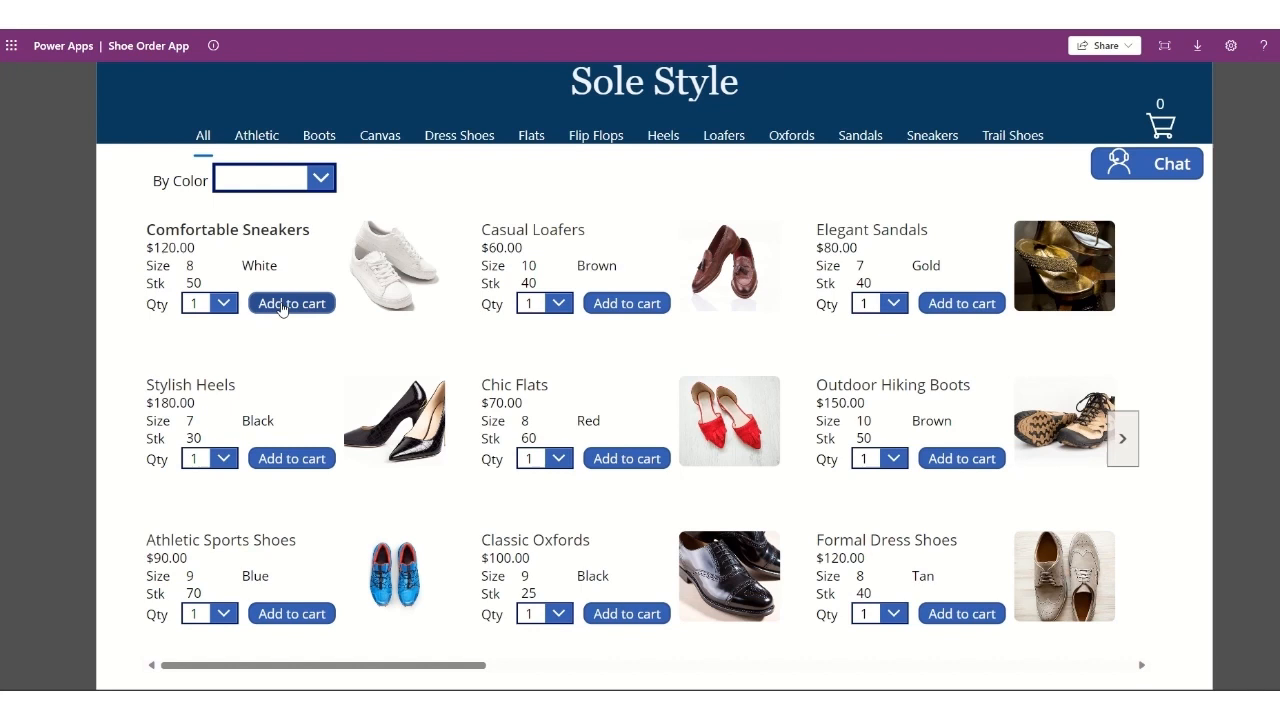
# Add the Comfortable Sneakers to the cart from the unfiltered catalog.
pyautogui.click(224, 304)
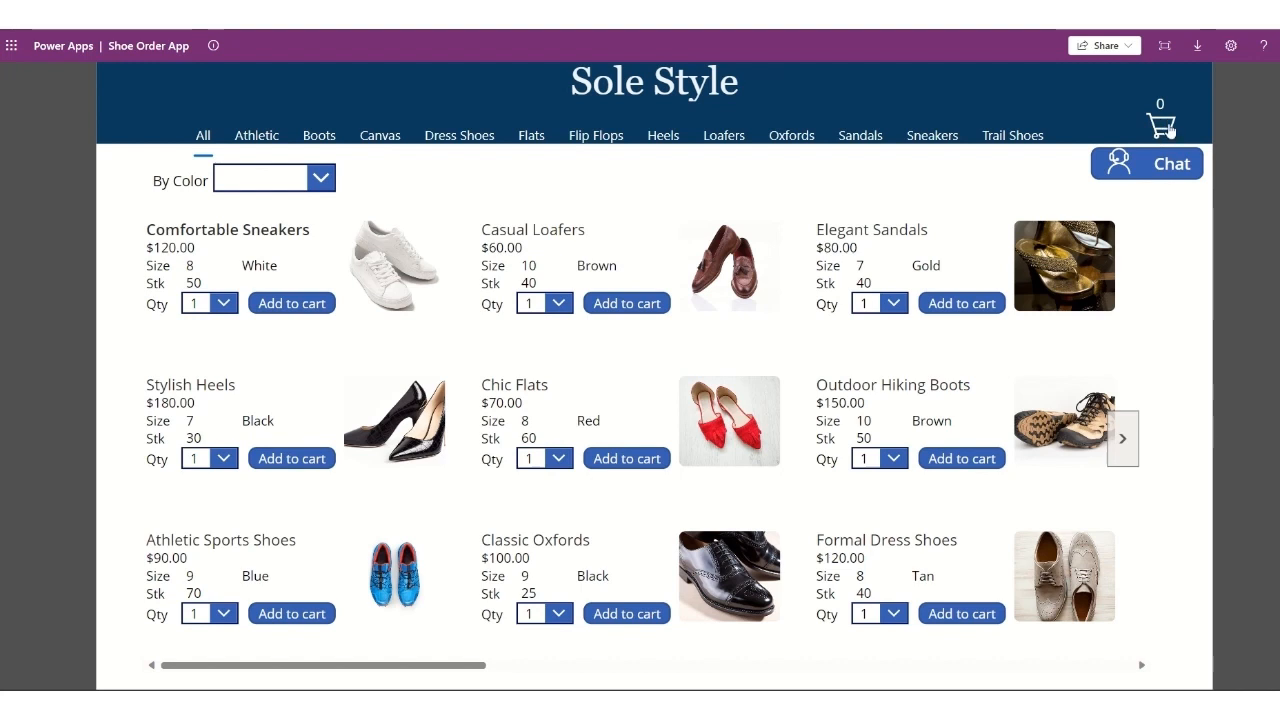
pyautogui.moveTo(1172, 108)
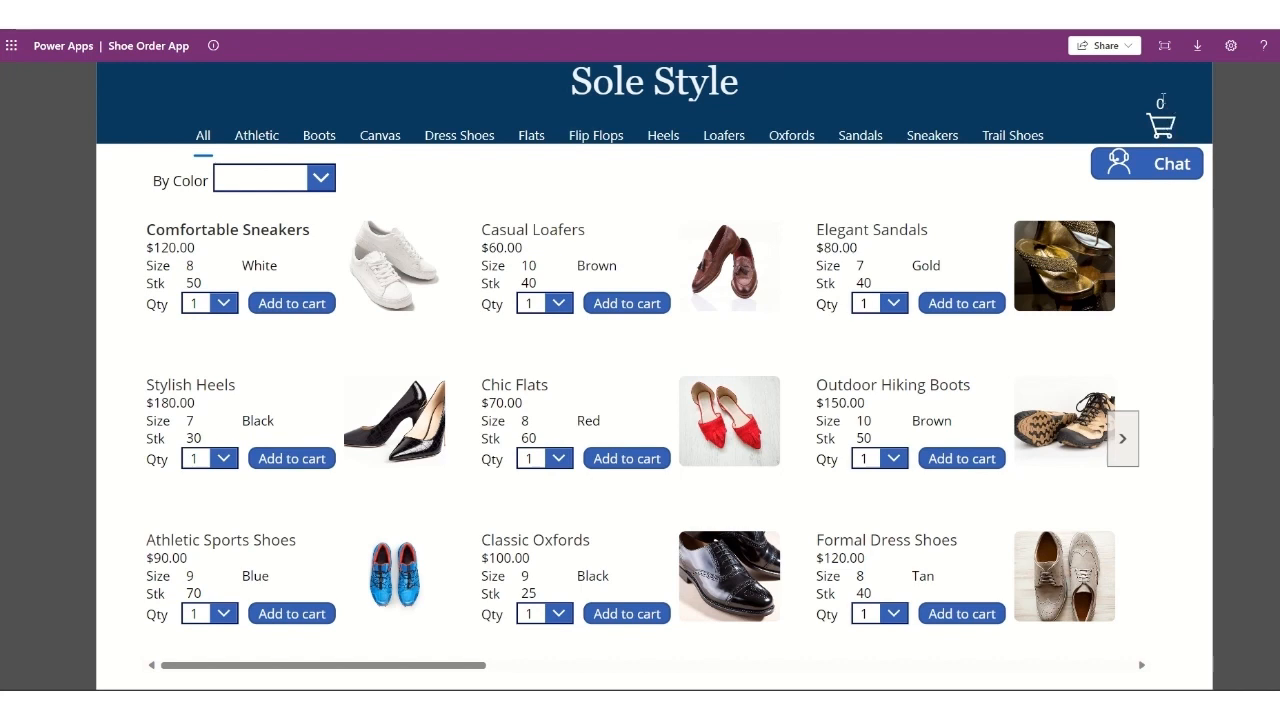
pyautogui.moveTo(1156, 174)
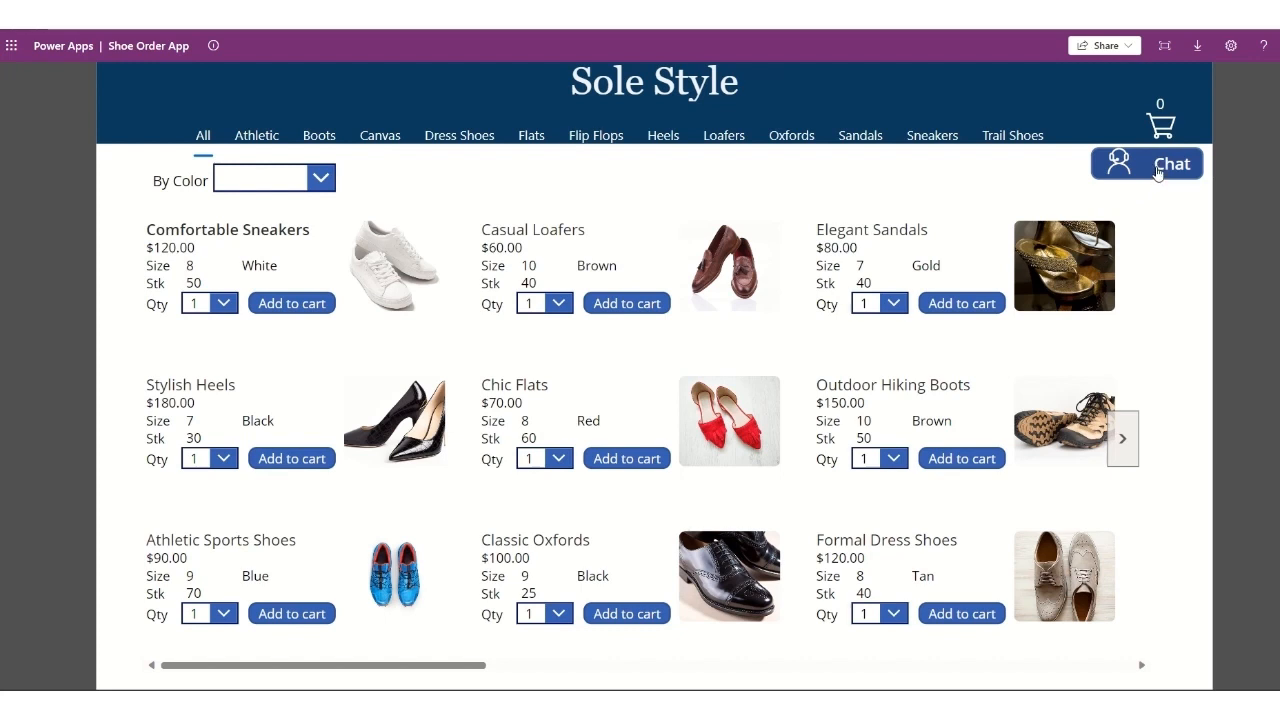
# Ask the store chatbot 'where are your location'.
pyautogui.click(1146, 164)
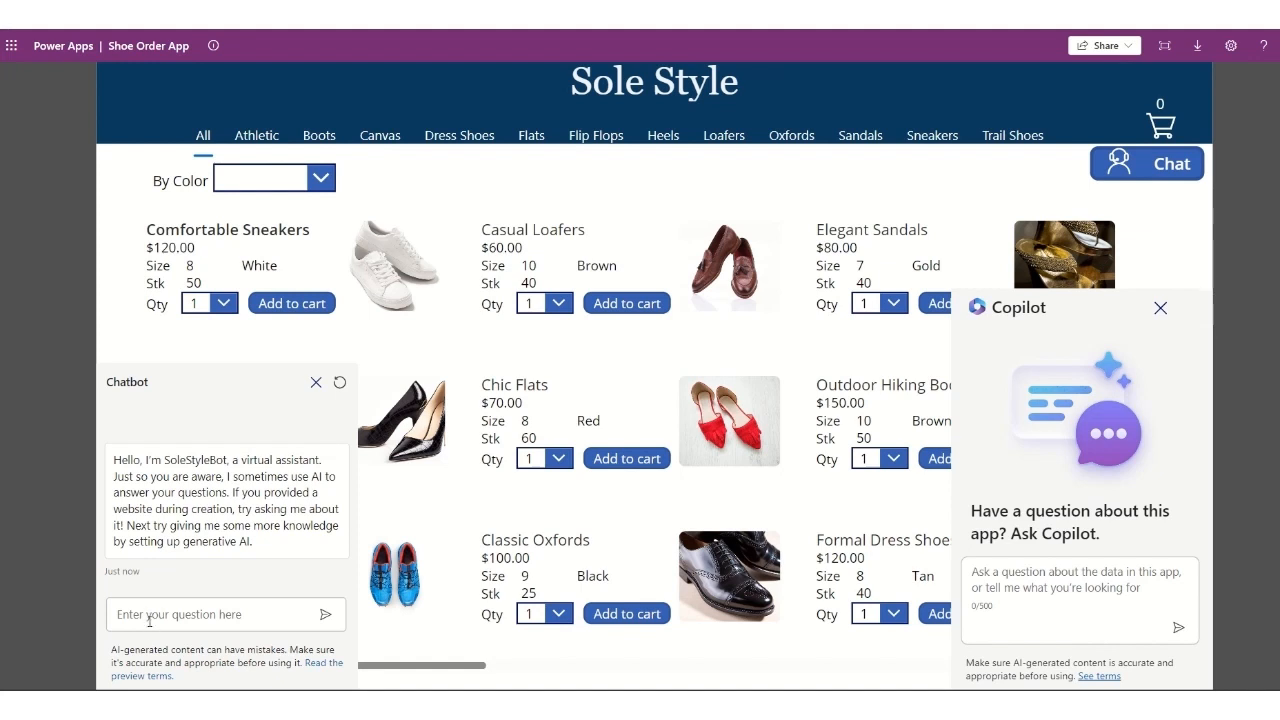
pyautogui.click(1160, 308)
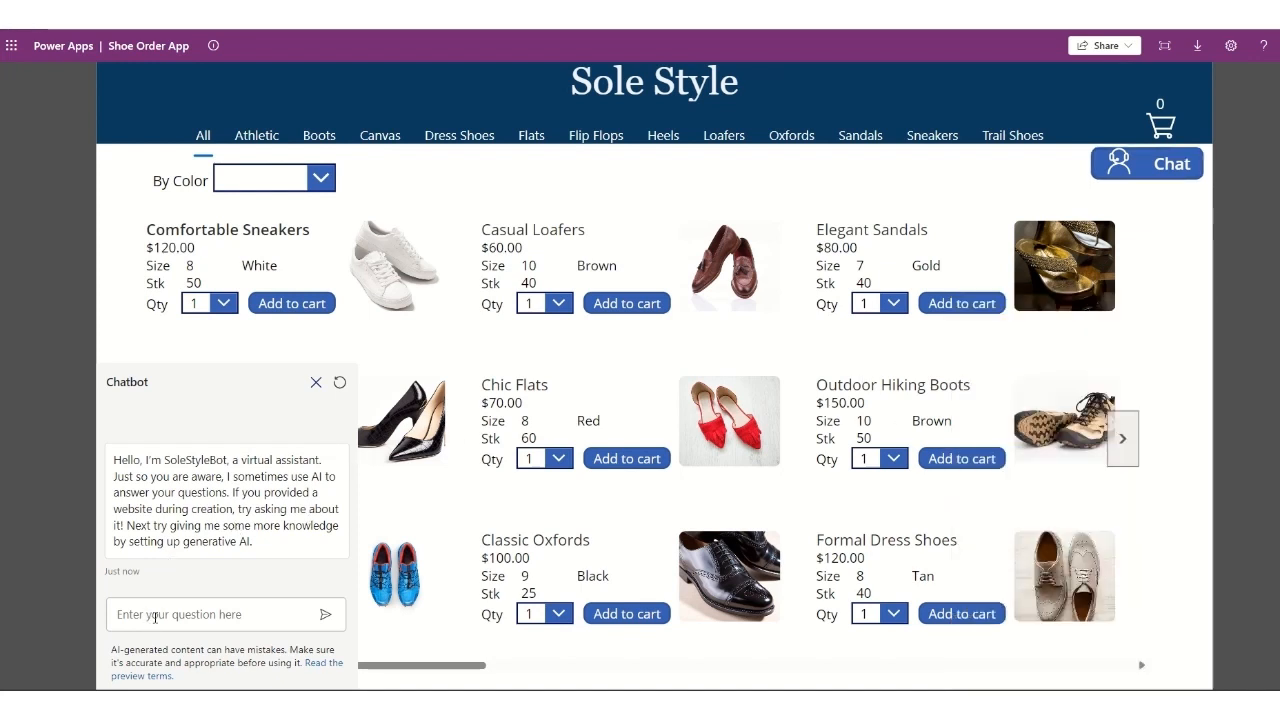
pyautogui.click(200, 614)
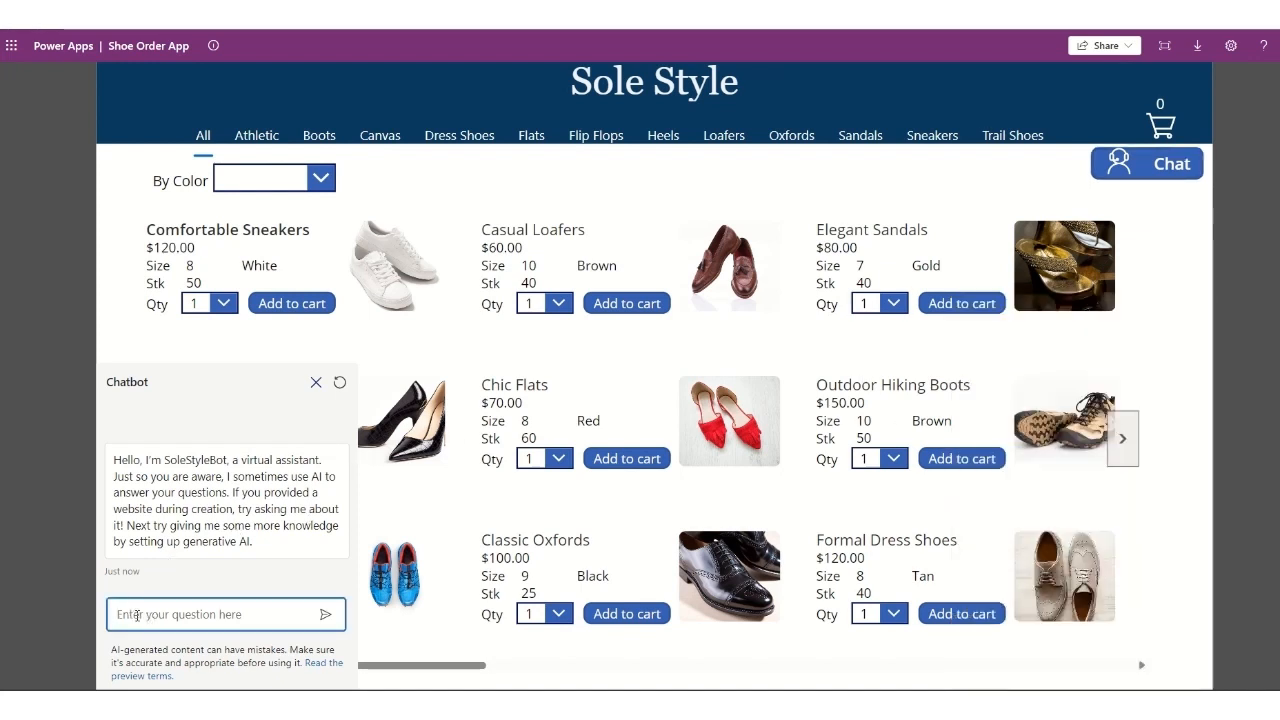
pyautogui.write('where')
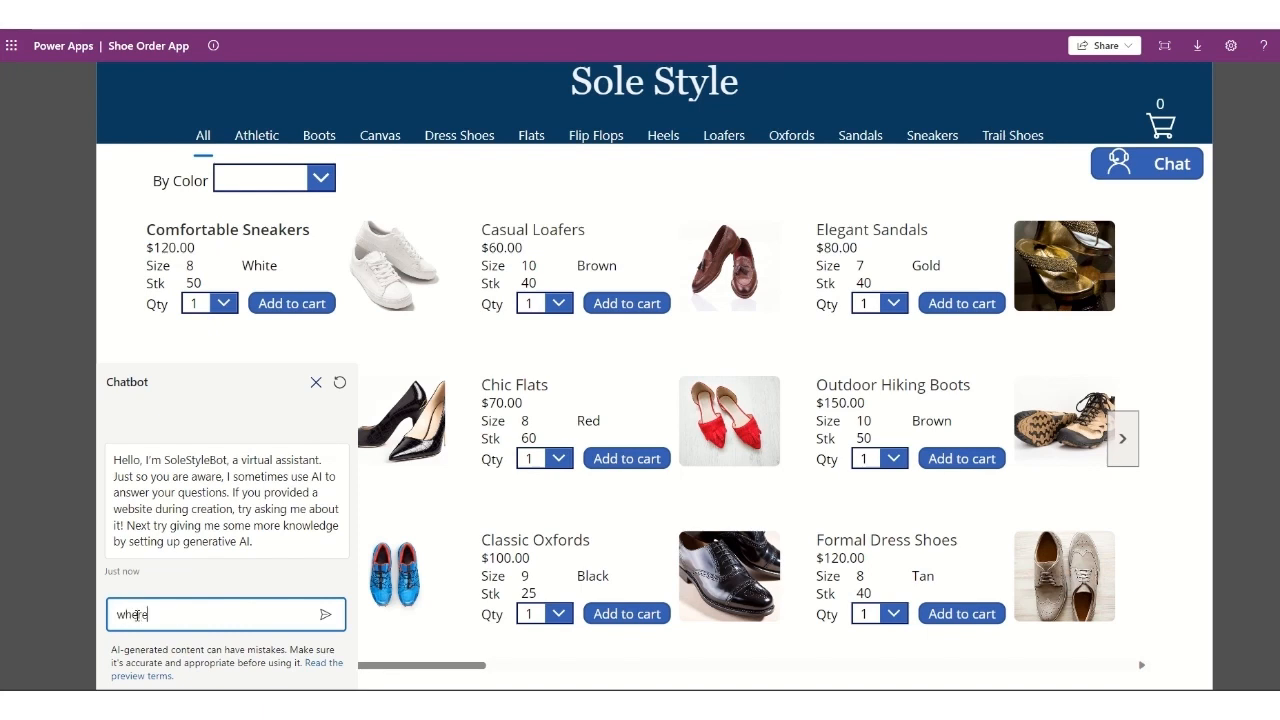
pyautogui.write('are your locations')
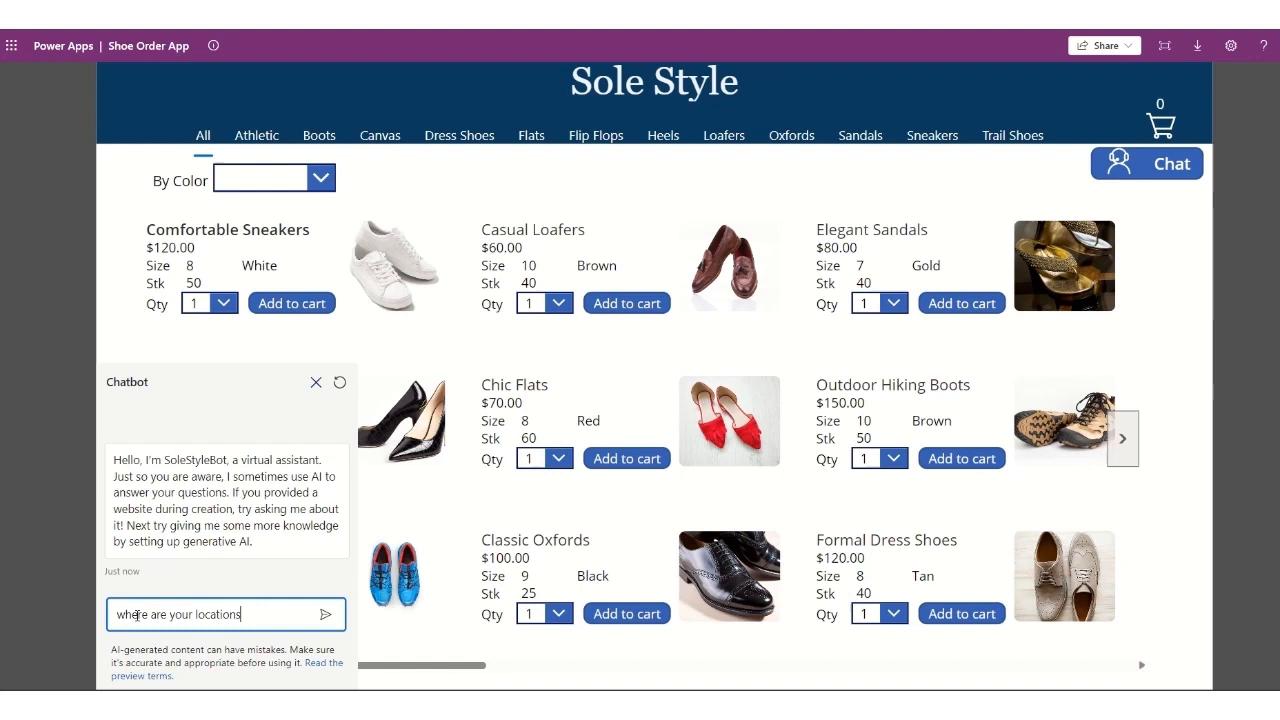
pyautogui.click(324, 614)
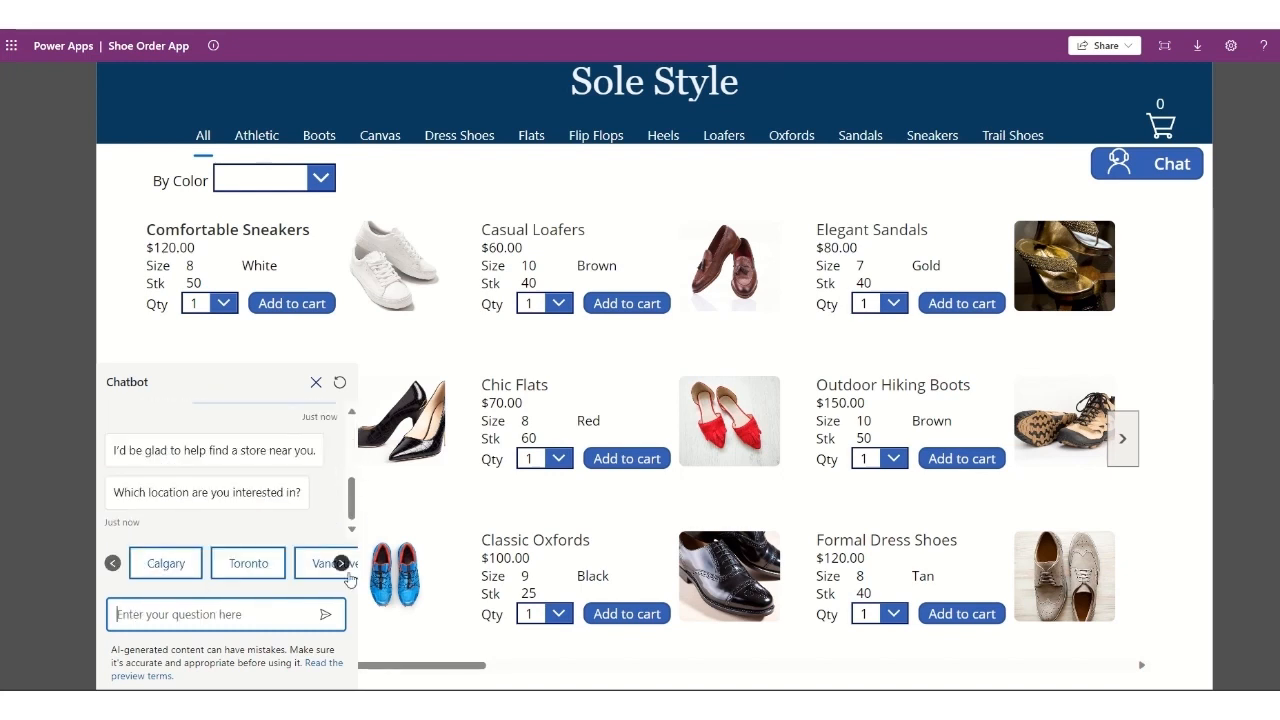
# Choose Toronto, confirm the answer helped, and agree to ask something else.
pyautogui.click(248, 562)
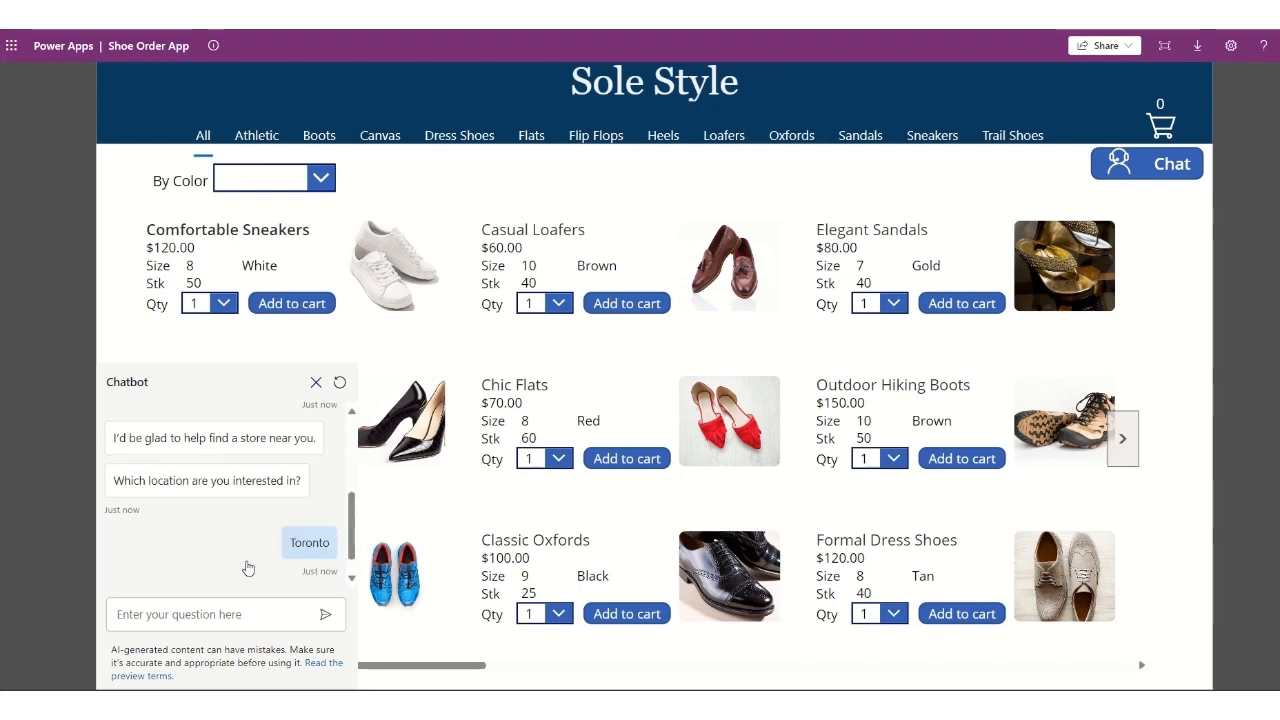
pyautogui.click(308, 542)
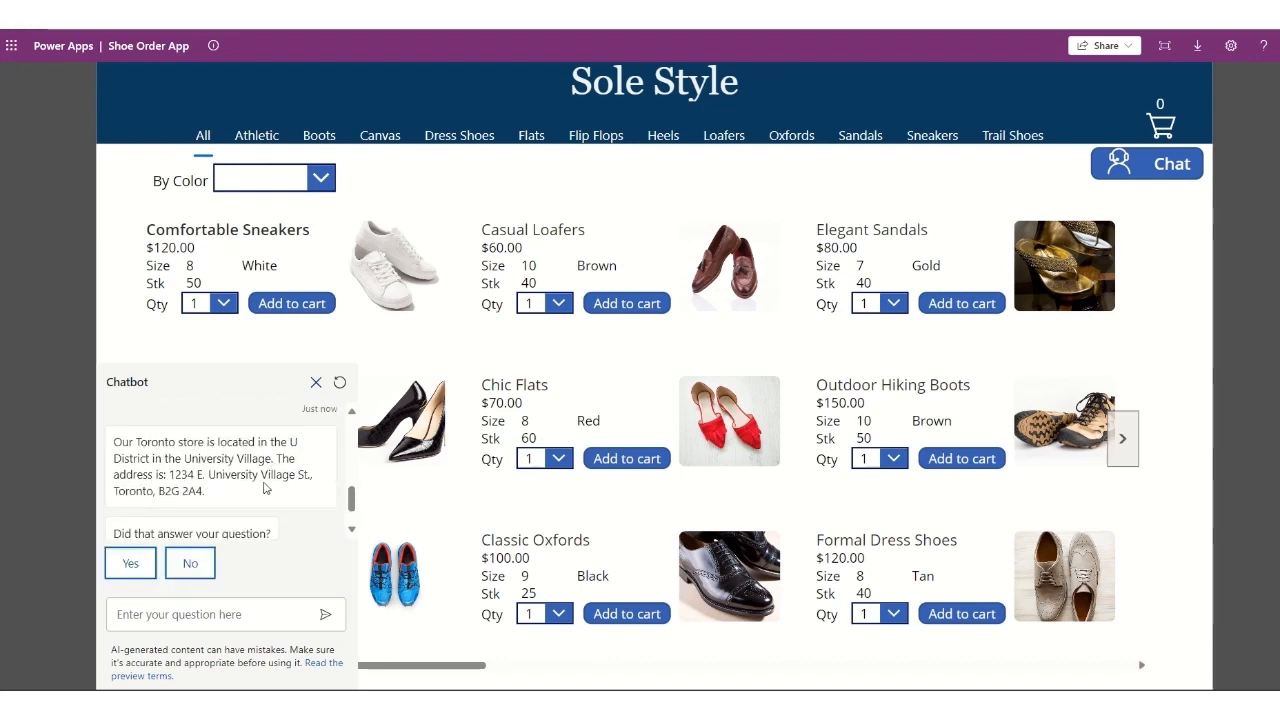
pyautogui.click(130, 564)
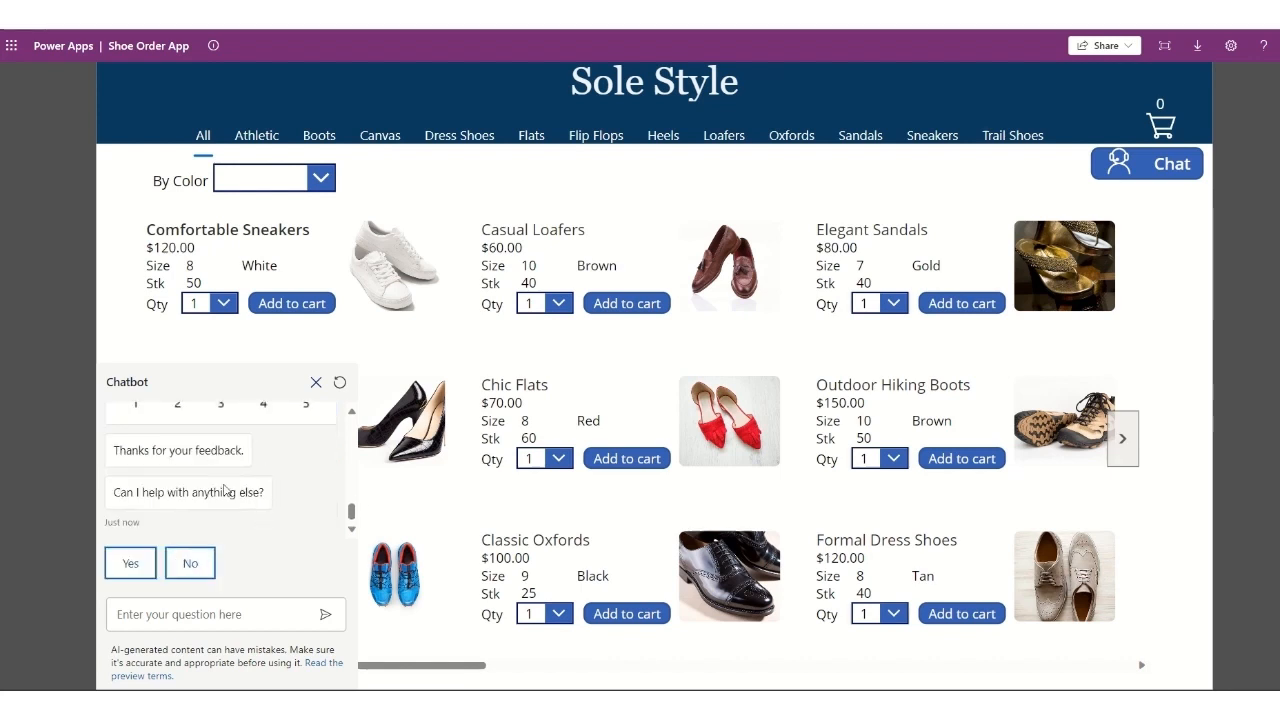
pyautogui.click(130, 562)
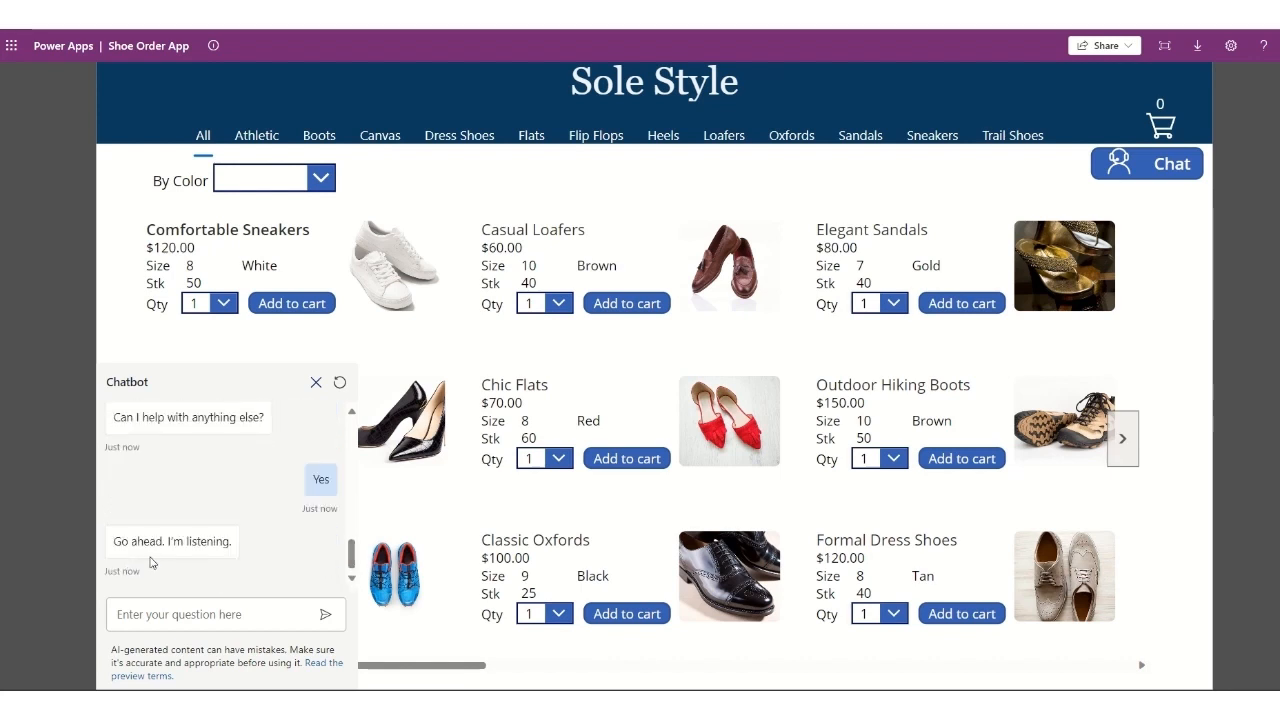
# Tell the chatbot 'I want to order shoes' and give Toronto as the city.
pyautogui.click(200, 614)
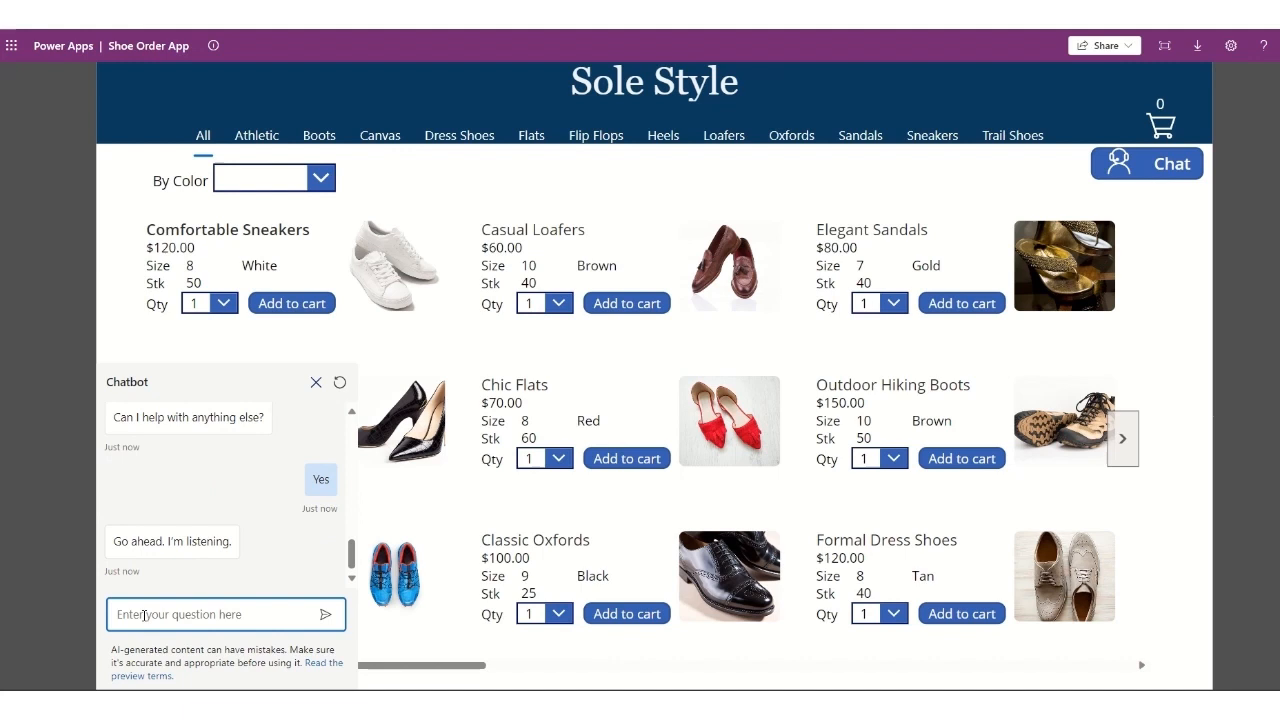
pyautogui.write('Sh')
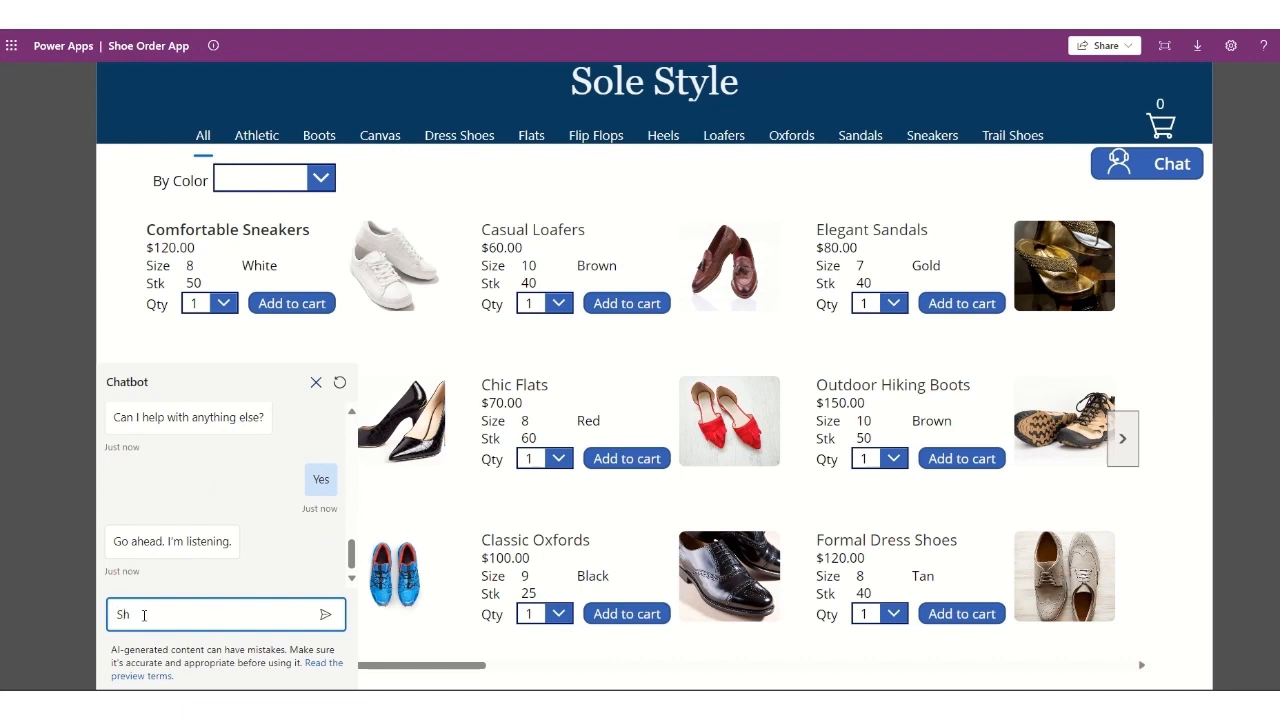
pyautogui.write('I want to order')
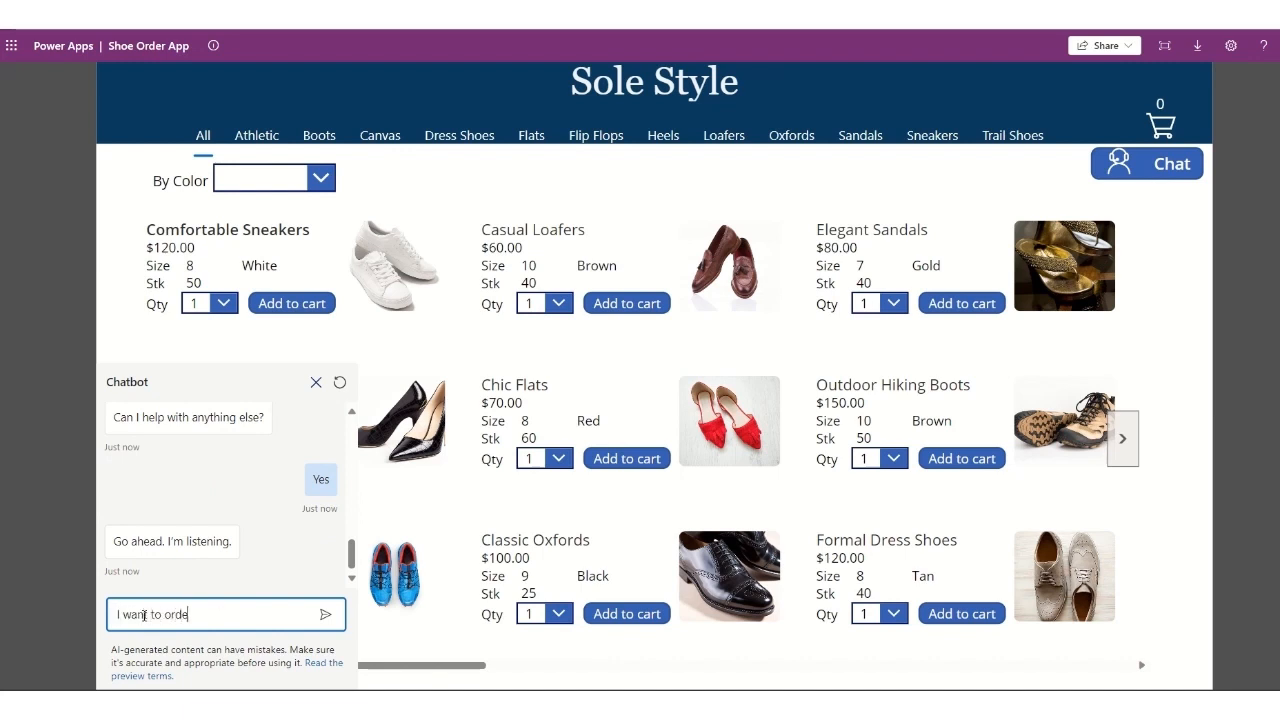
pyautogui.click(324, 614)
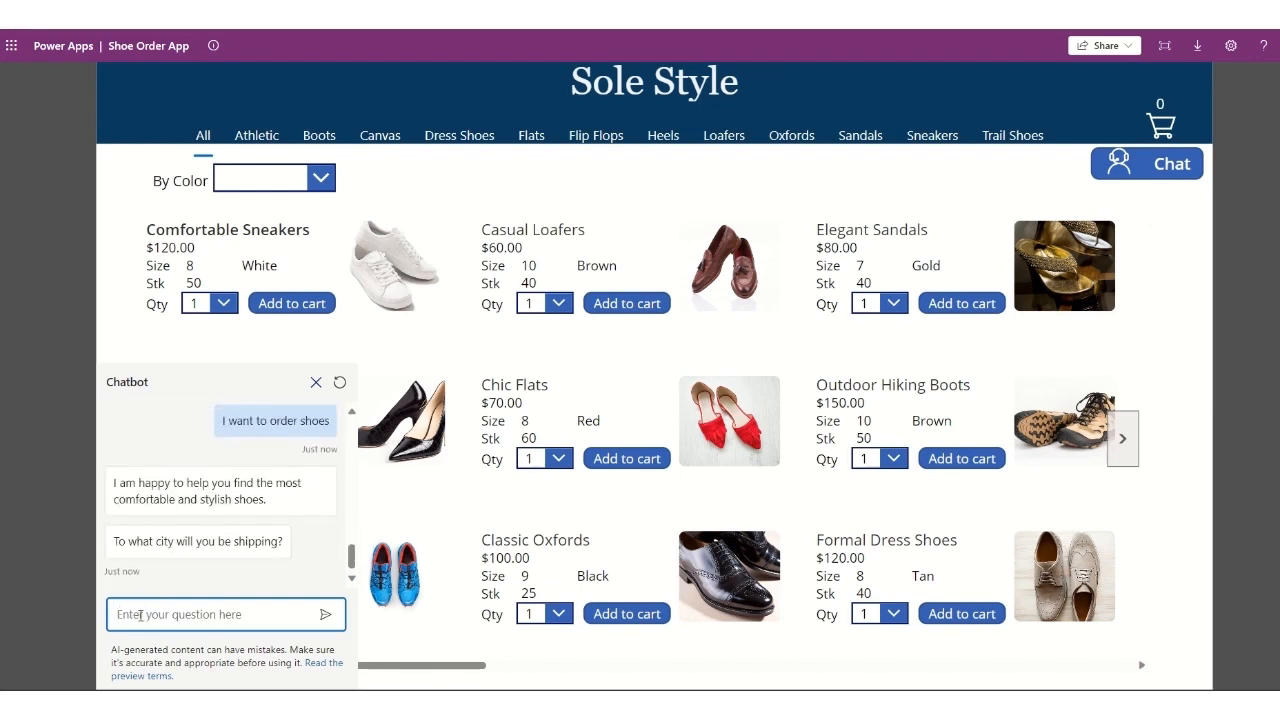
pyautogui.write('Tor')
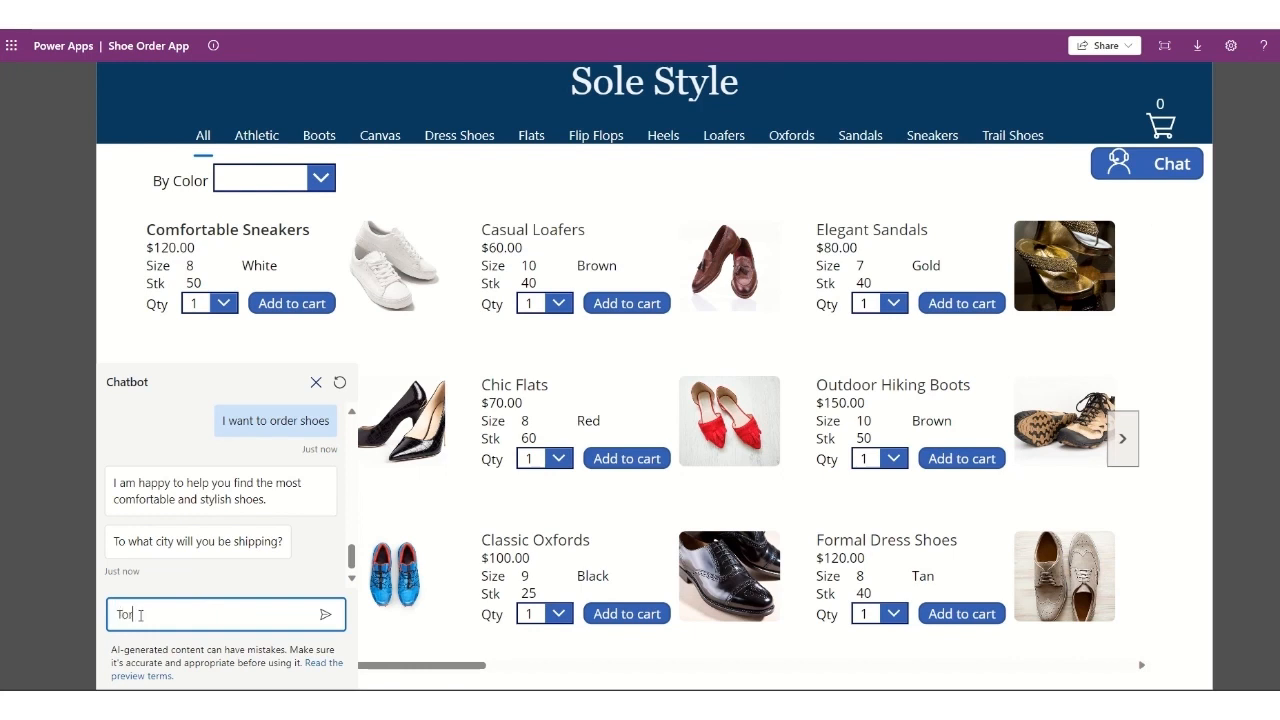
pyautogui.click(324, 614)
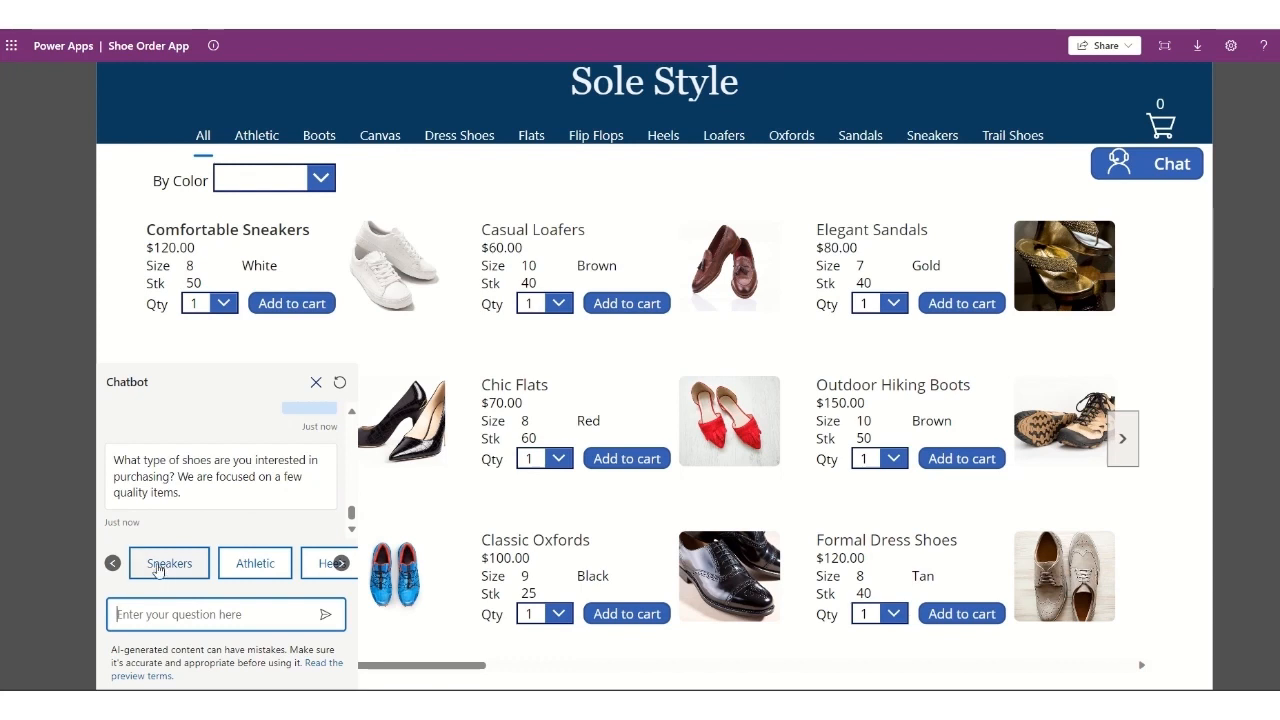
# Pick Sneakers, decline going to the cart and trying again, then bring up Copilot.
pyautogui.click(168, 562)
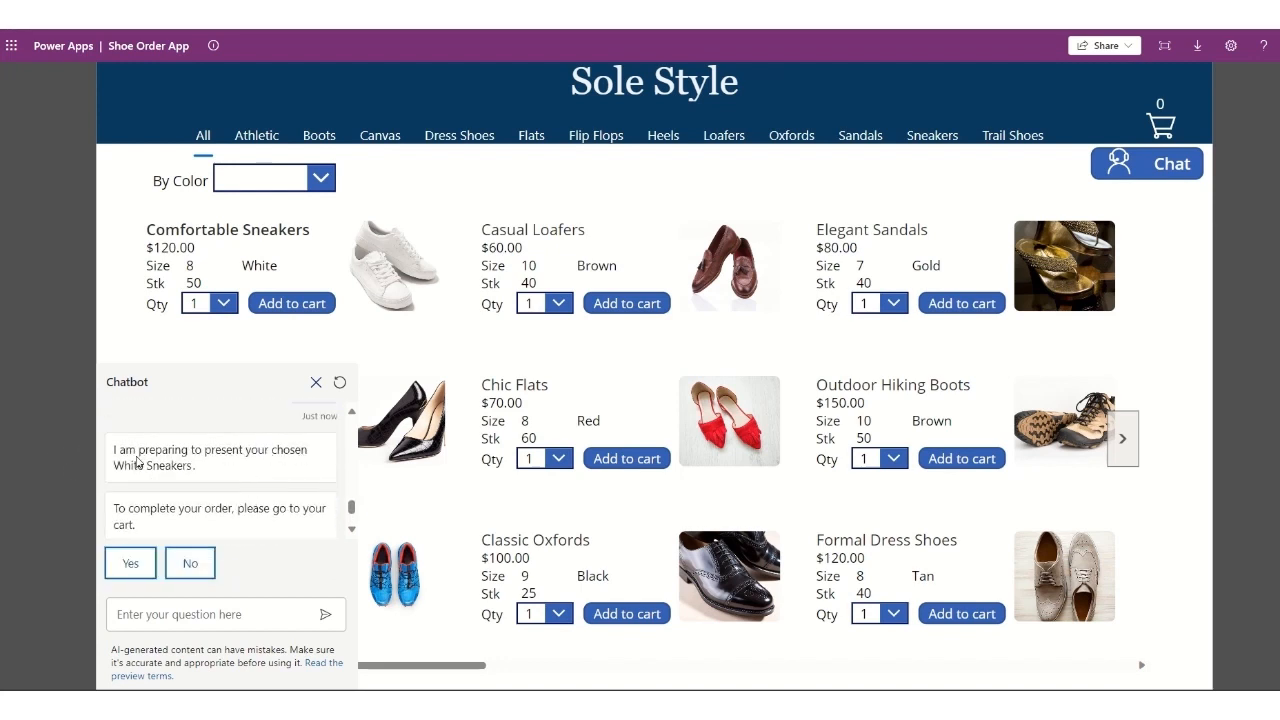
pyautogui.moveTo(128, 532)
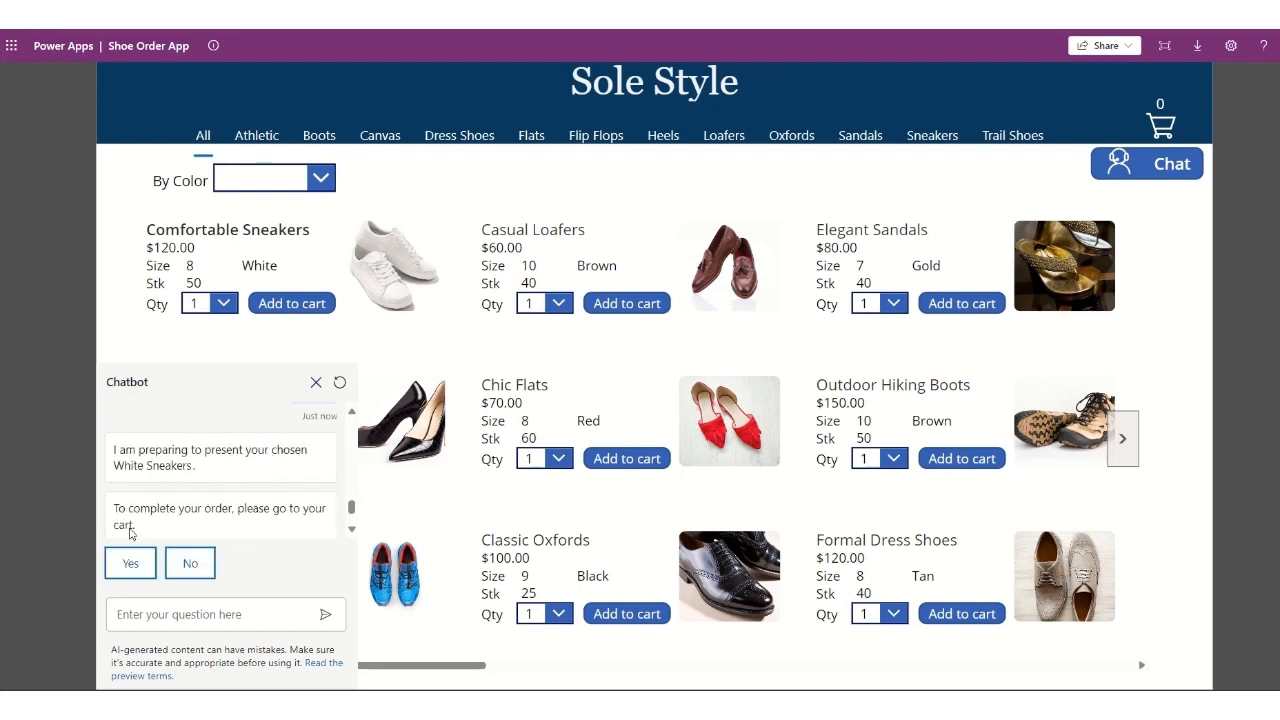
pyautogui.moveTo(190, 562)
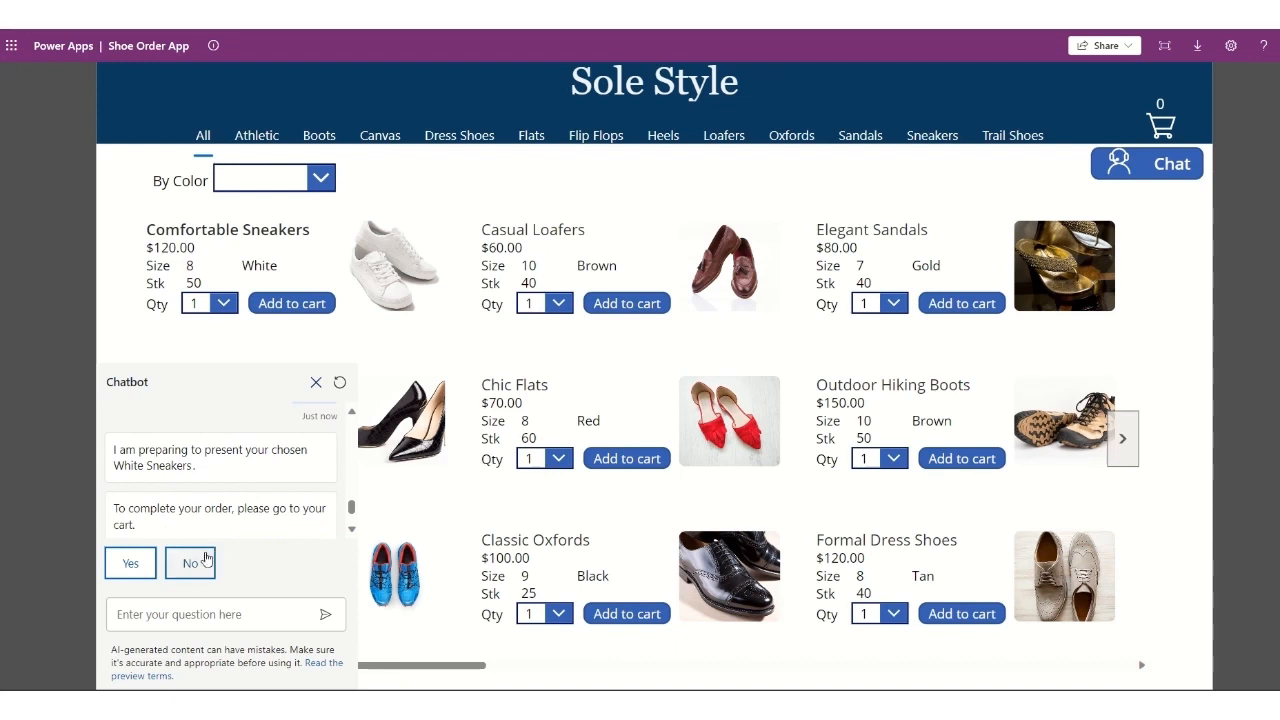
pyautogui.moveTo(190, 562)
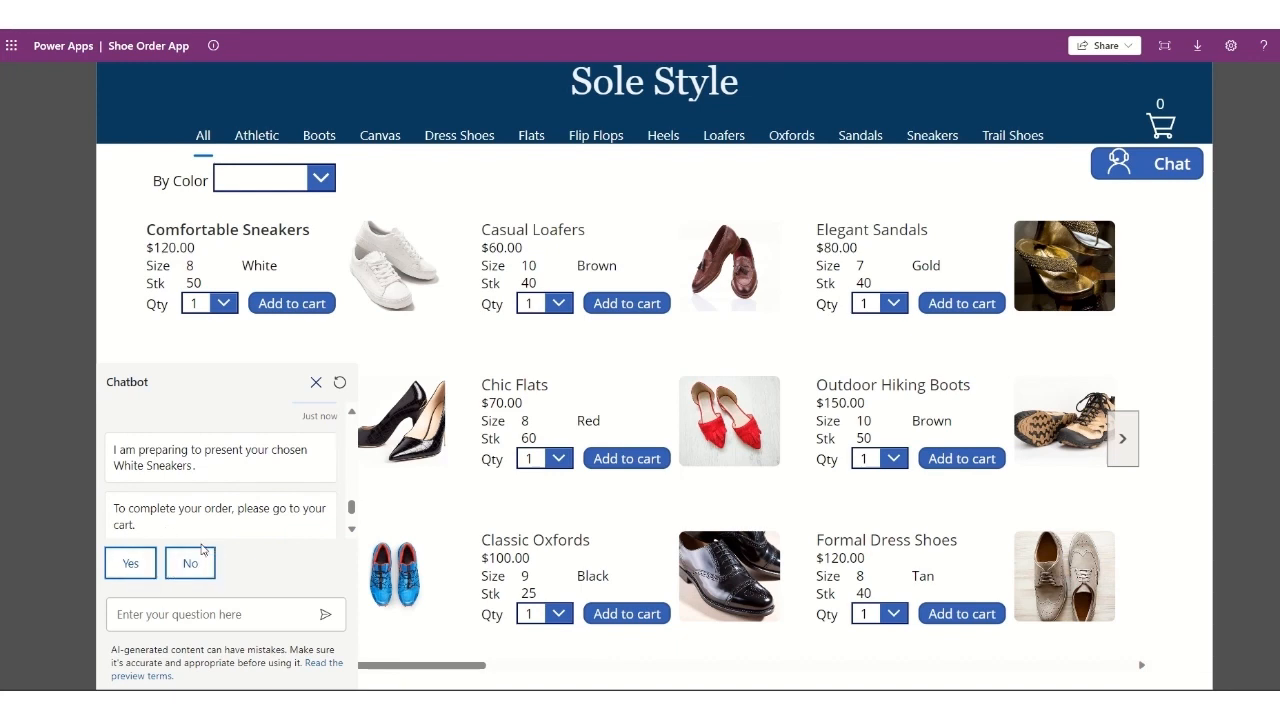
pyautogui.click(190, 562)
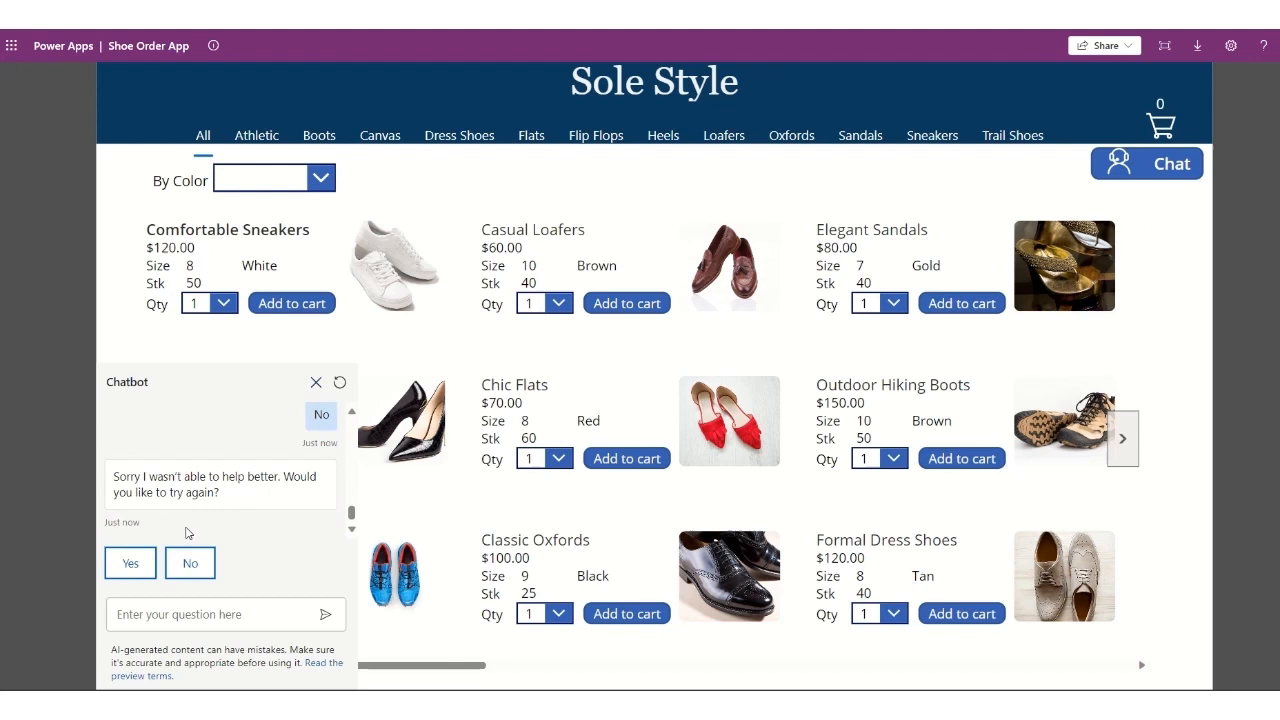
pyautogui.moveTo(188, 564)
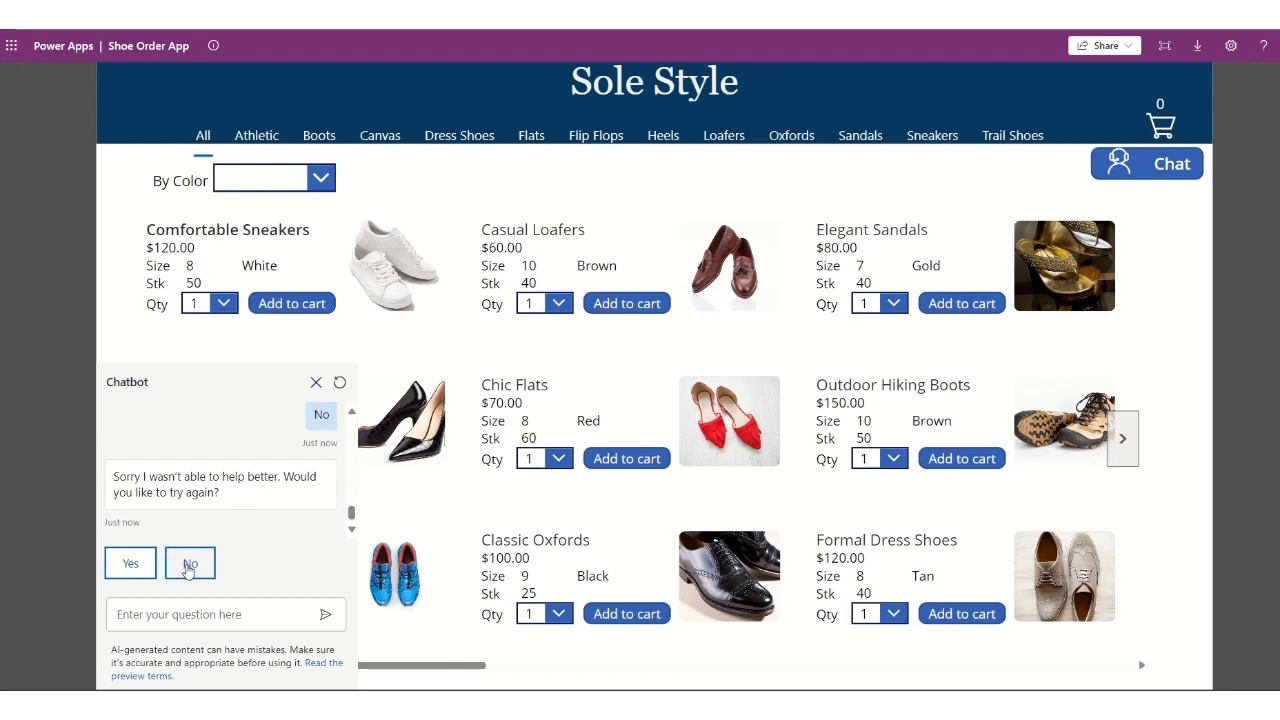
pyautogui.click(188, 564)
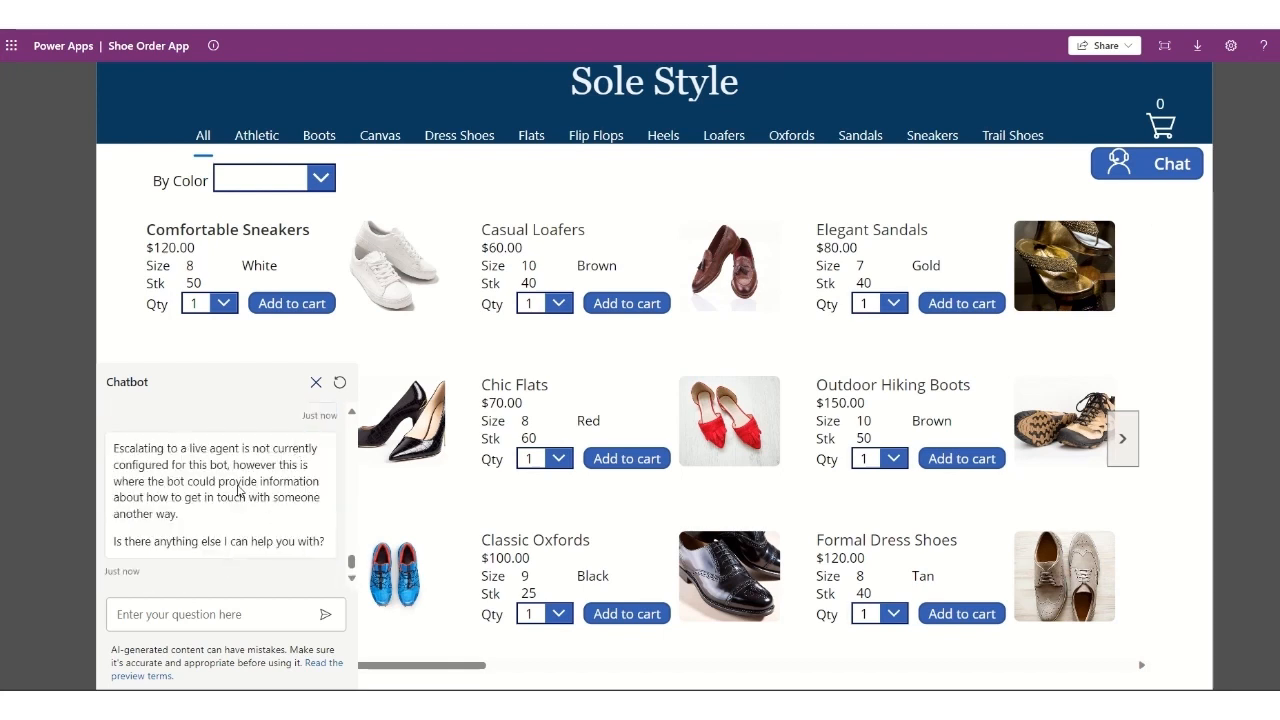
pyautogui.moveTo(196, 516)
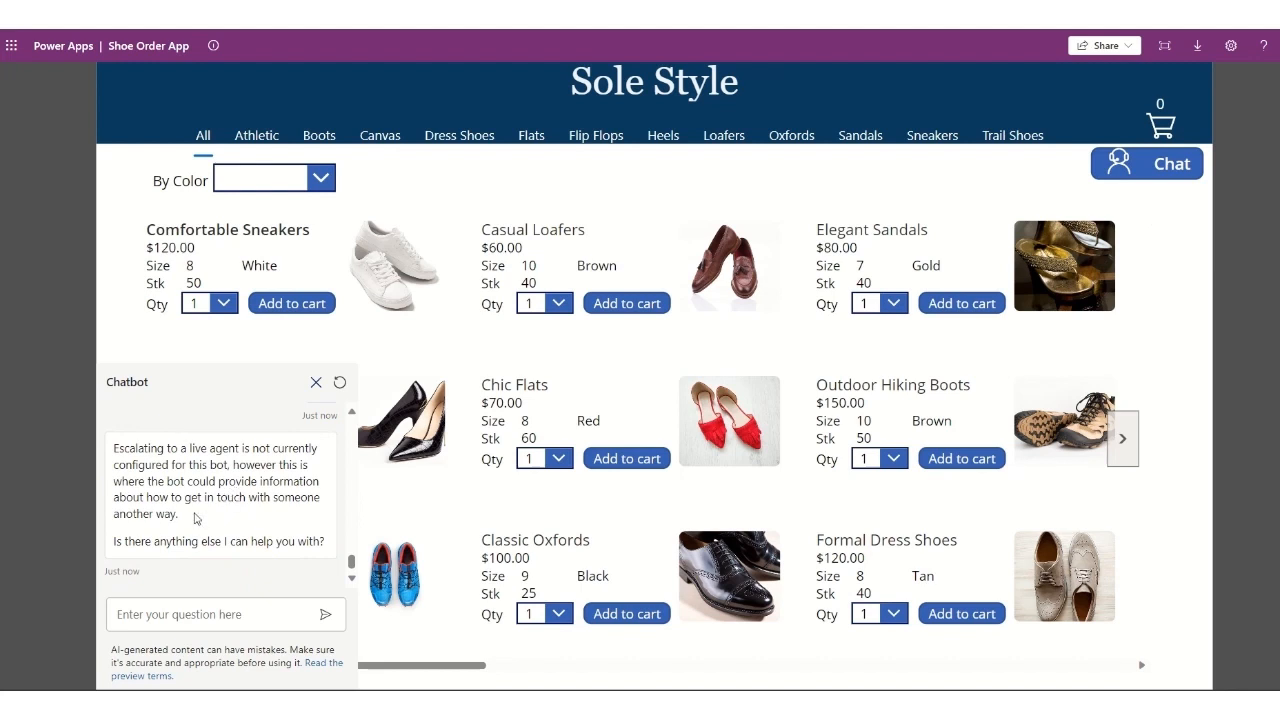
pyautogui.moveTo(248, 564)
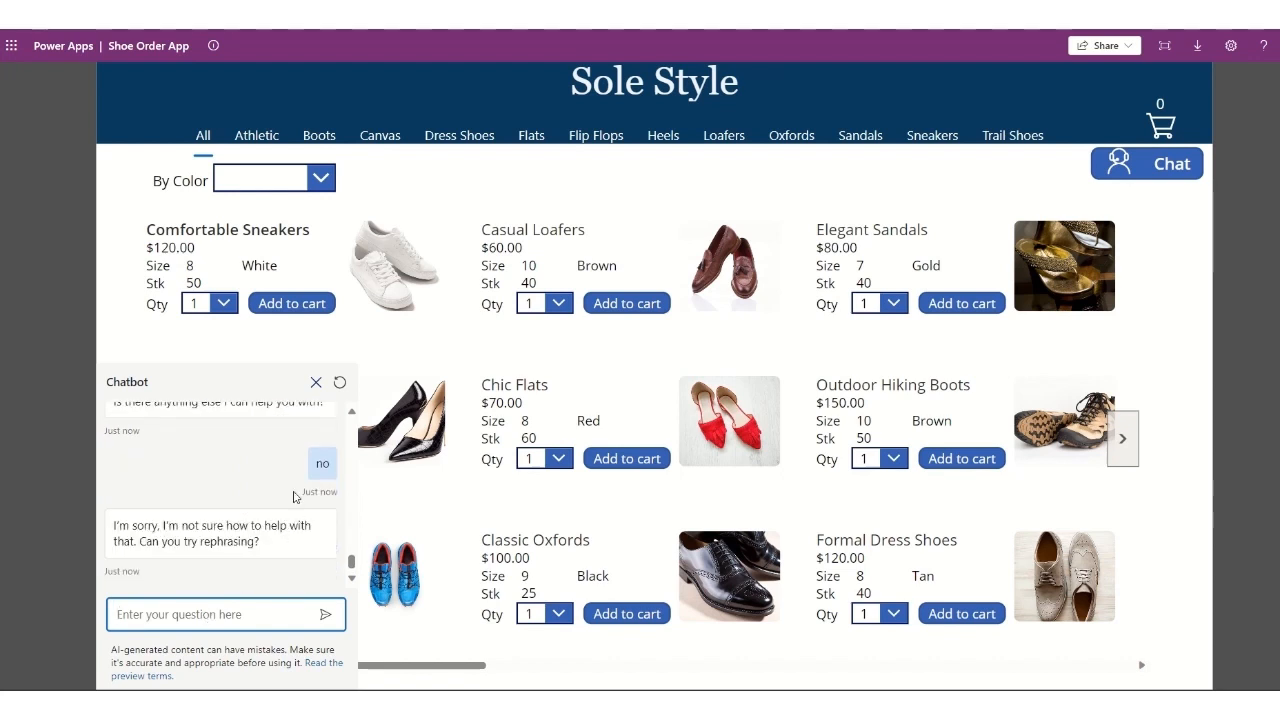
pyautogui.click(316, 382)
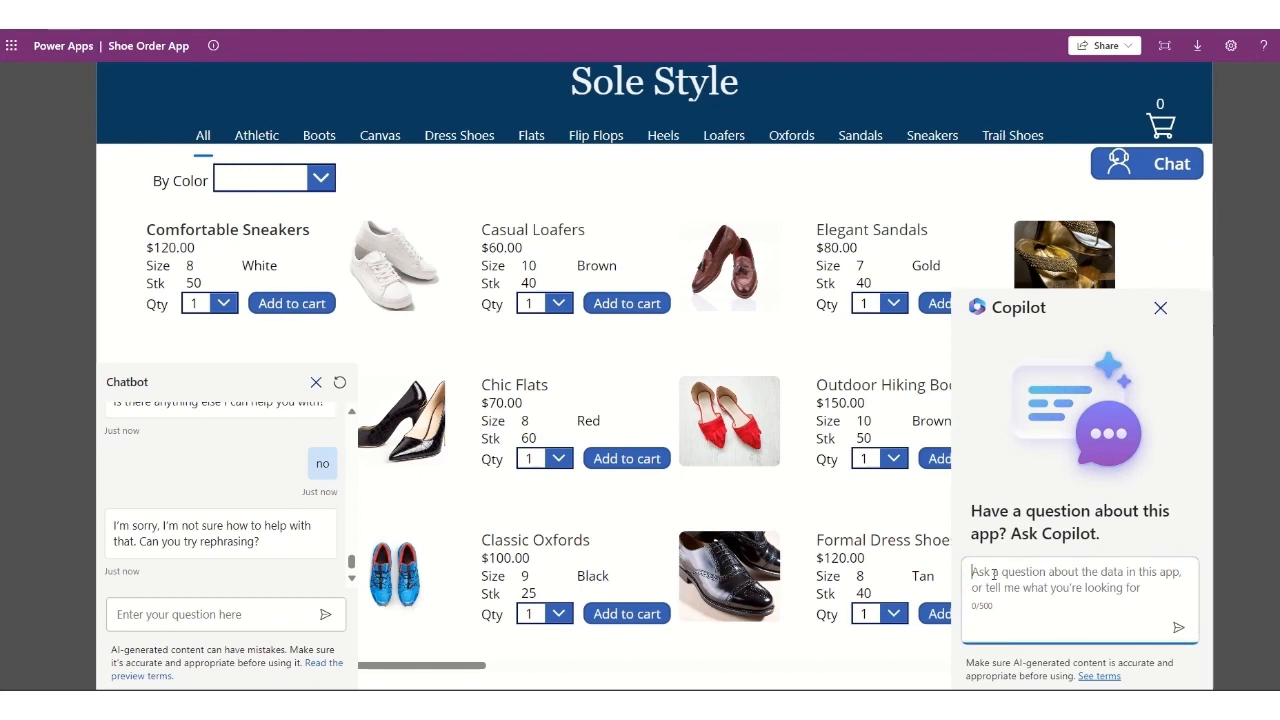
# Ask Copilot to list all the black color shoes.
pyautogui.write('List all the')
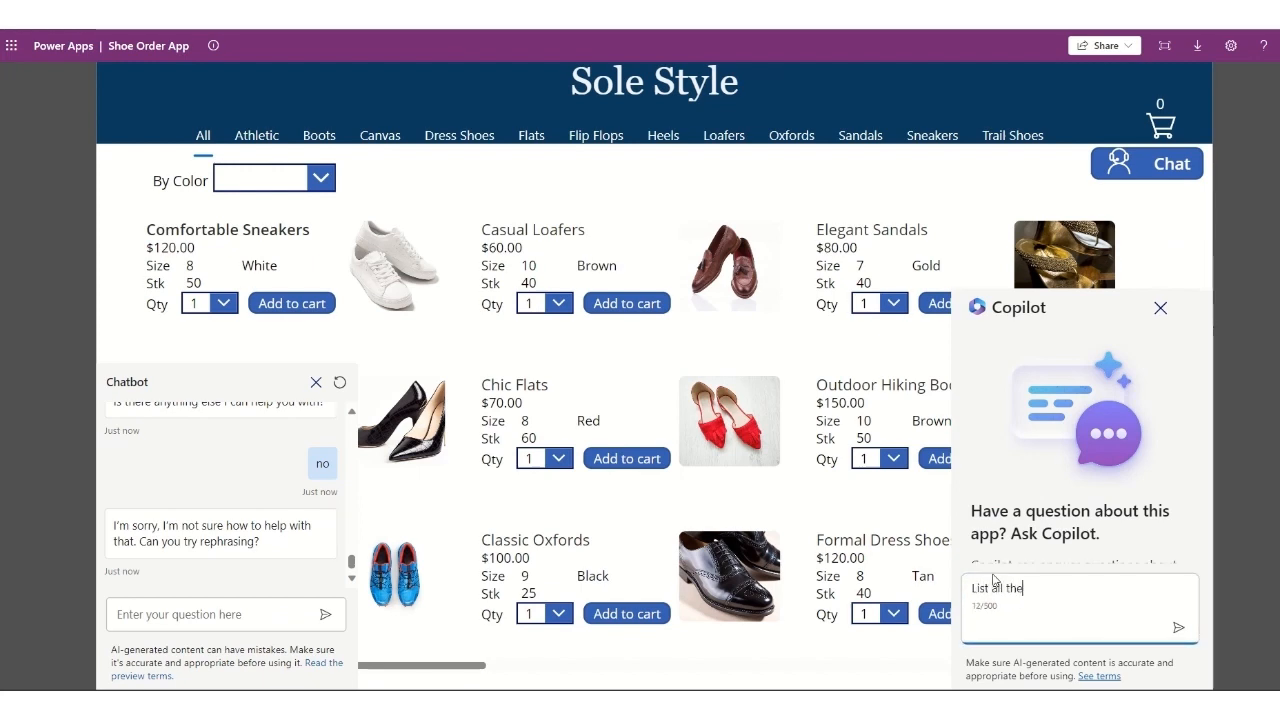
pyautogui.write('black color')
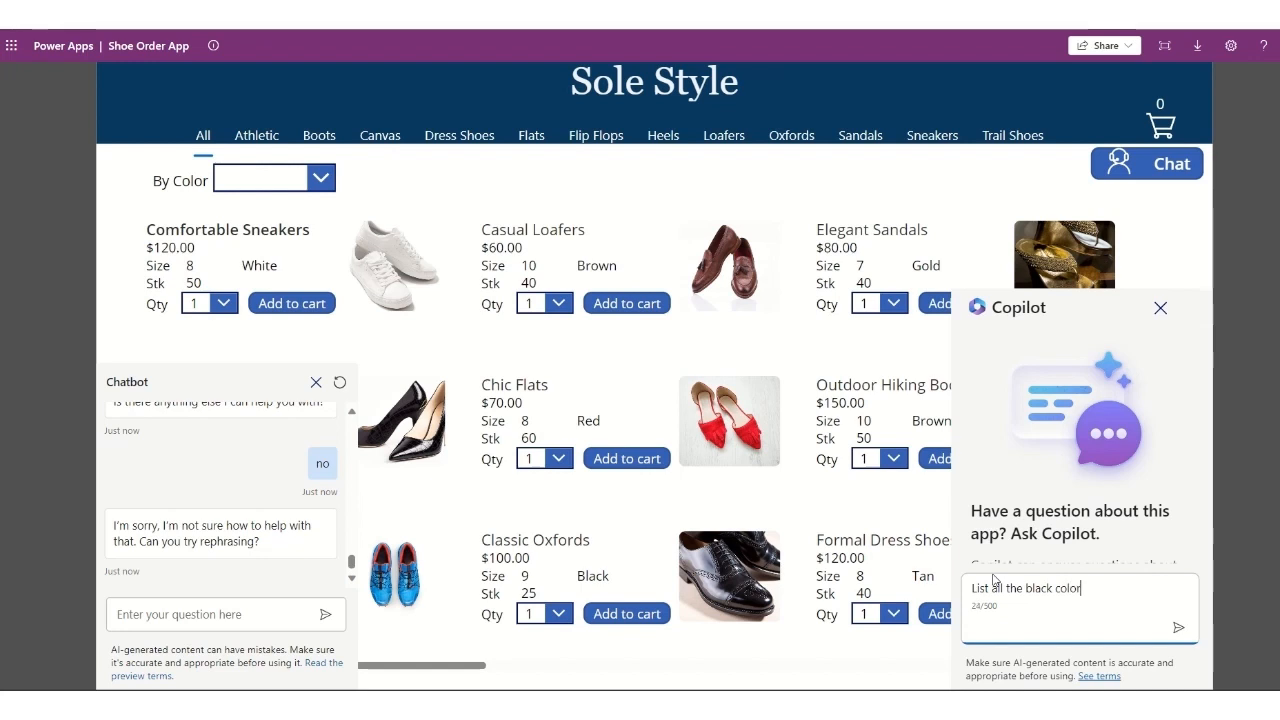
pyautogui.click(1178, 628)
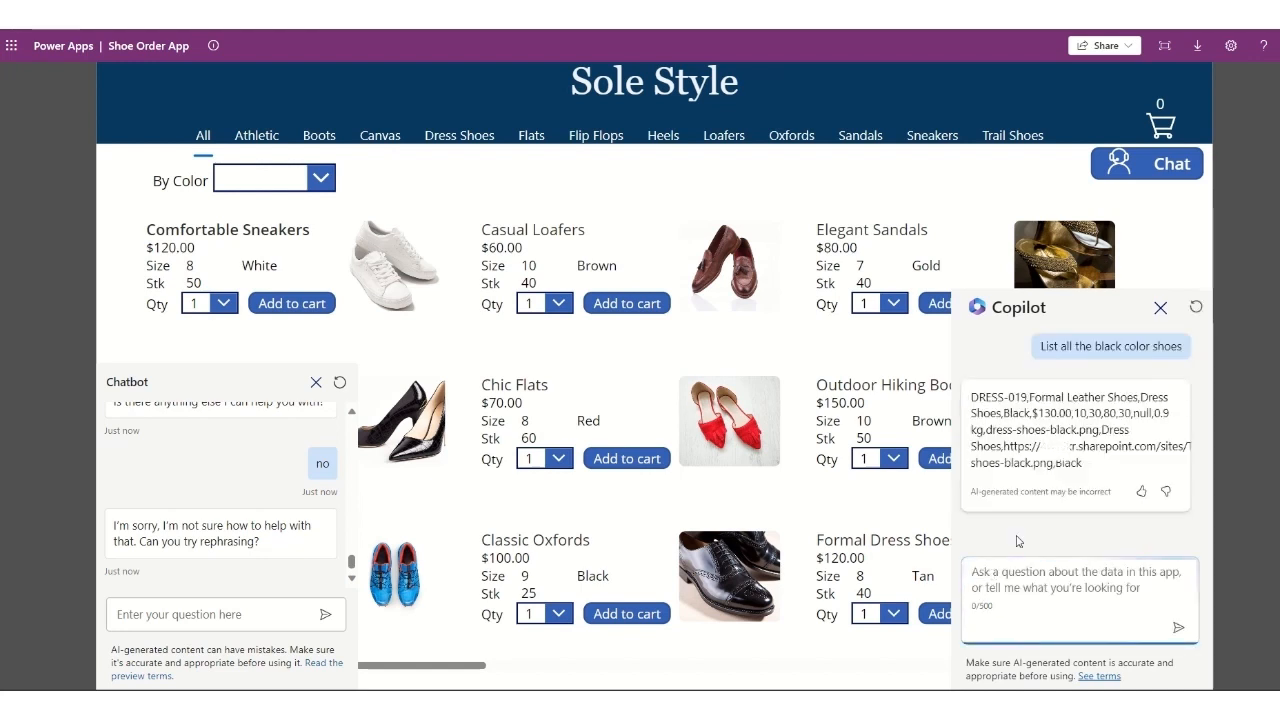
pyautogui.moveTo(1008, 408)
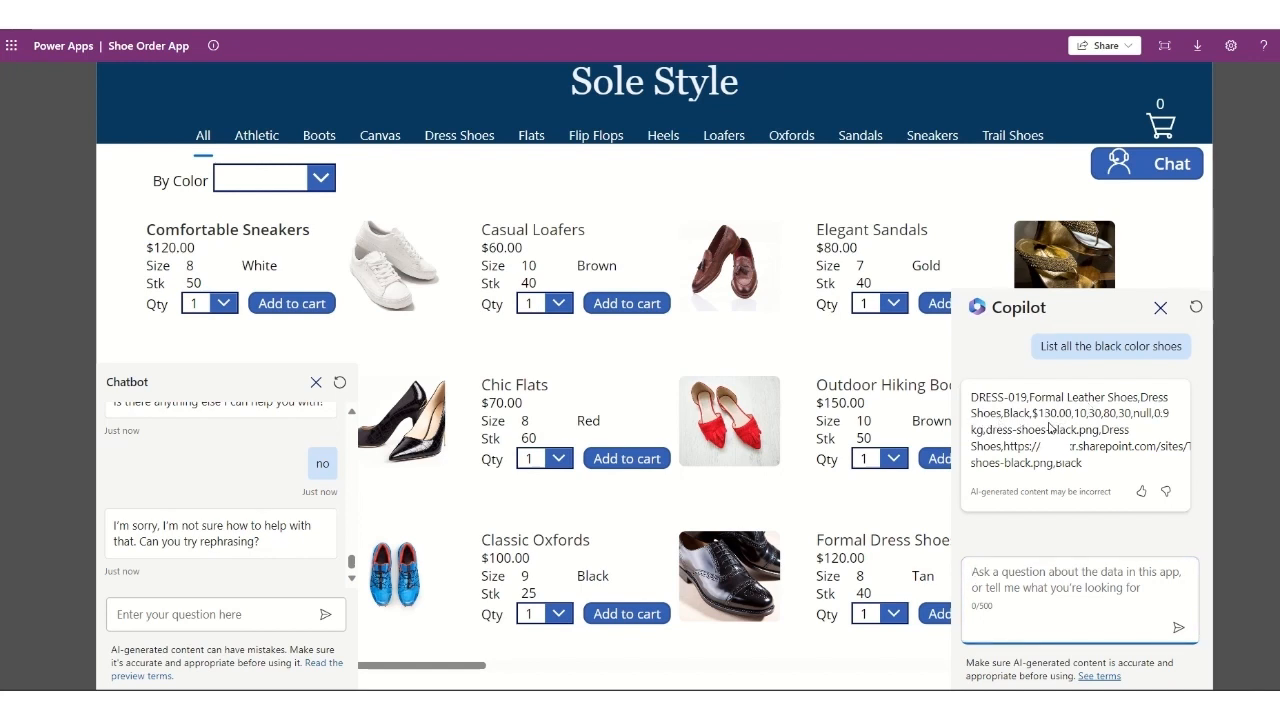
pyautogui.moveTo(1078, 430)
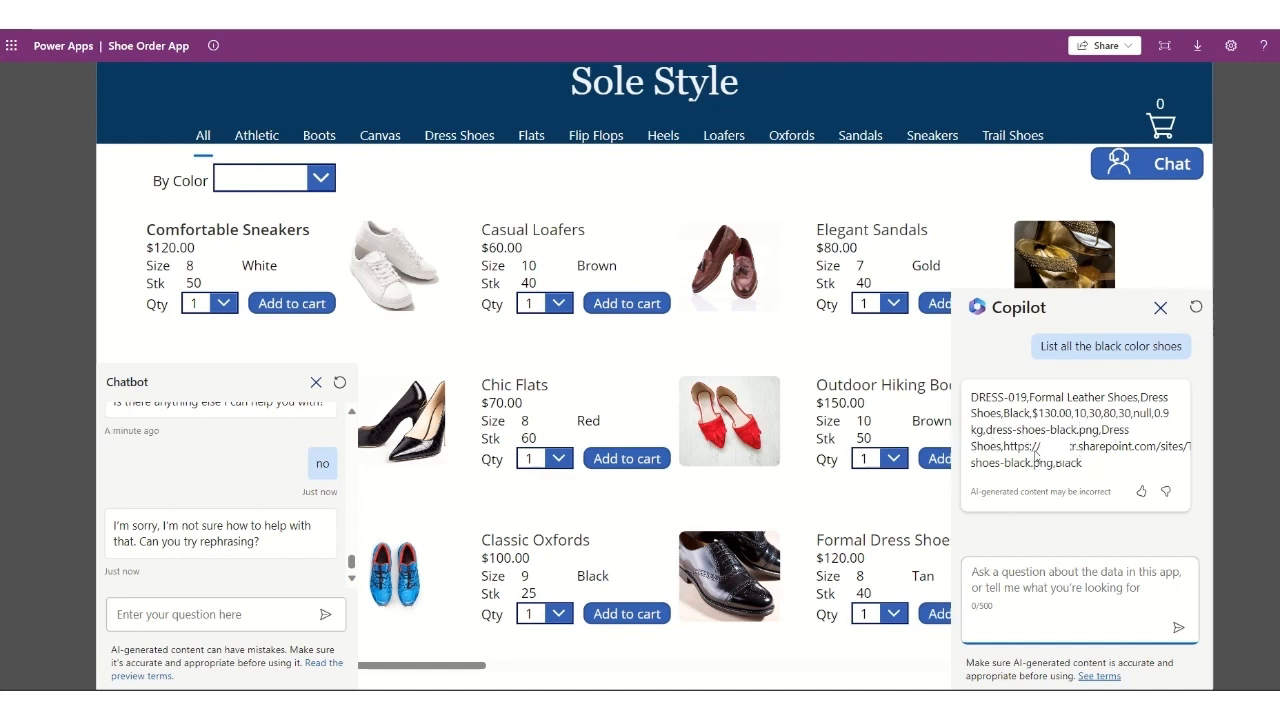
pyautogui.moveTo(1036, 468)
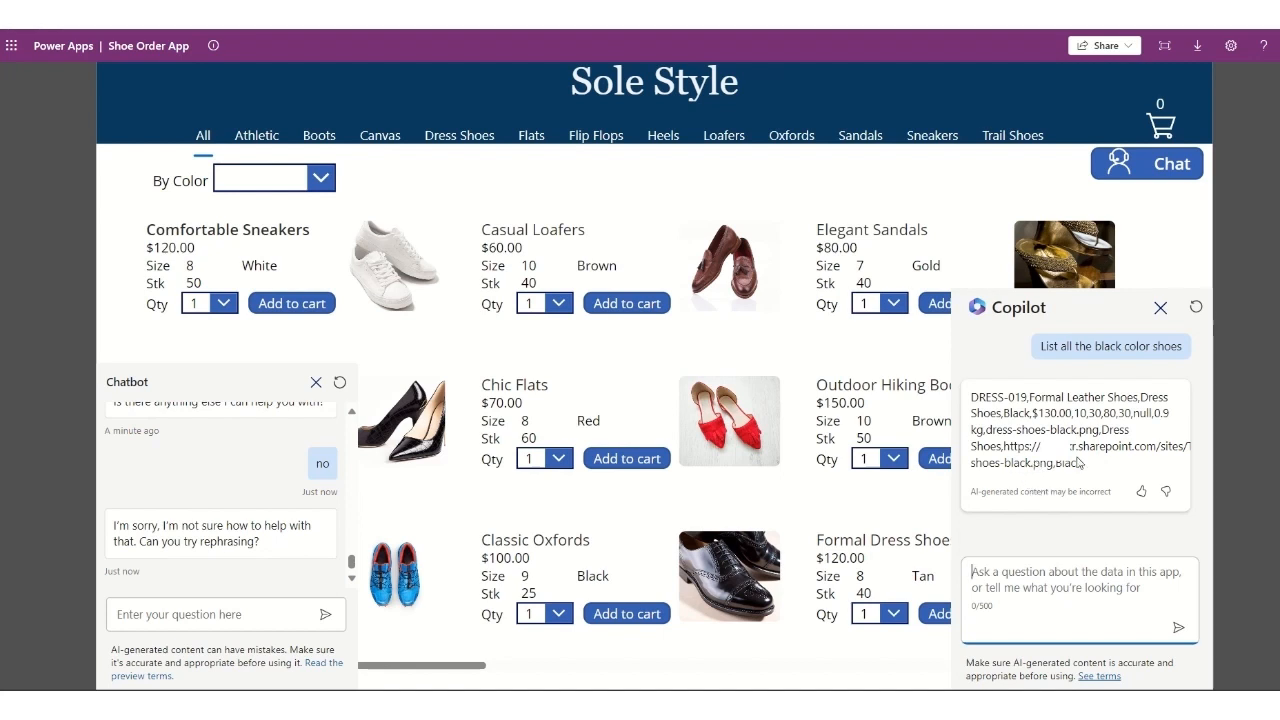
# Ask Copilot whether the store has dress shoes and to list the sandals, then close Copilot.
pyautogui.write('Dr')
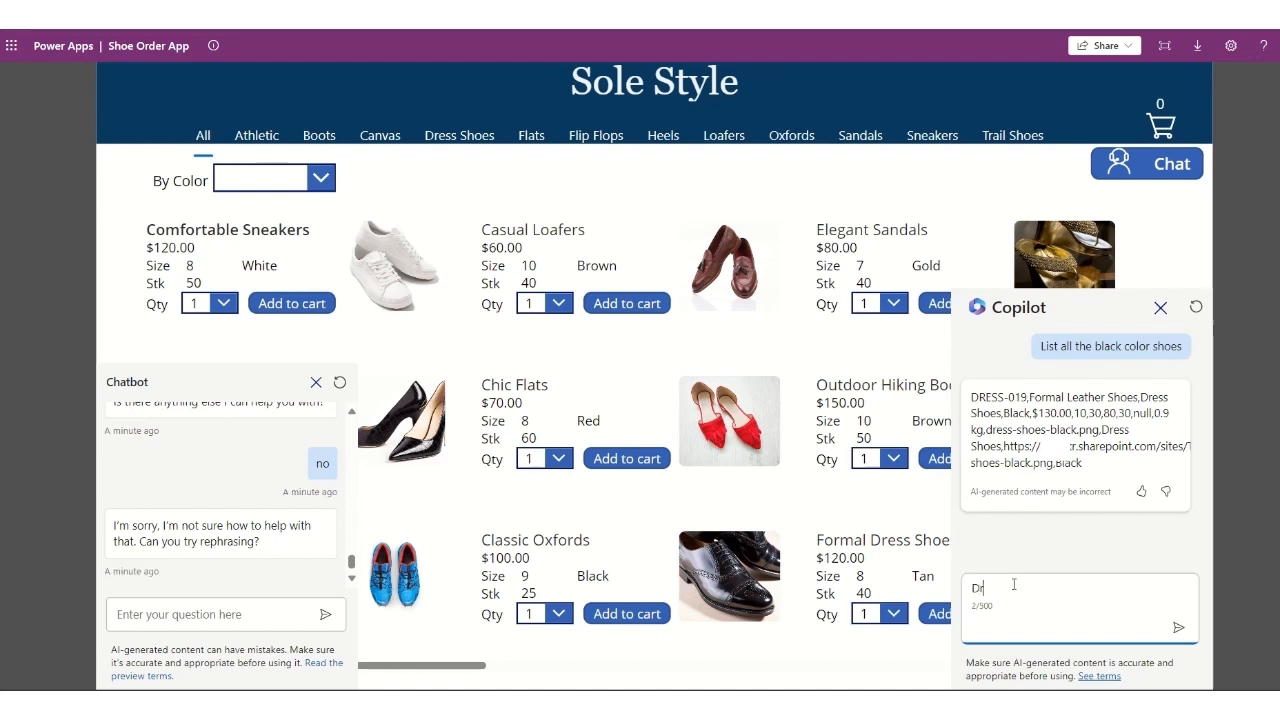
pyautogui.write('o you h')
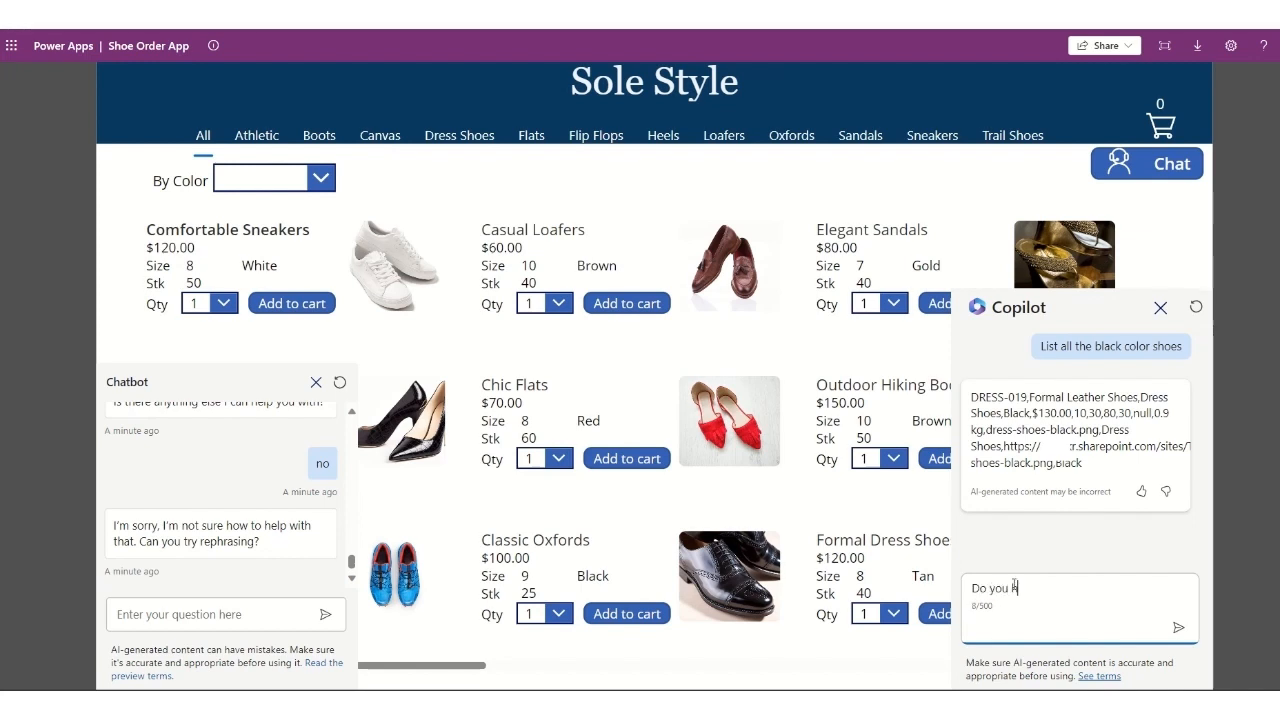
pyautogui.write('have dres')
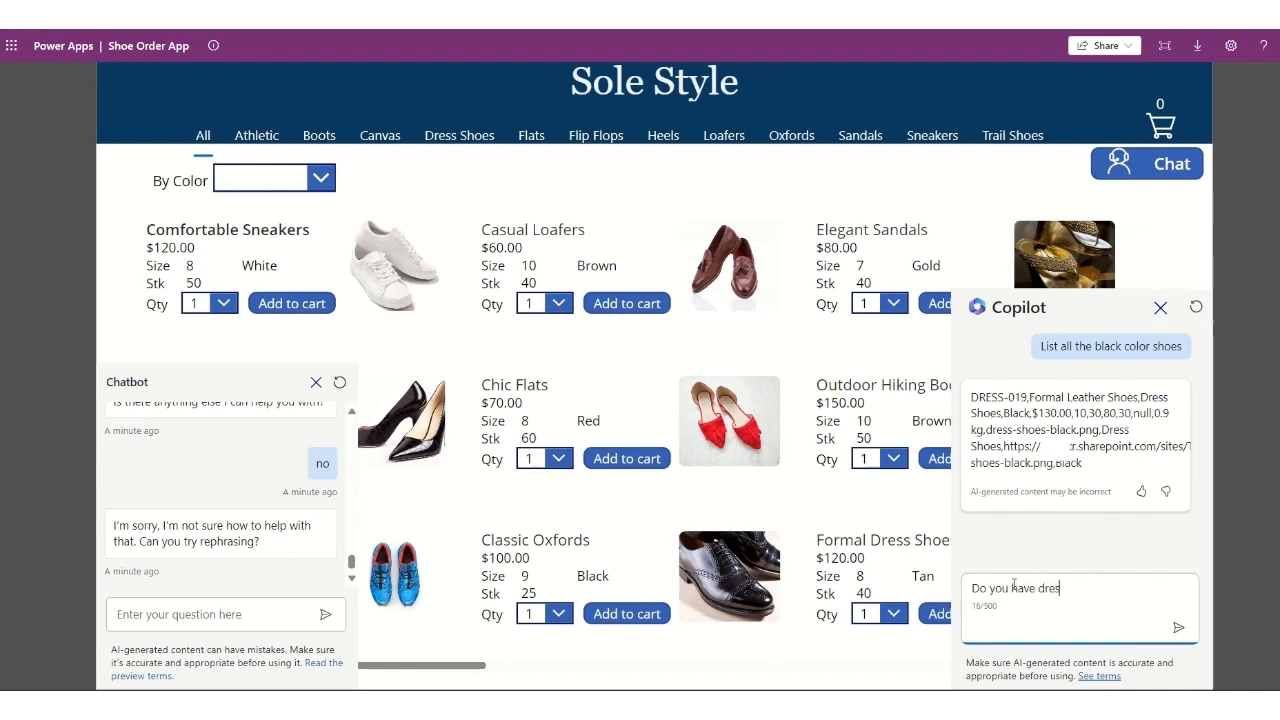
pyautogui.click(1178, 628)
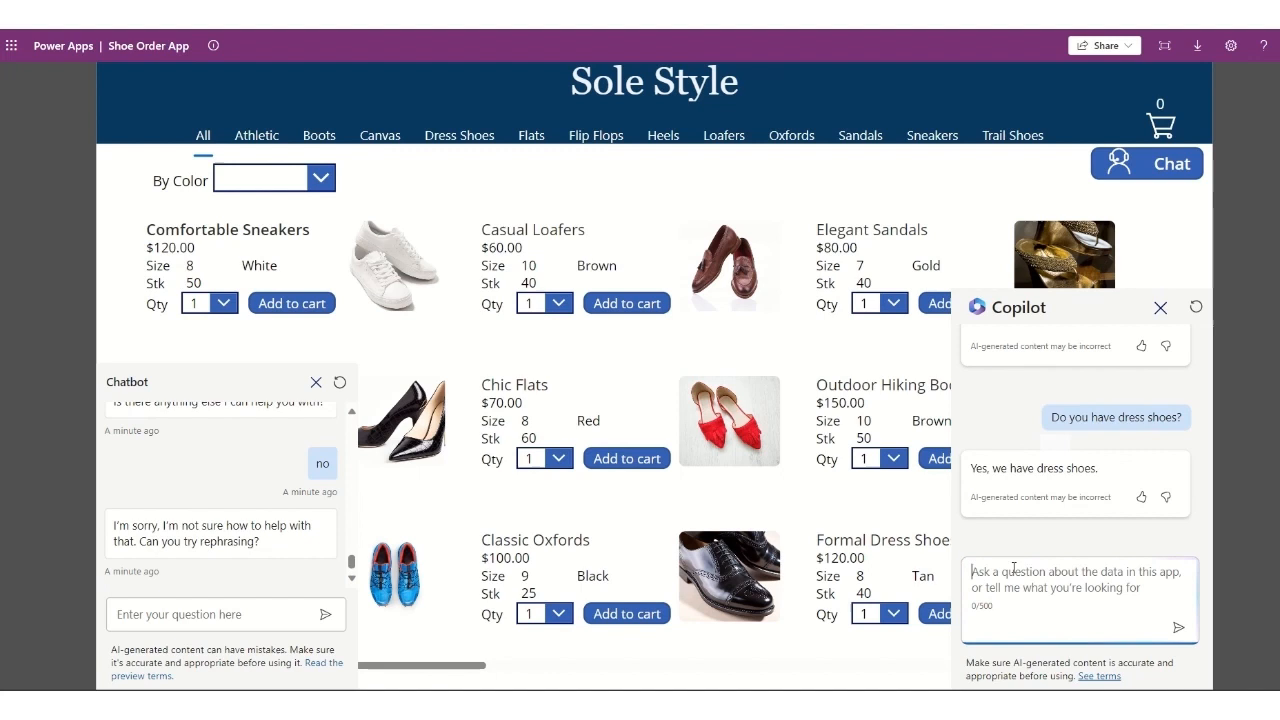
pyautogui.write('list the d')
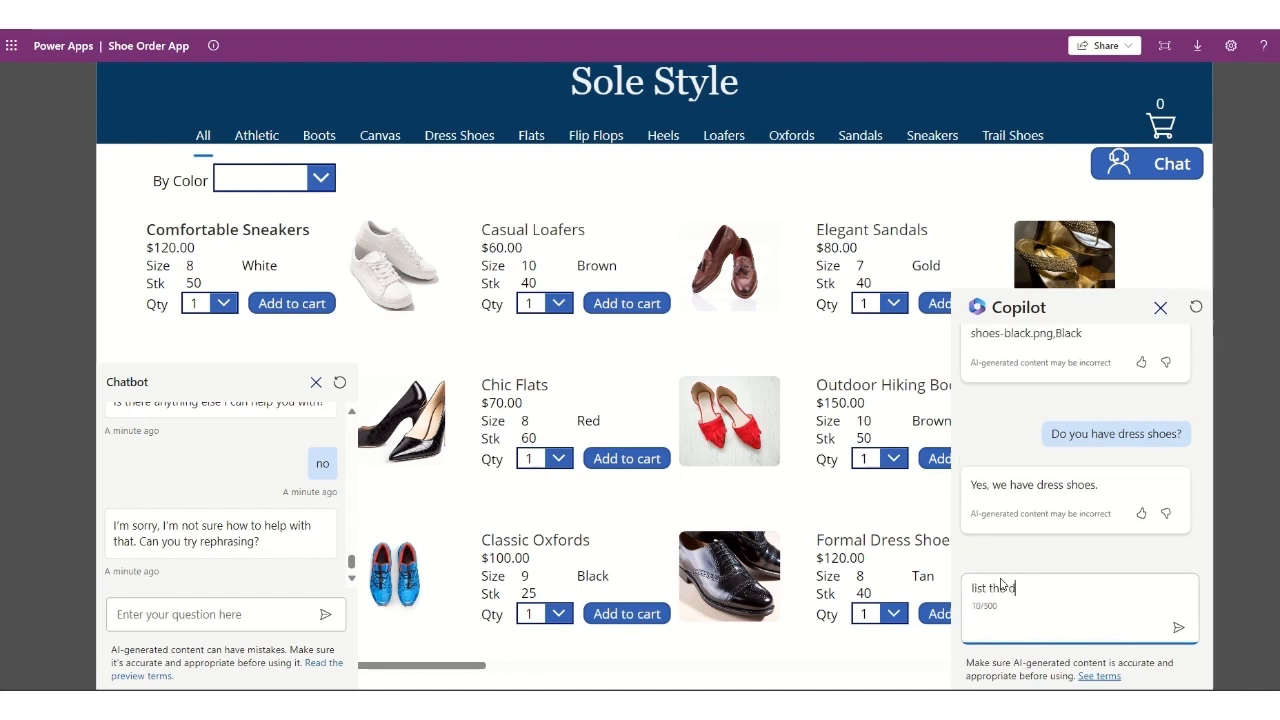
pyautogui.click(1178, 628)
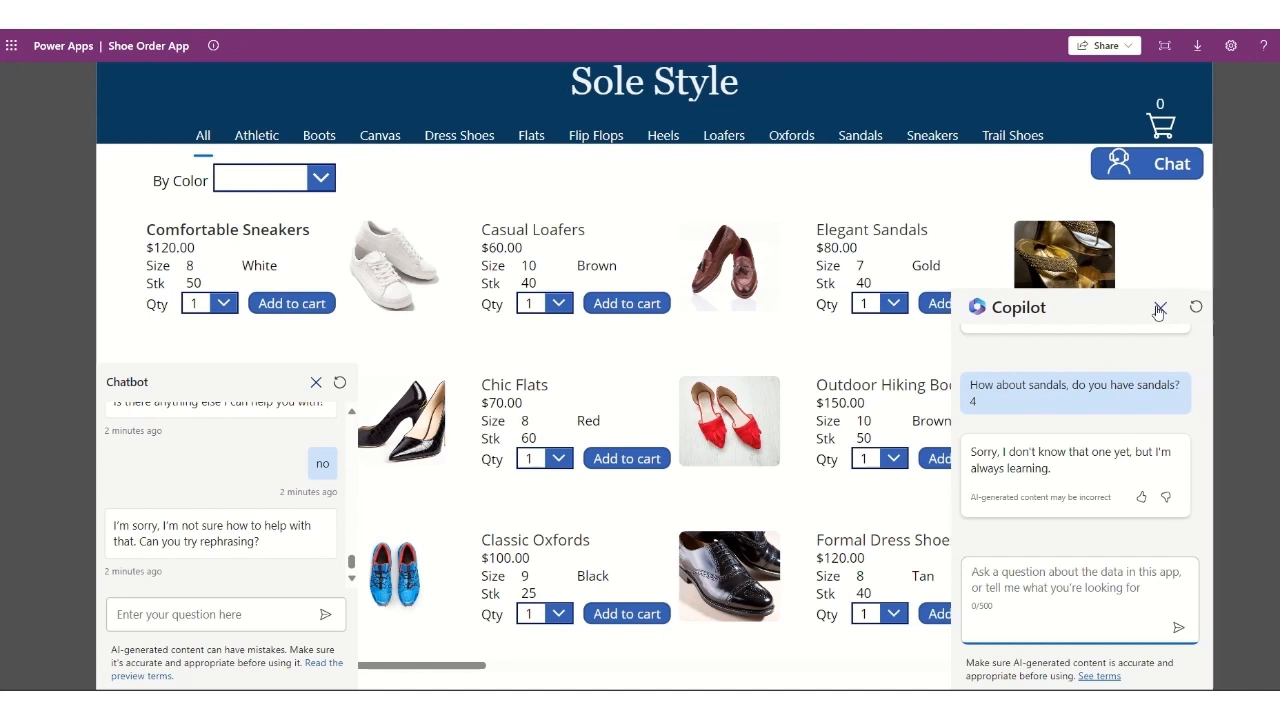
pyautogui.click(1196, 308)
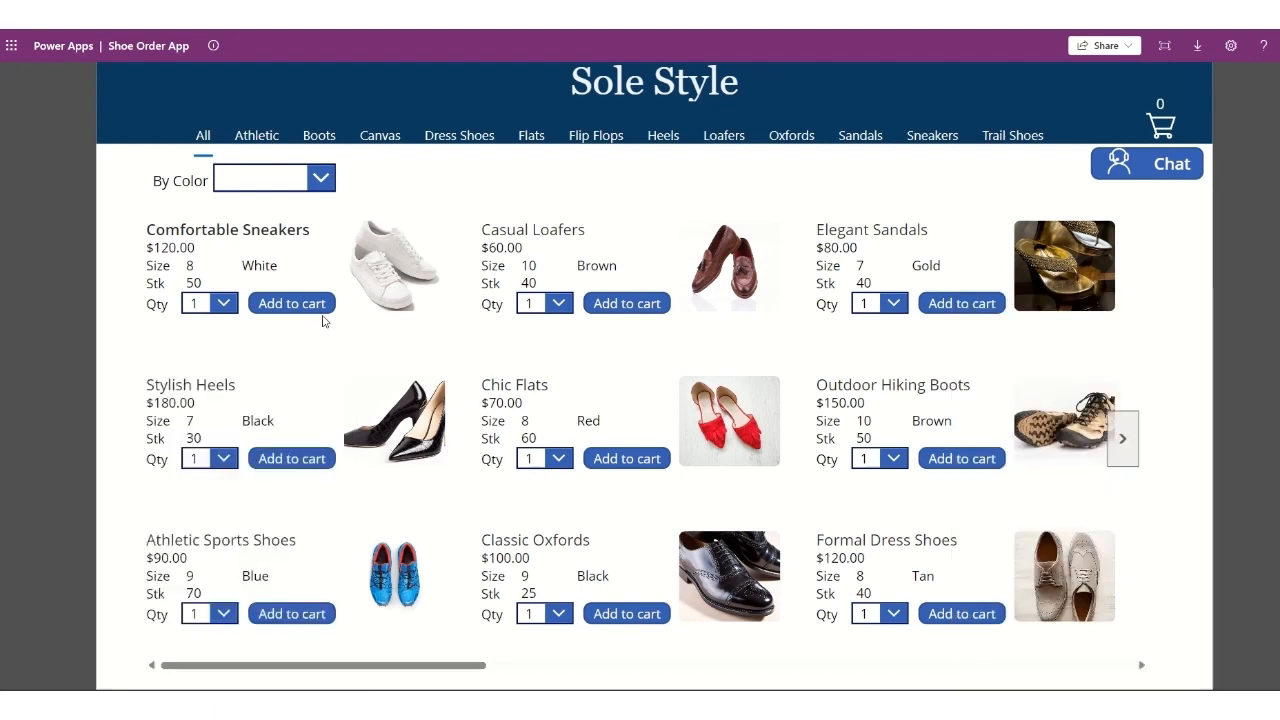
pyautogui.moveTo(292, 304)
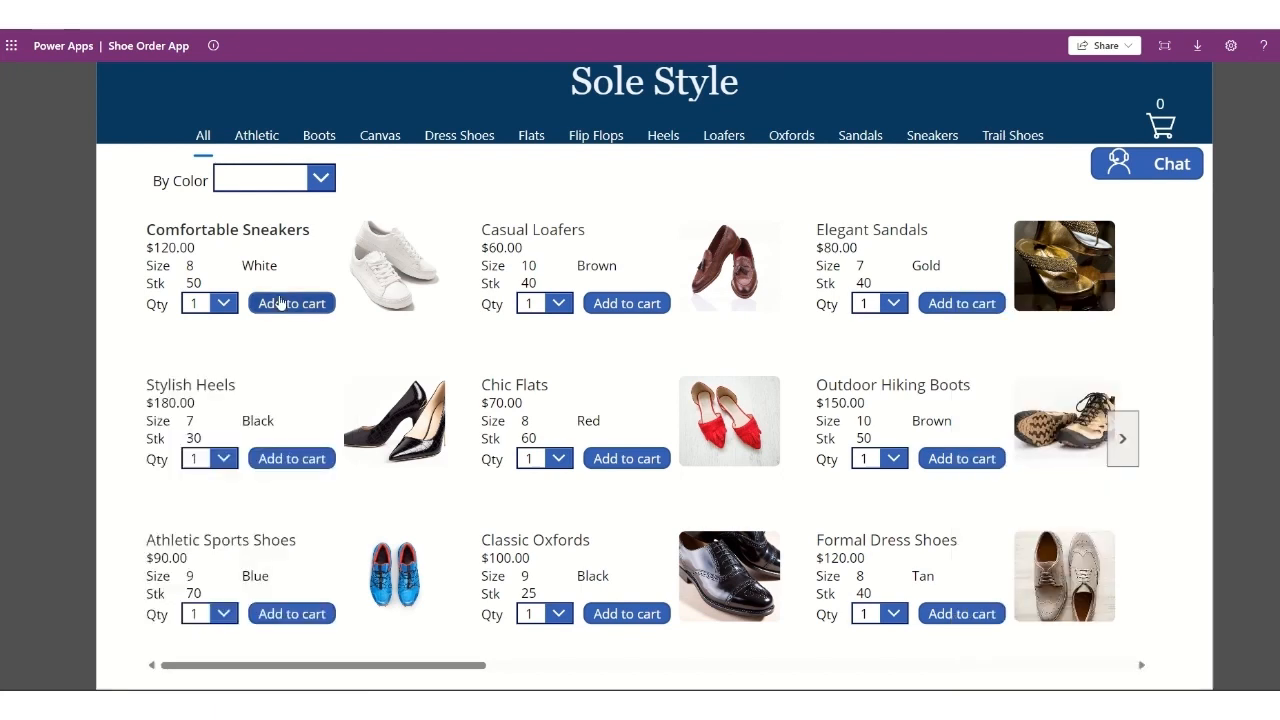
# Add Comfortable Sneakers and Stylish Heels to the cart and go to the cart screen.
pyautogui.click(292, 304)
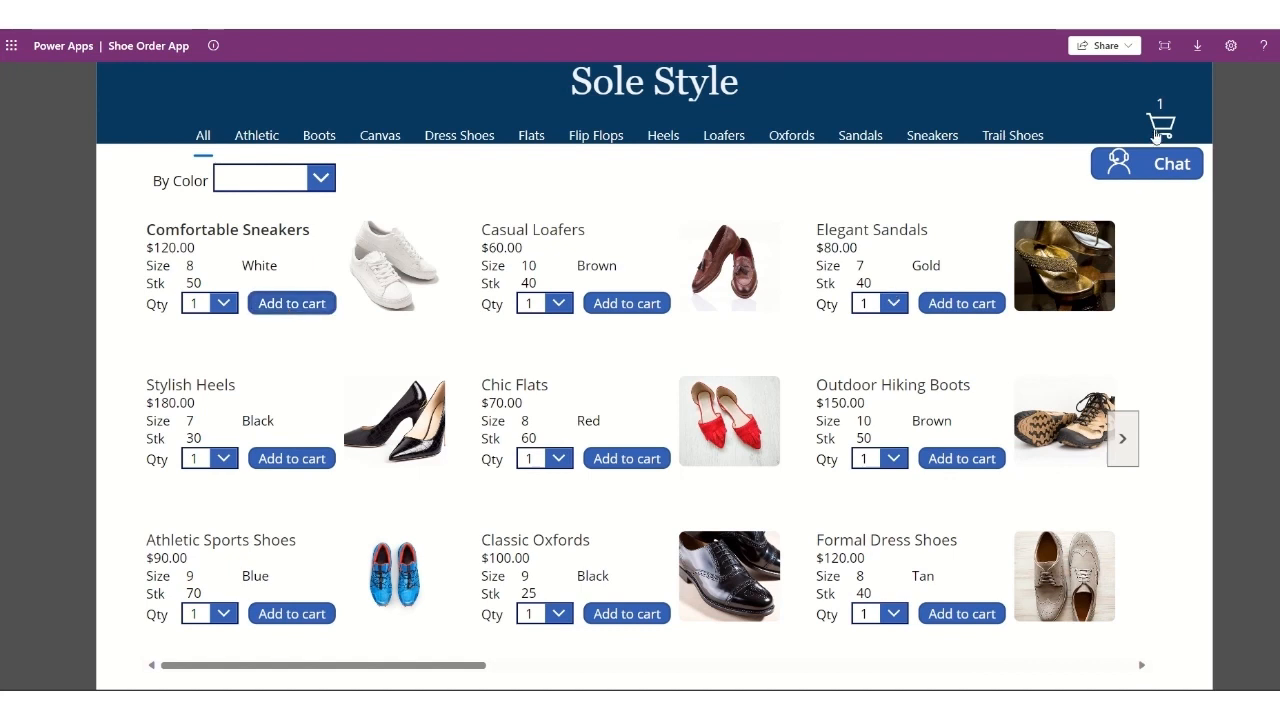
pyautogui.moveTo(388, 464)
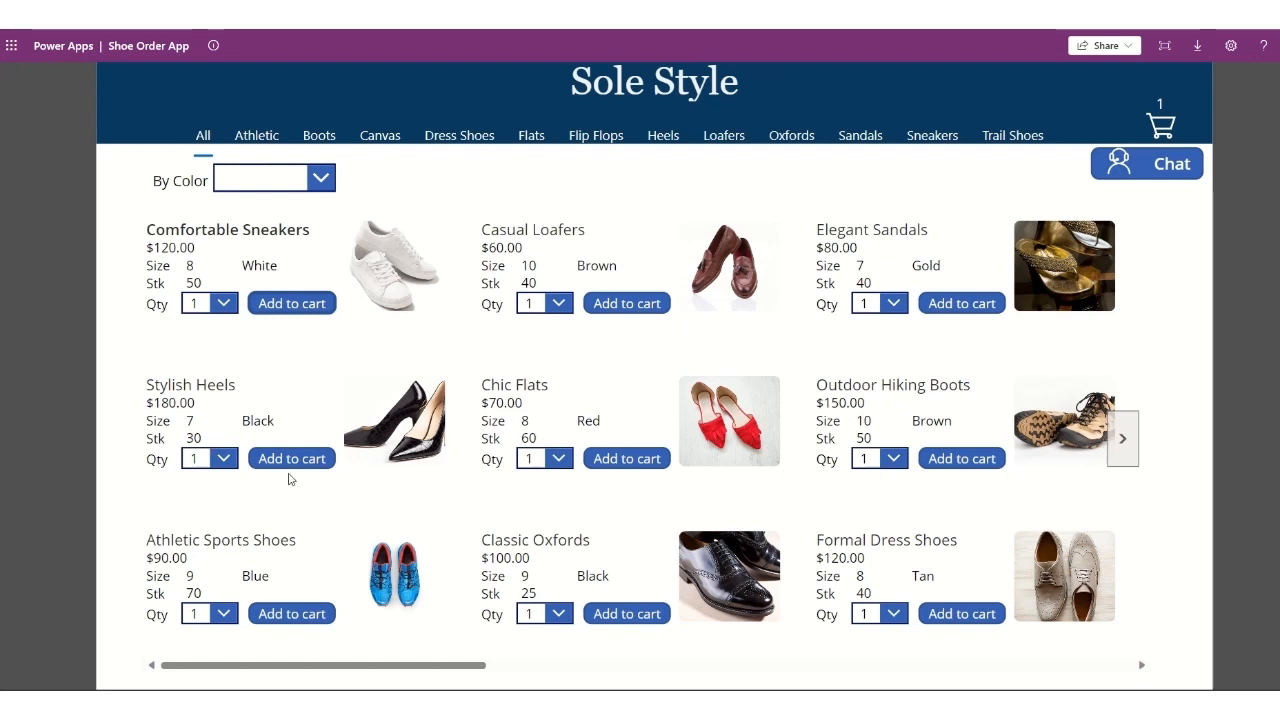
pyautogui.click(292, 458)
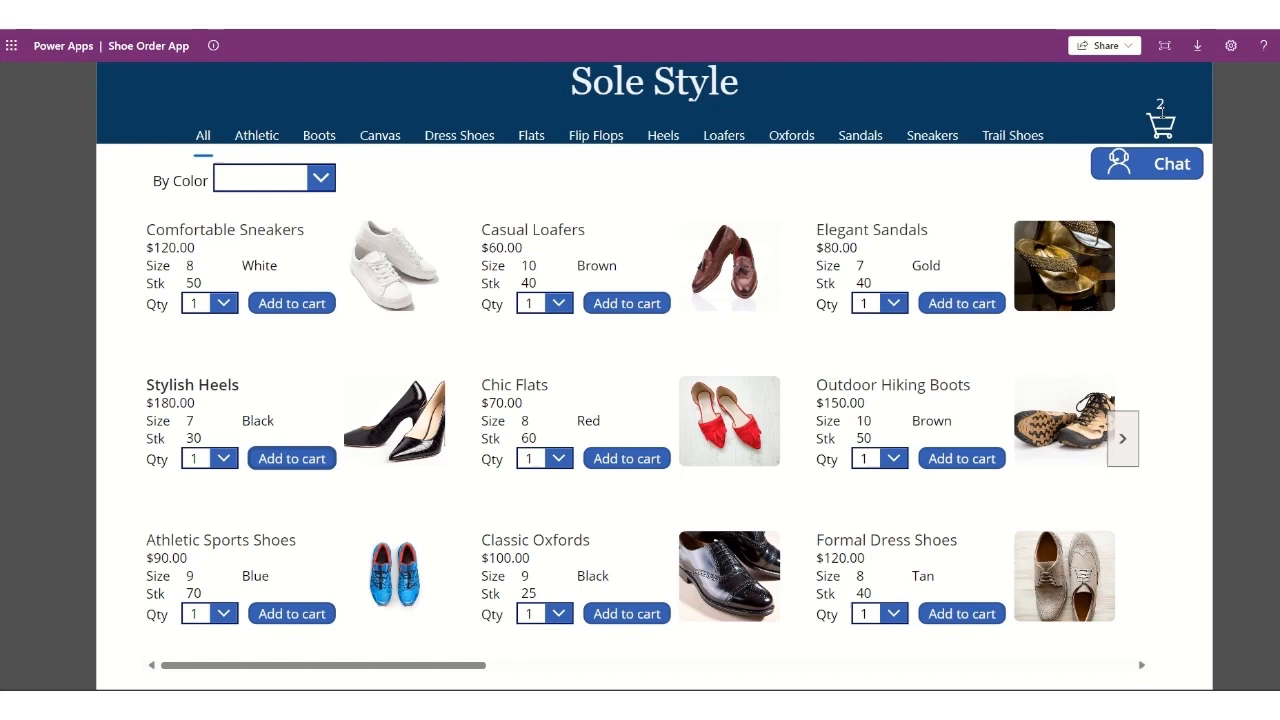
pyautogui.moveTo(1160, 128)
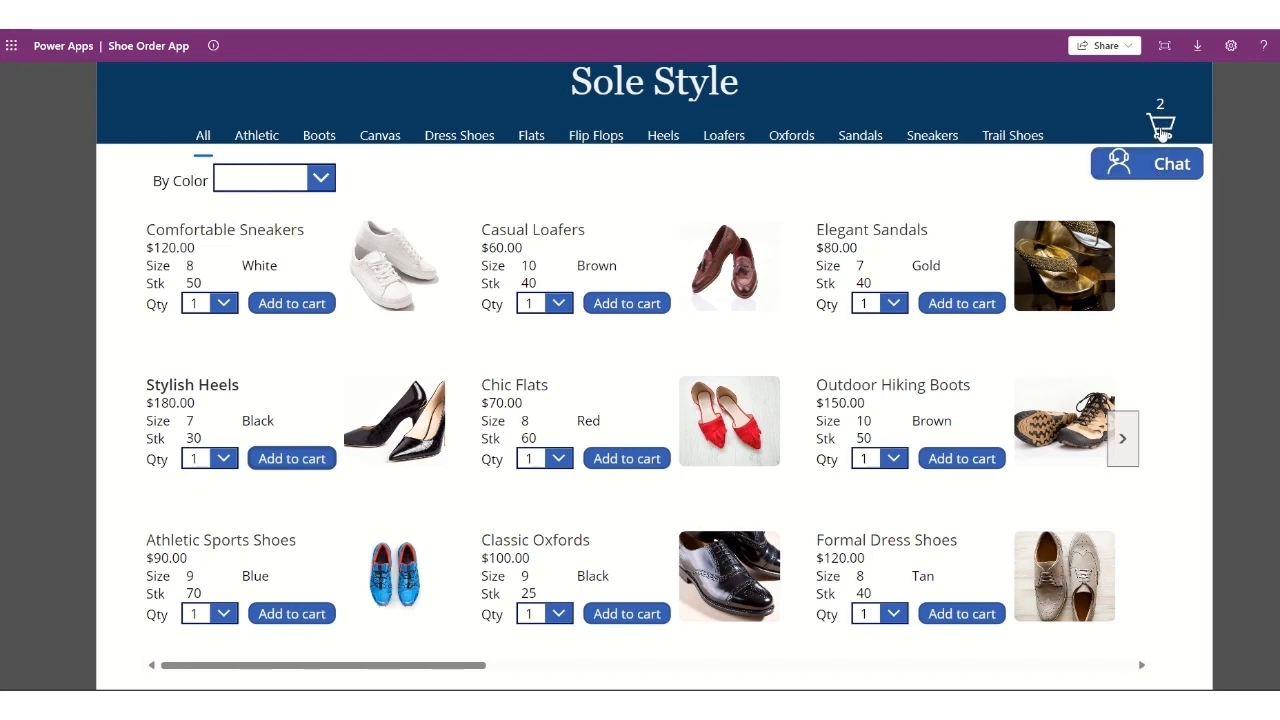
pyautogui.click(1160, 124)
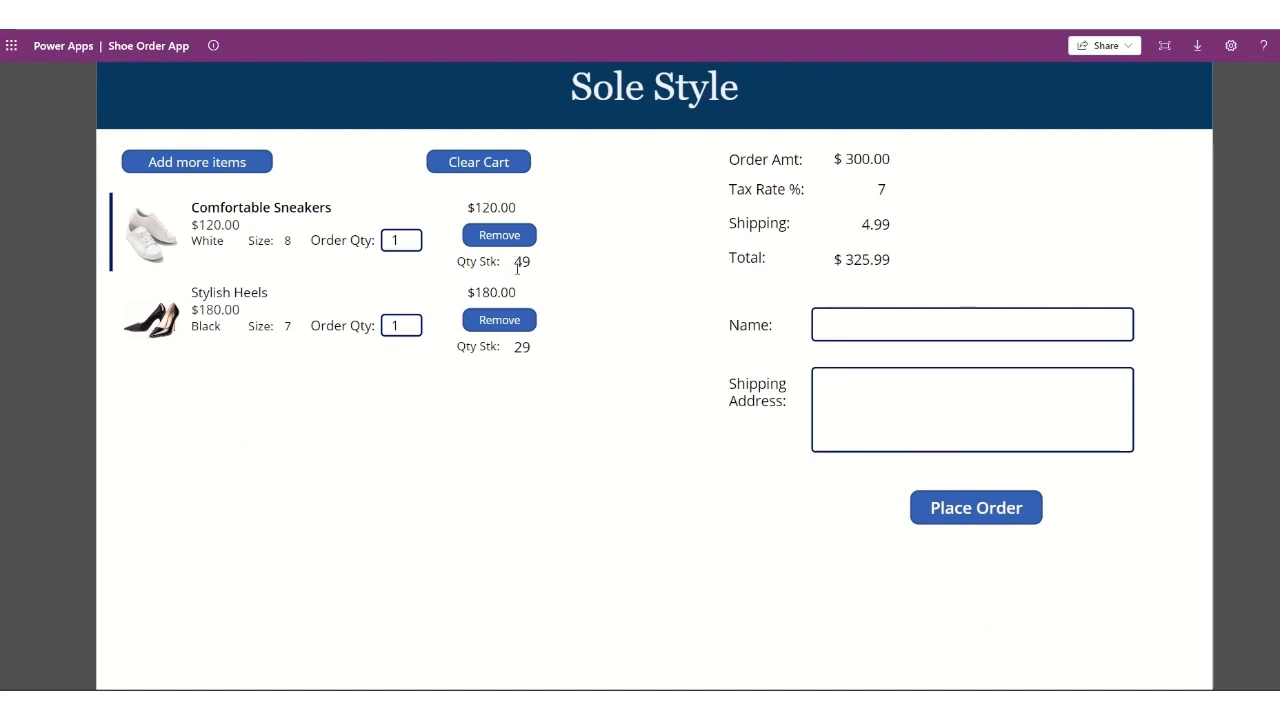
pyautogui.moveTo(444, 276)
pyautogui.write('2')
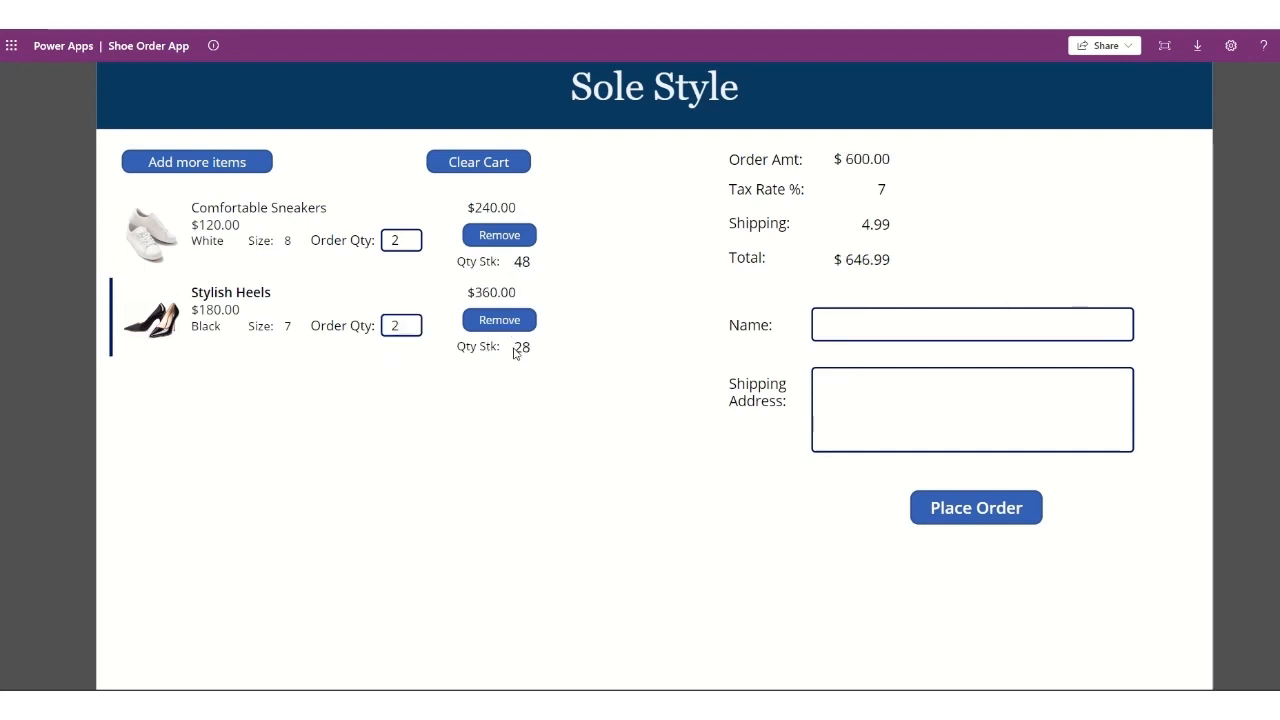
pyautogui.moveTo(536, 360)
pyautogui.write('1')
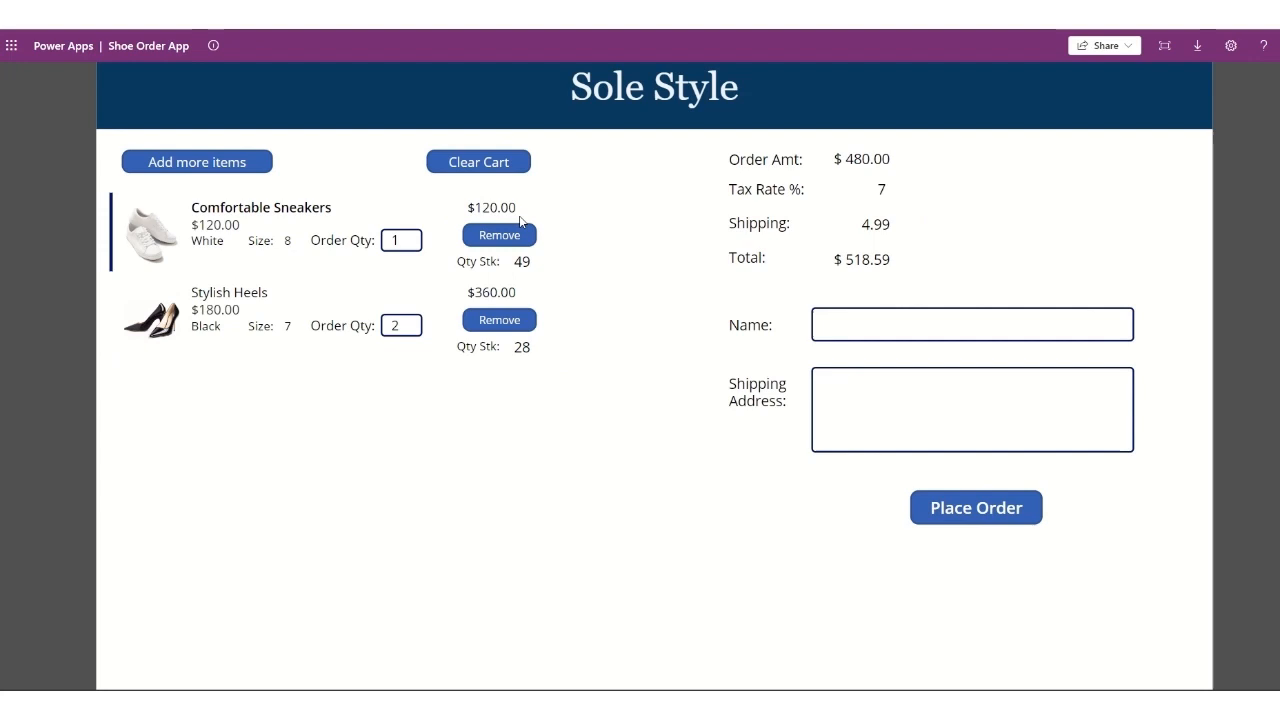
# Set the Comfortable Sneakers order quantity to 2, bringing the total to $646.99.
pyautogui.click(400, 240)
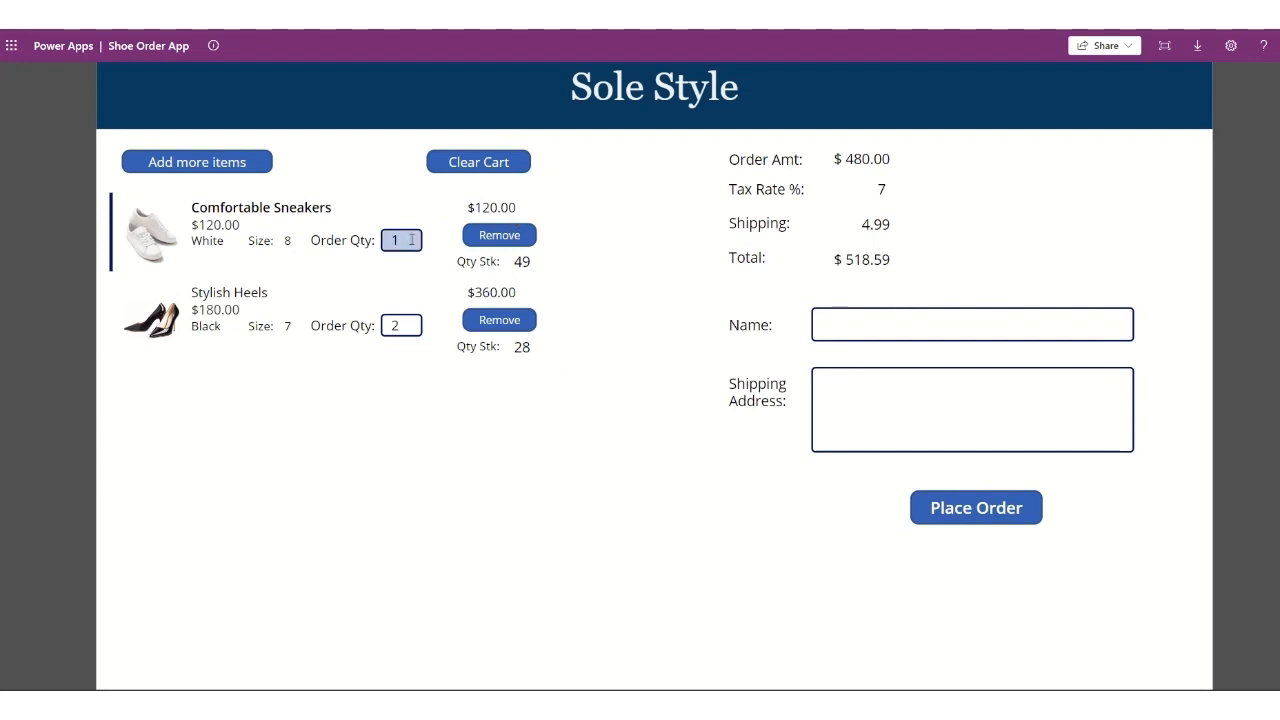
pyautogui.click(412, 234)
pyautogui.write('2')
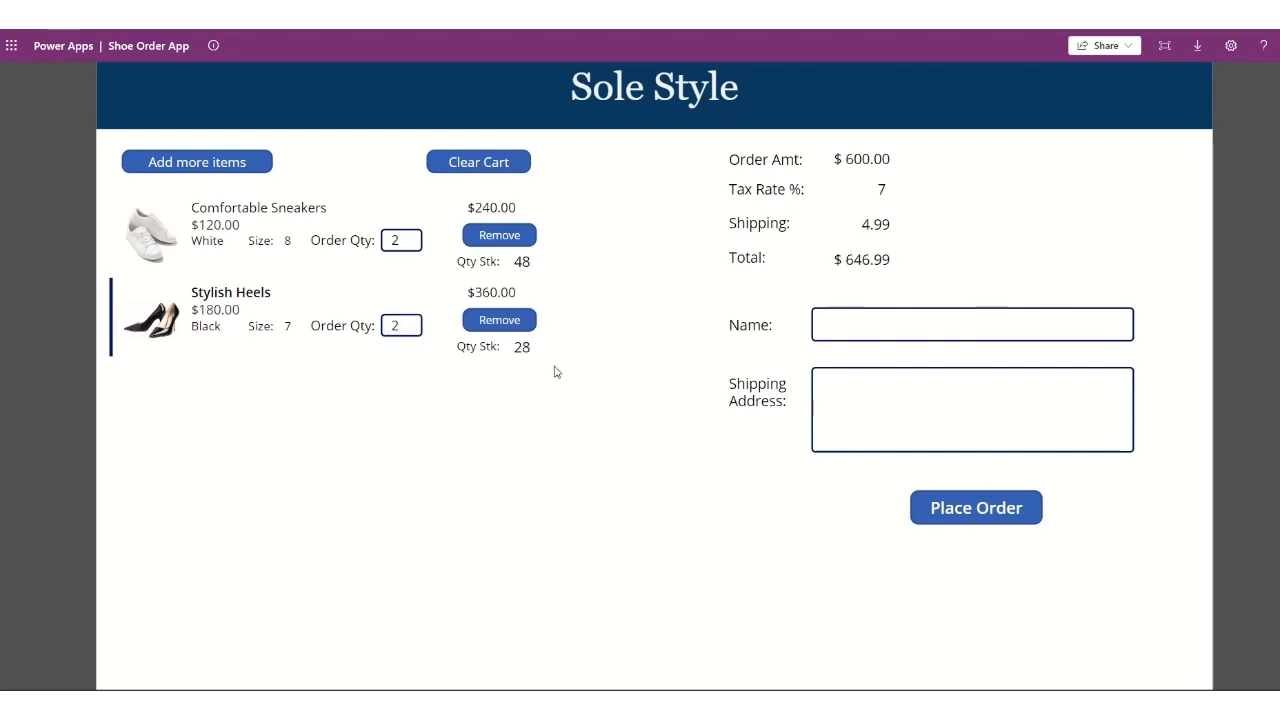
# Place the order for Customer One with shipping address Calgary.
pyautogui.write('Cus')
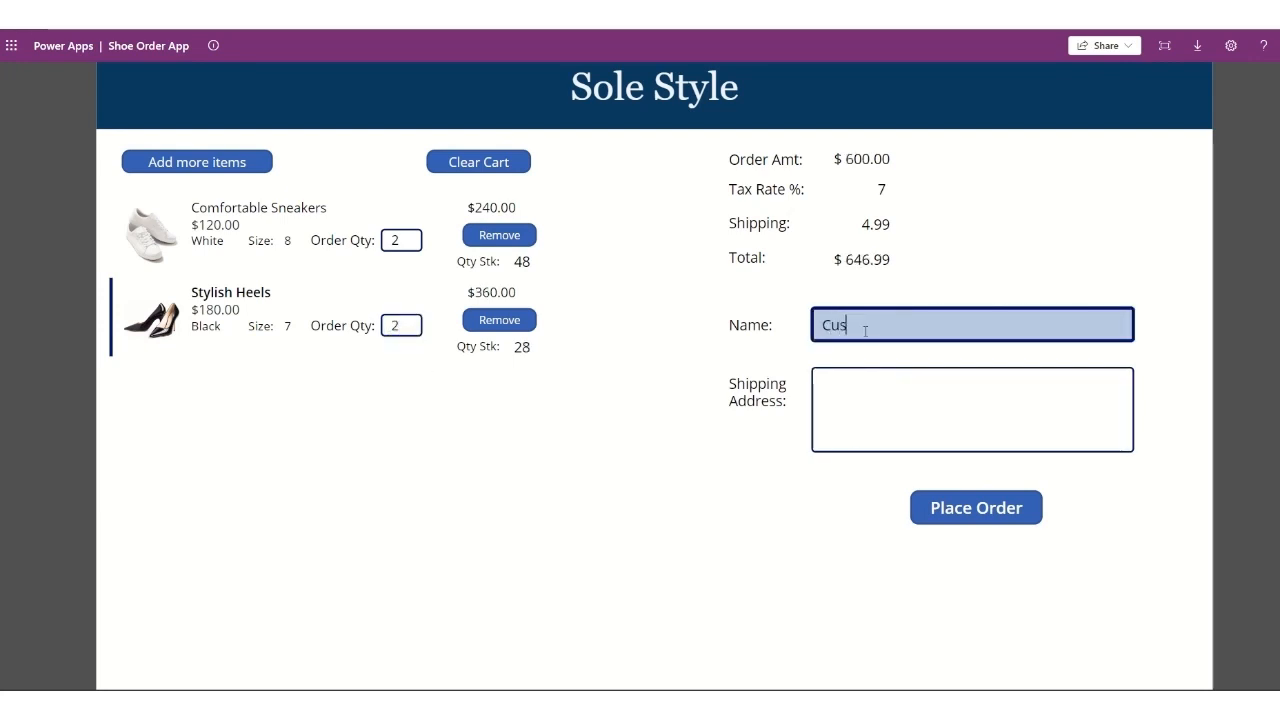
pyautogui.write('tomer One')
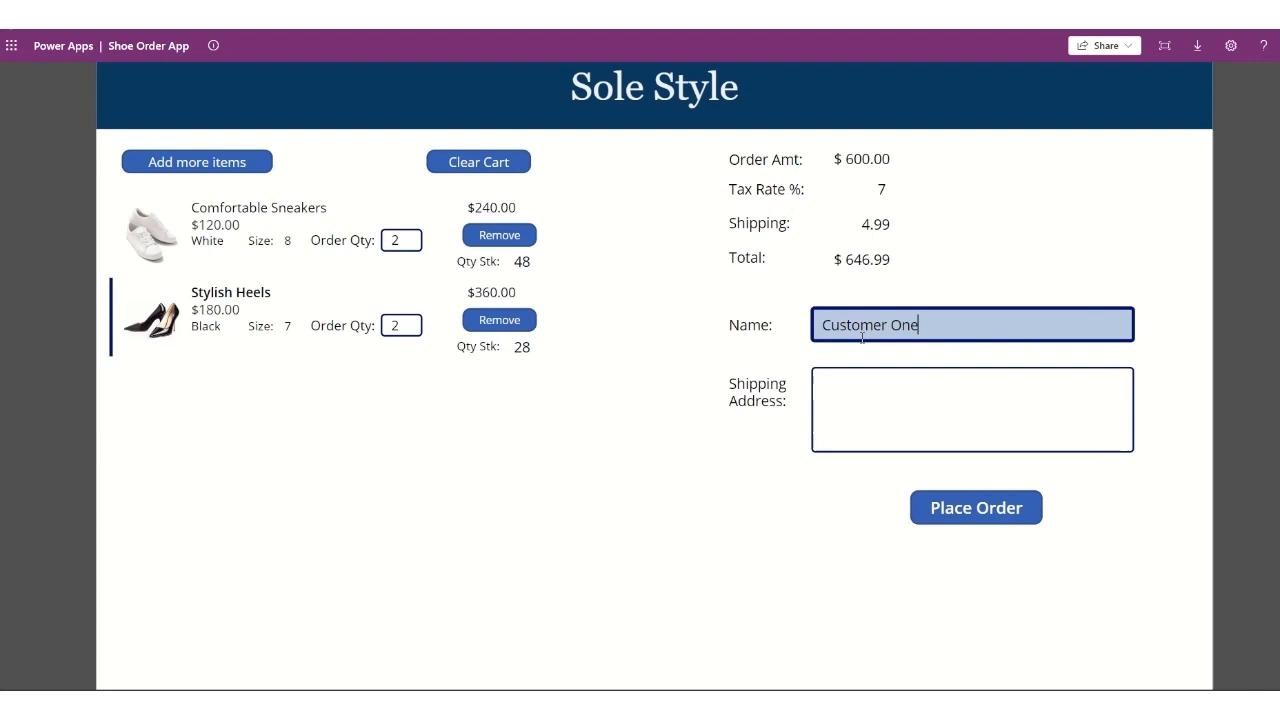
pyautogui.write('Calgary')
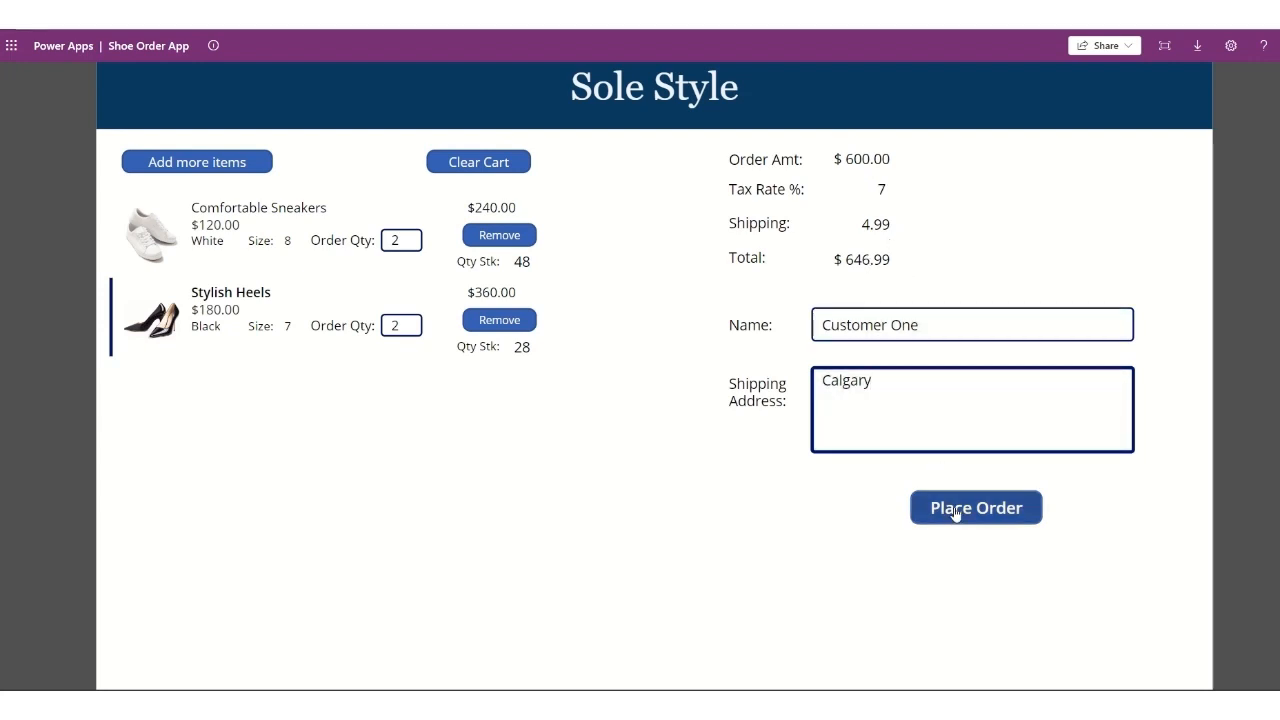
pyautogui.click(976, 508)
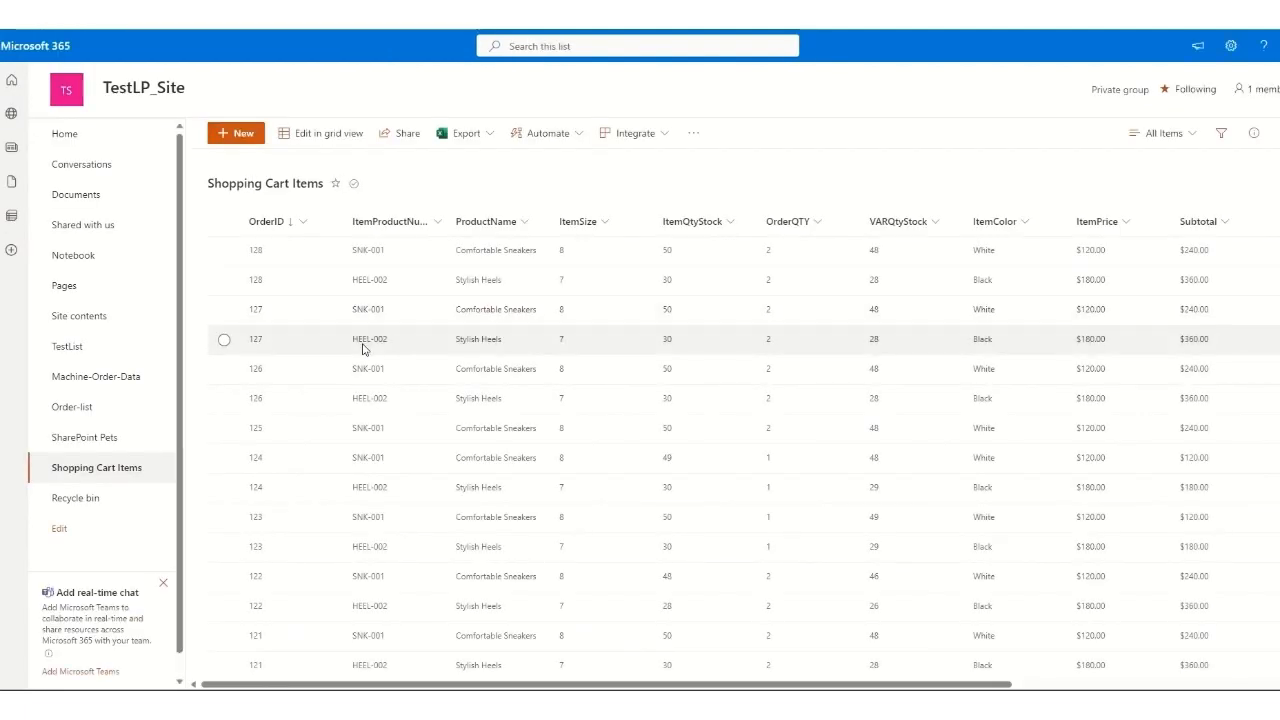
pyautogui.moveTo(276, 250)
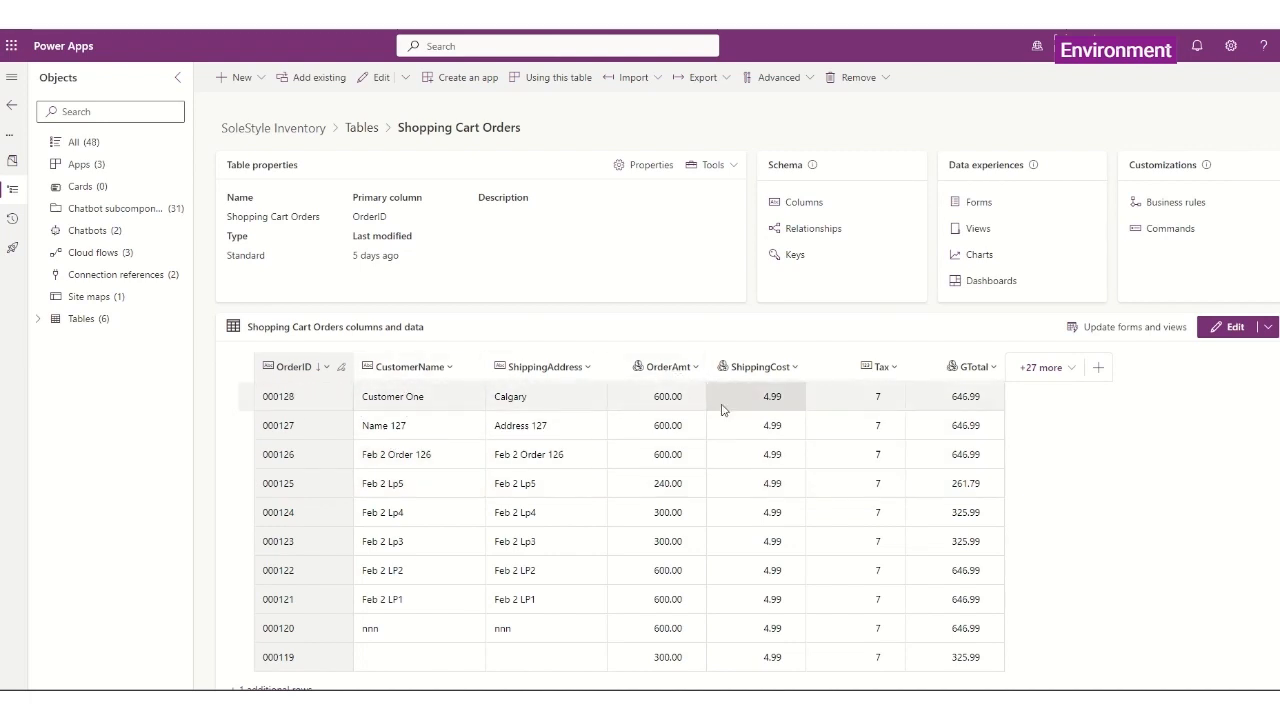
pyautogui.moveTo(964, 396)
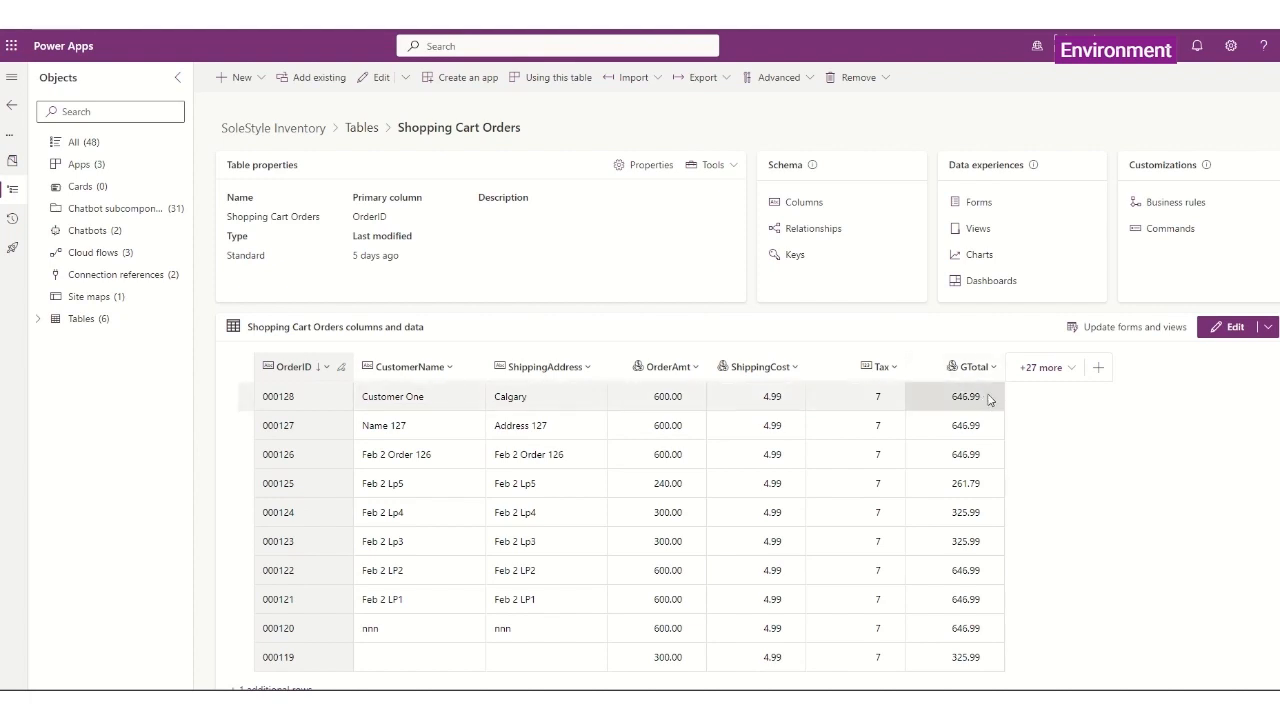
pyautogui.moveTo(632, 316)
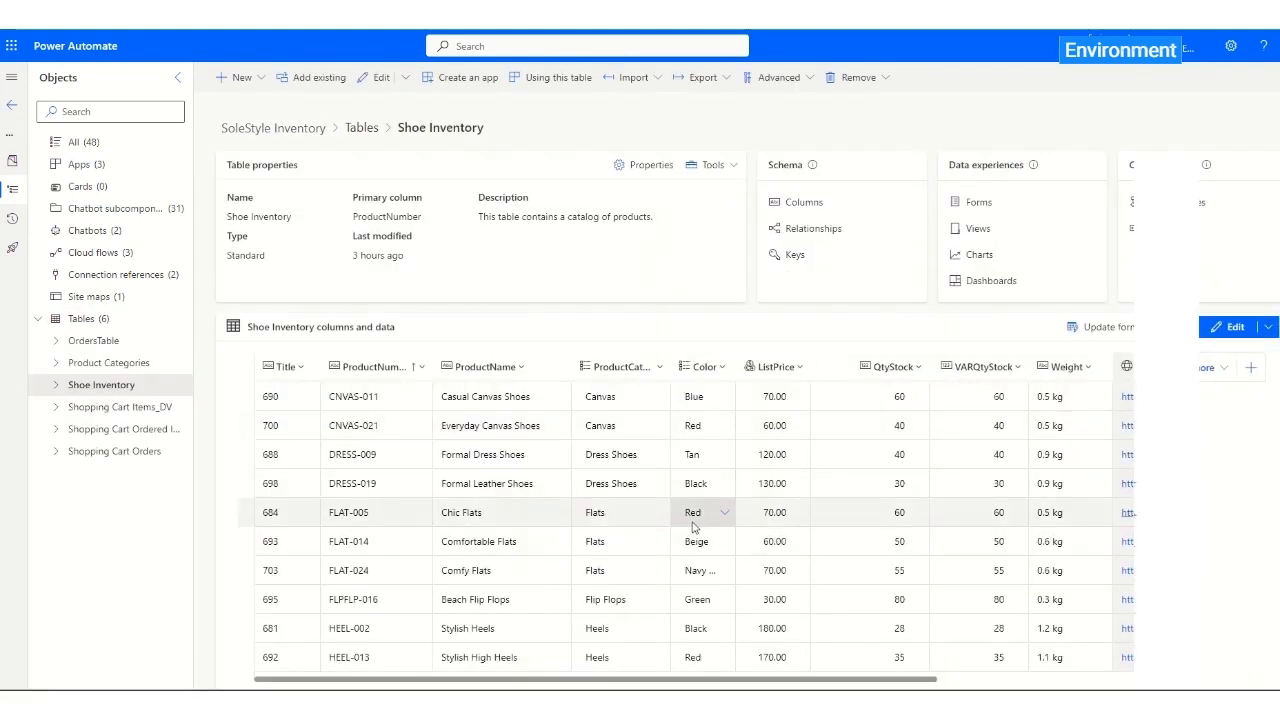
pyautogui.scroll(-3)
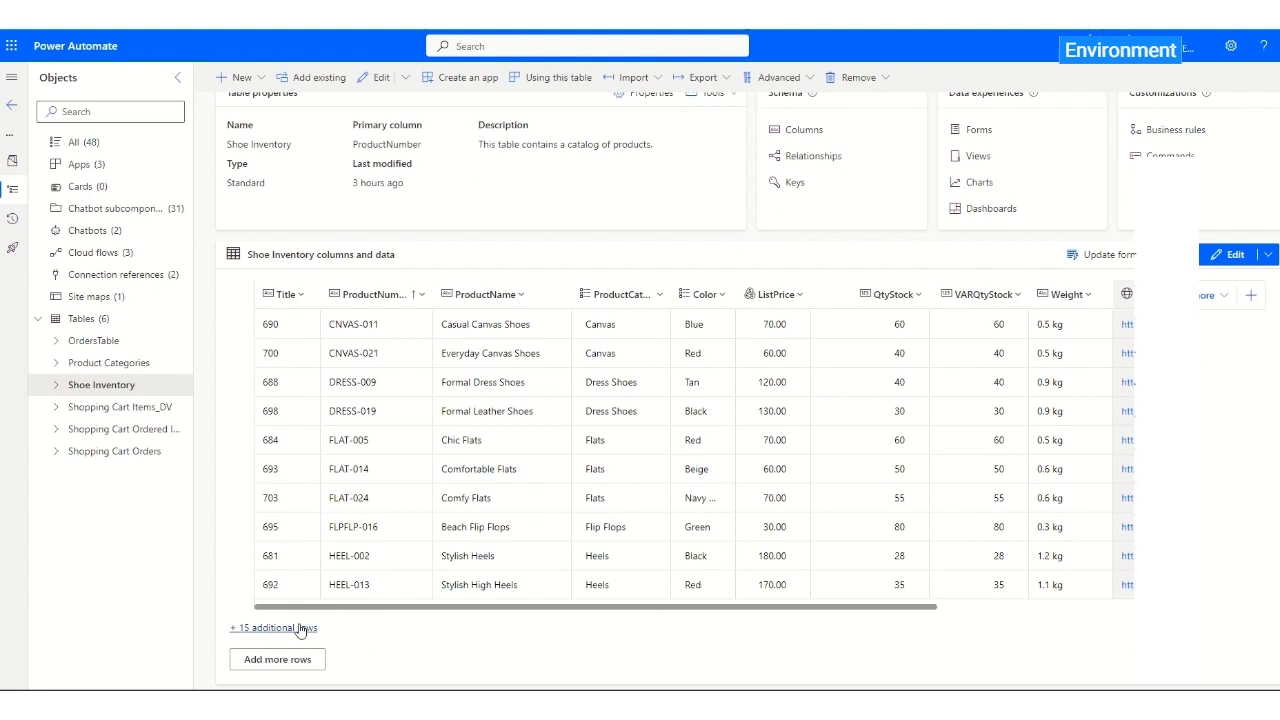
pyautogui.click(272, 628)
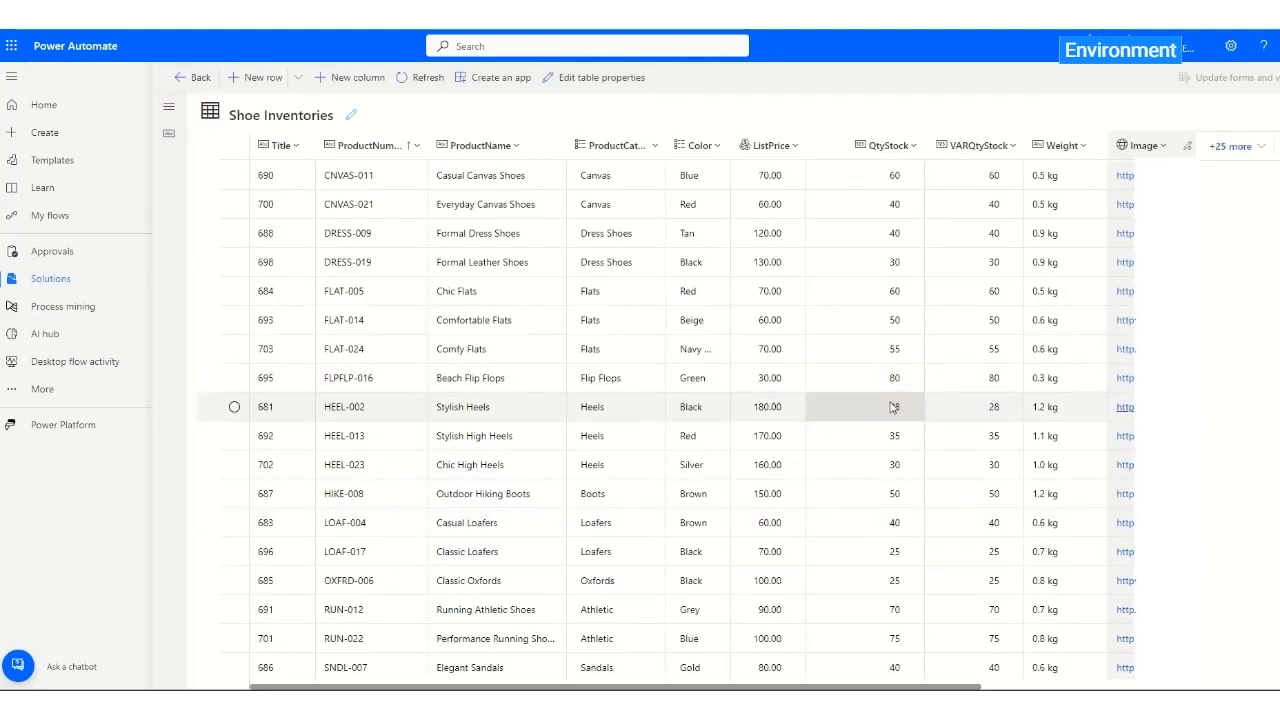
pyautogui.scroll(-3)
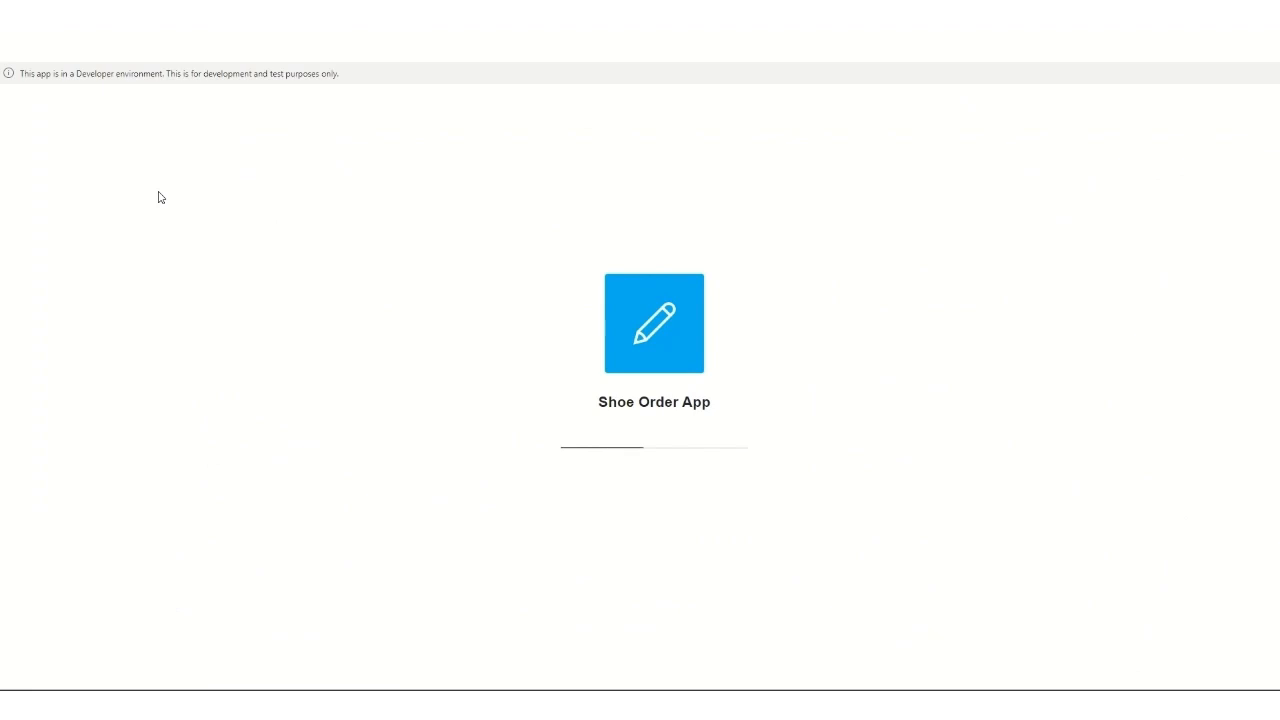
pyautogui.click(654, 324)
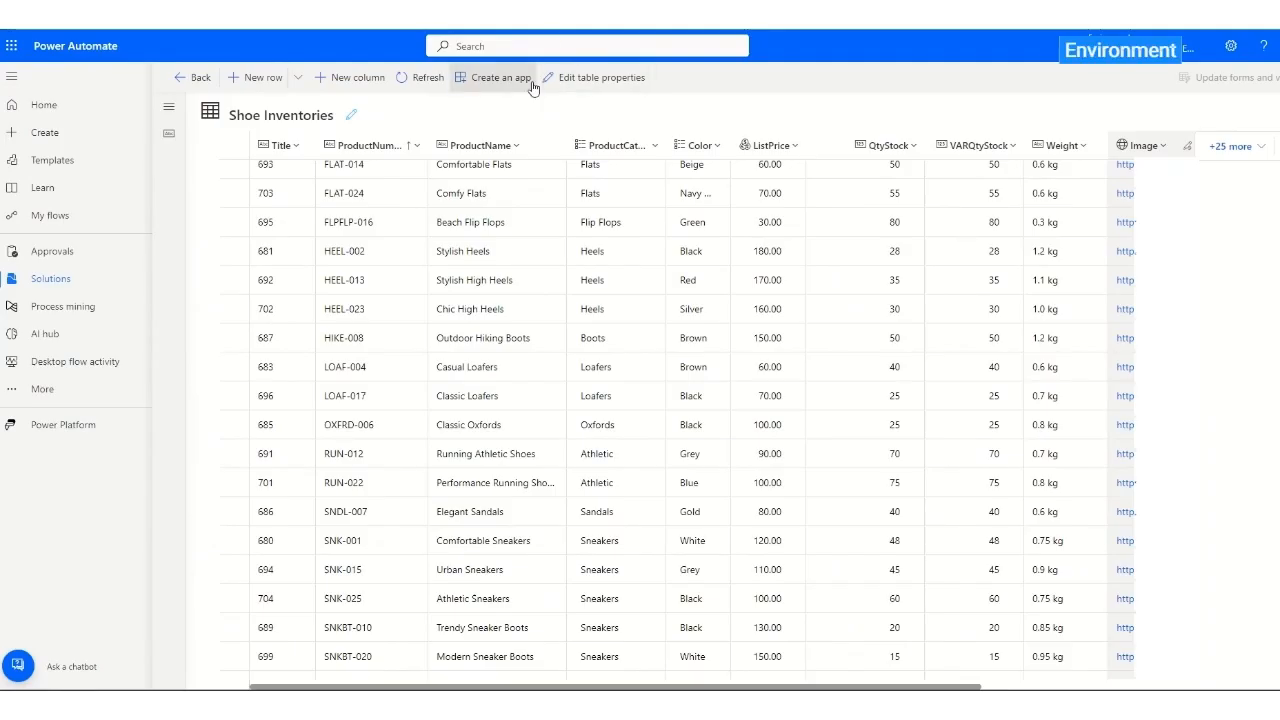
pyautogui.click(500, 76)
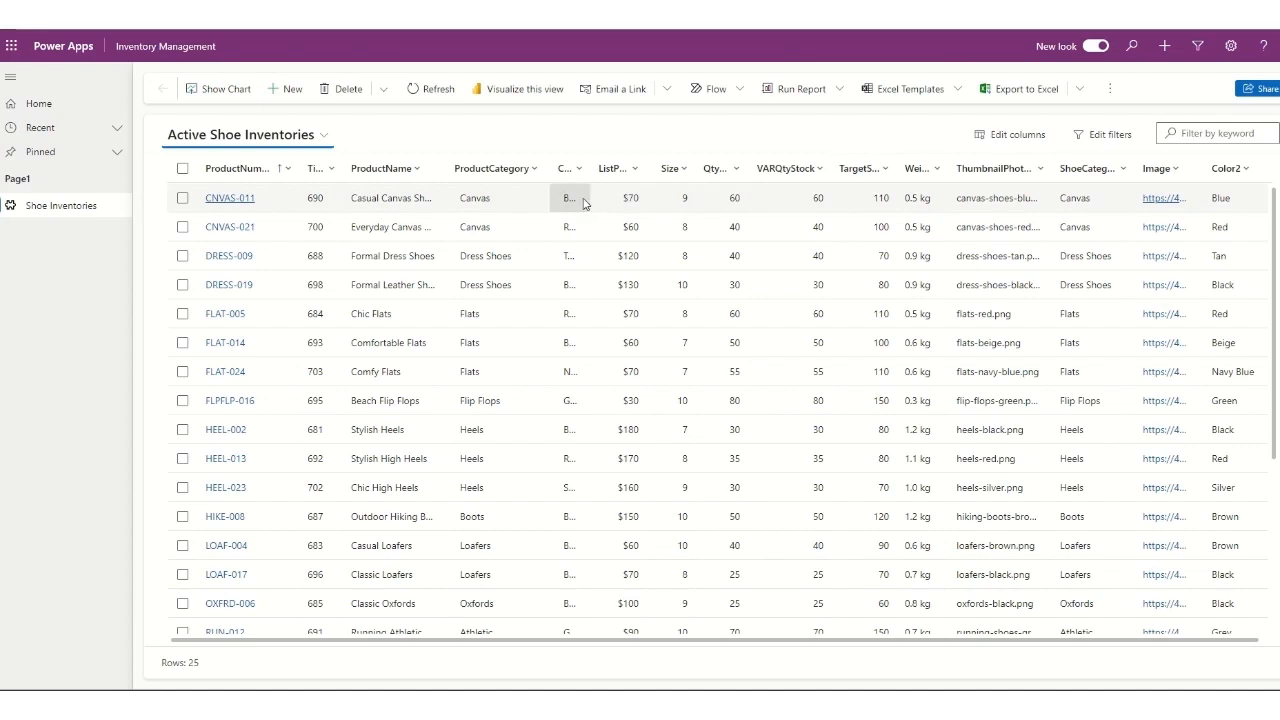
# Change the Stylish Heels HEEL-002 QtyStock to 30 and save back to Active Shoe Inventories.
pyautogui.click(226, 428)
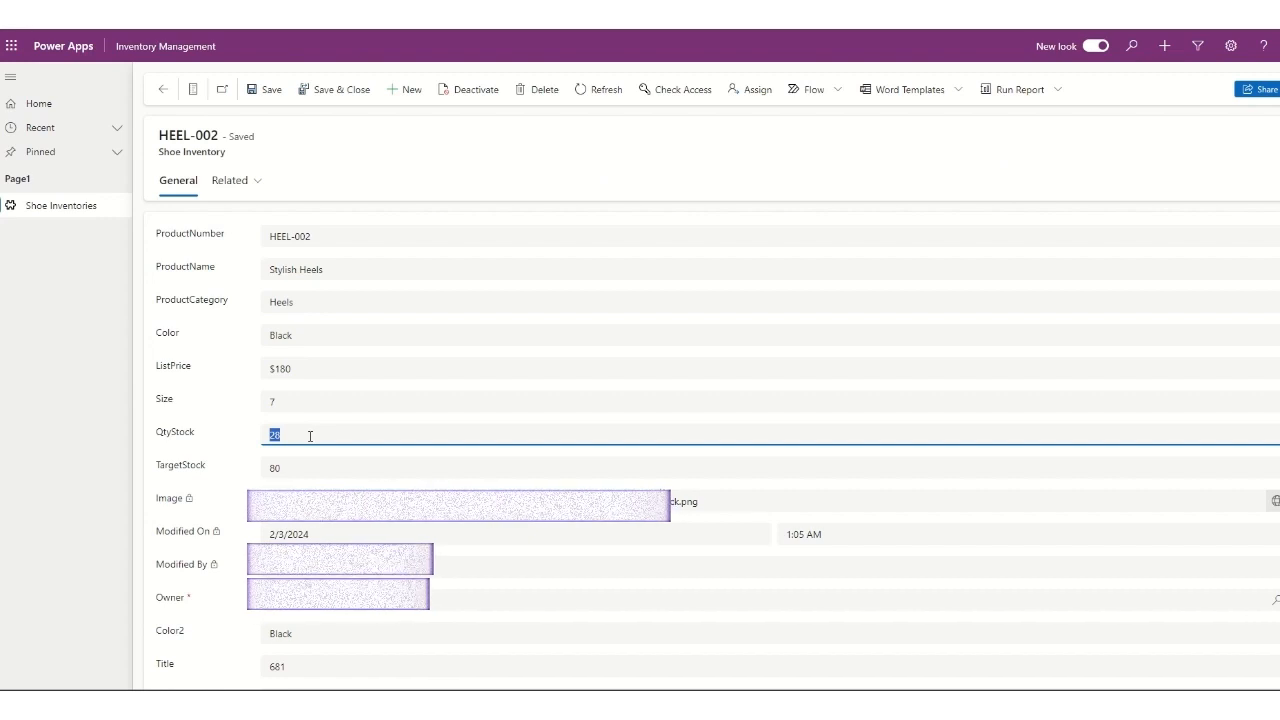
pyautogui.write('30')
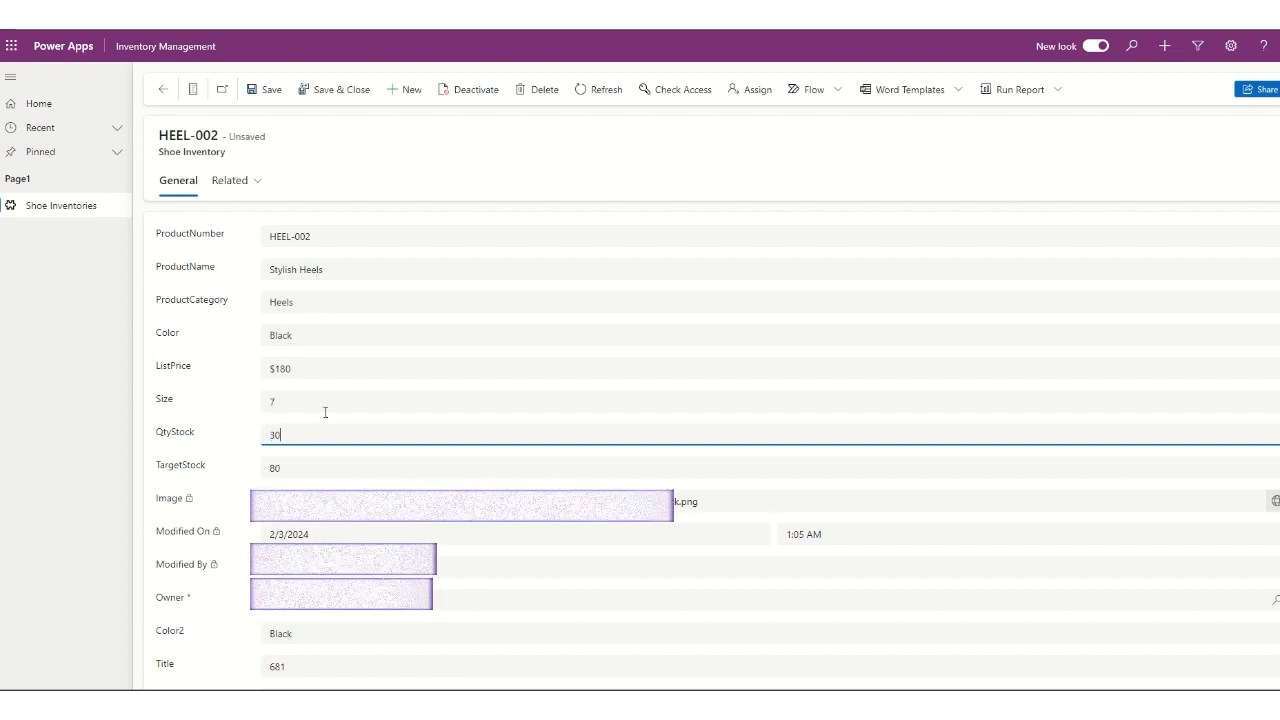
pyautogui.click(164, 88)
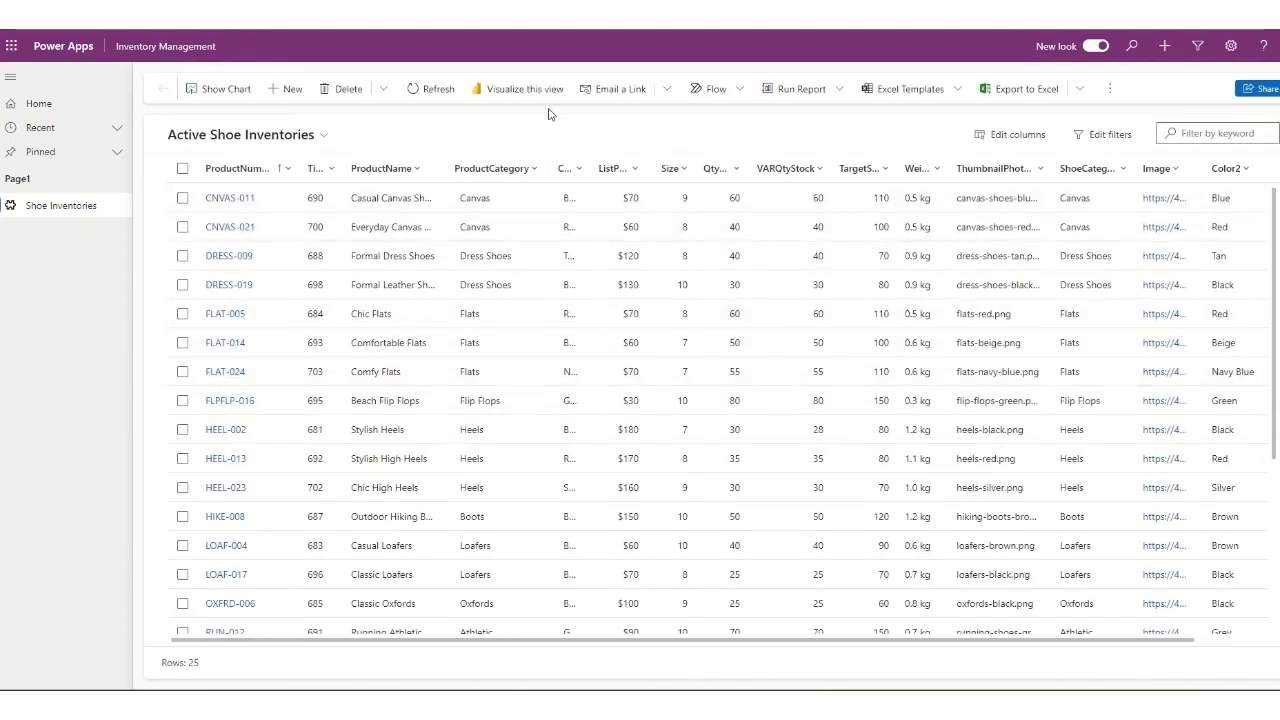
pyautogui.click(474, 228)
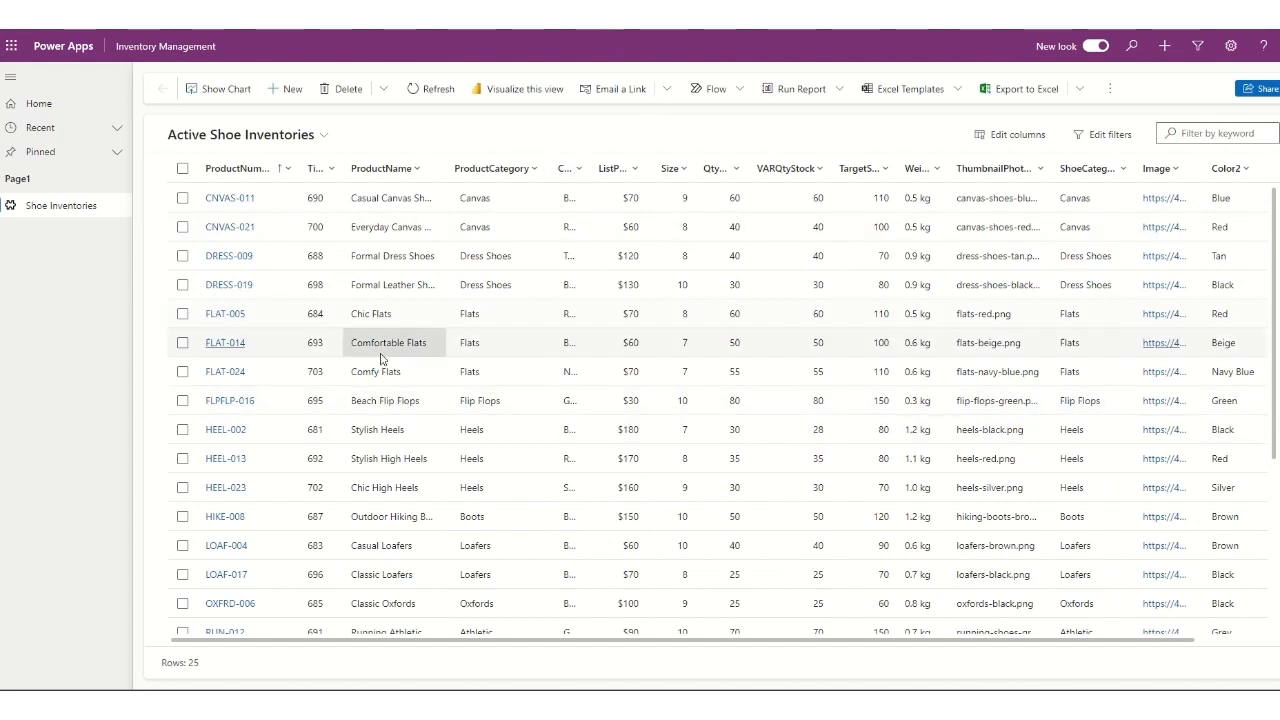
pyautogui.moveTo(700, 156)
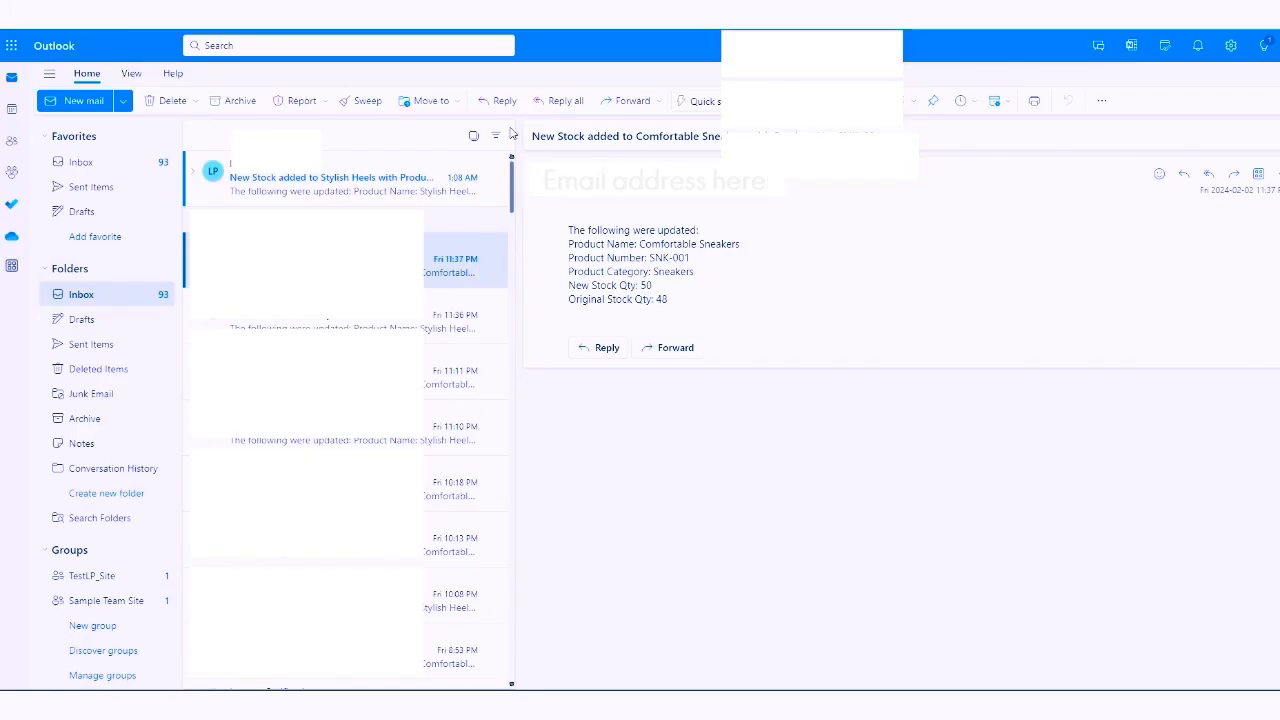
# Check the 'New Stock added to Stylish Heels' email in the Outlook inbox.
pyautogui.click(340, 184)
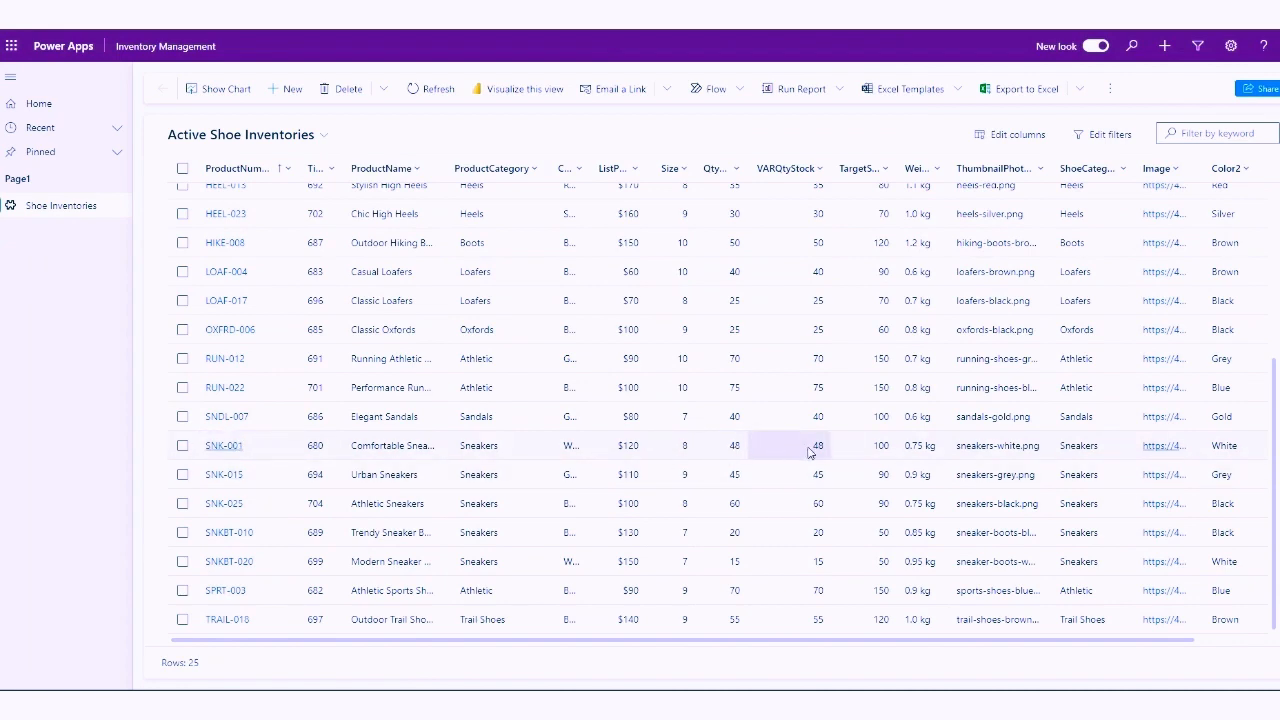
# Set QtyStock to 50 on the Comfortable Sneakers record SNK-001 and save and close it.
pyautogui.click(224, 444)
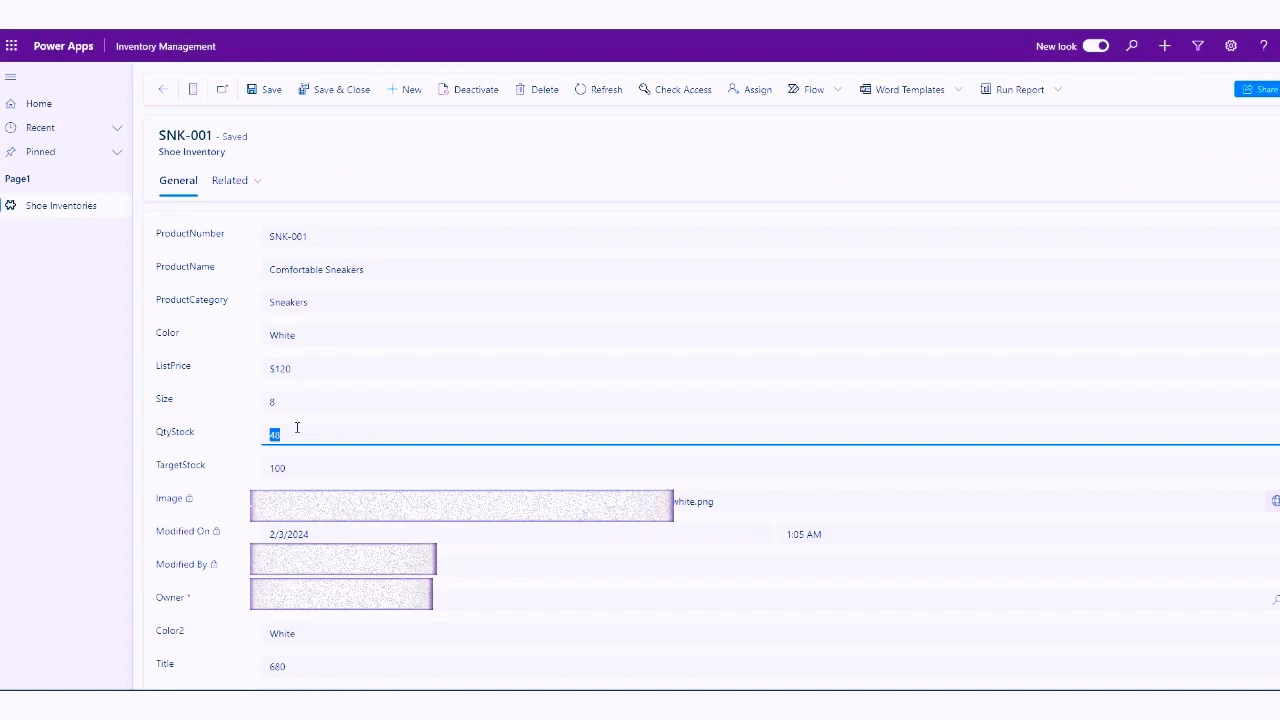
pyautogui.write('50')
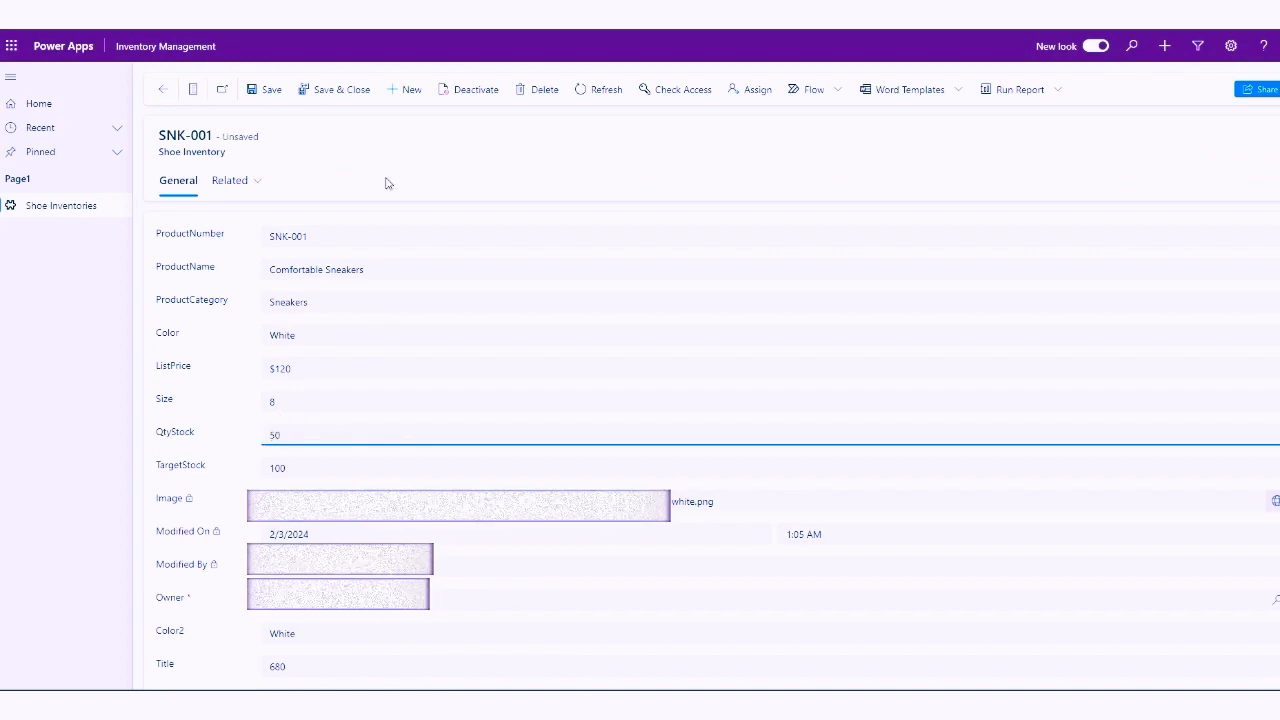
pyautogui.click(60, 204)
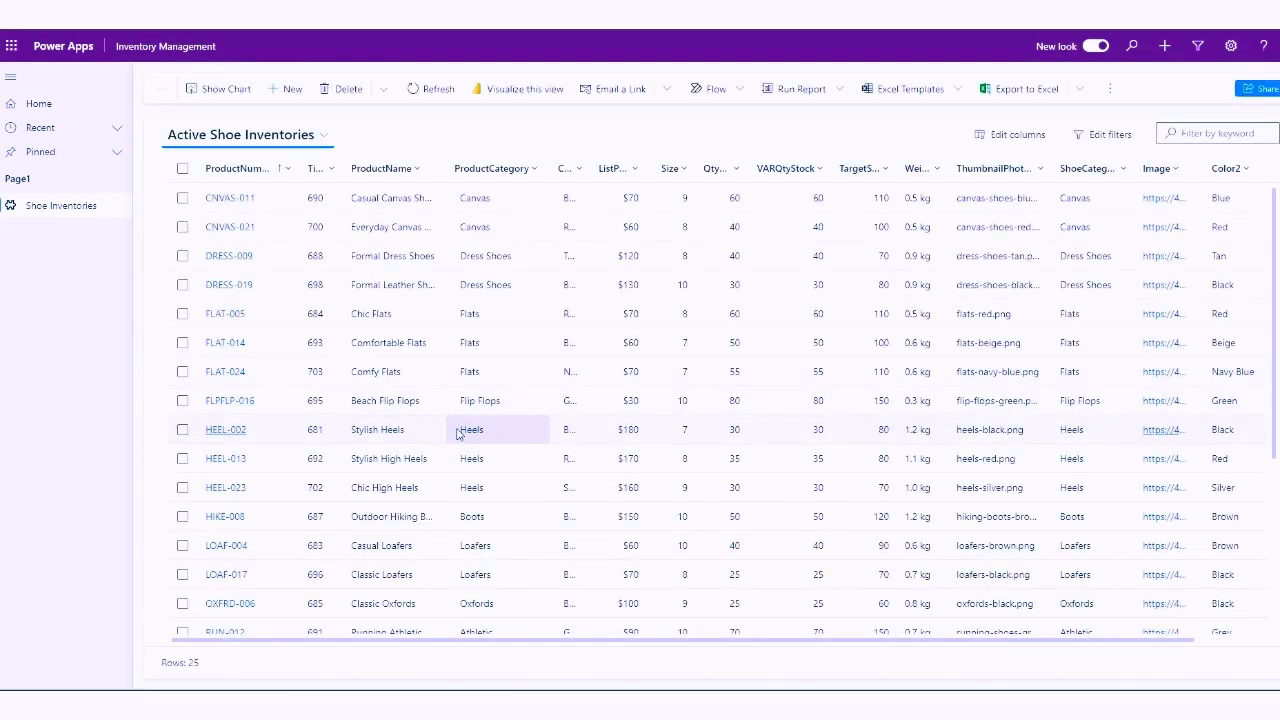
# Read the 'New Stock added to Comfortable Sneakers' email for SNK-001, new quantity 50, original 40.
pyautogui.scroll(-3)
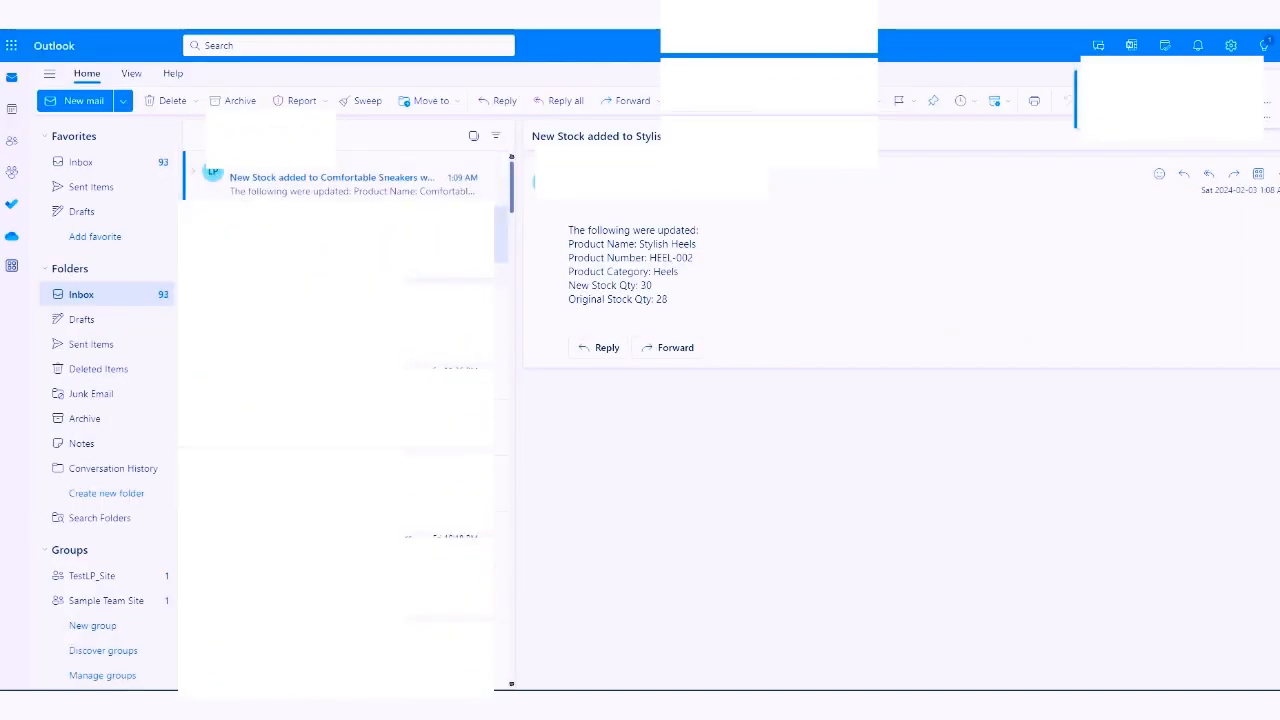
pyautogui.click(330, 184)
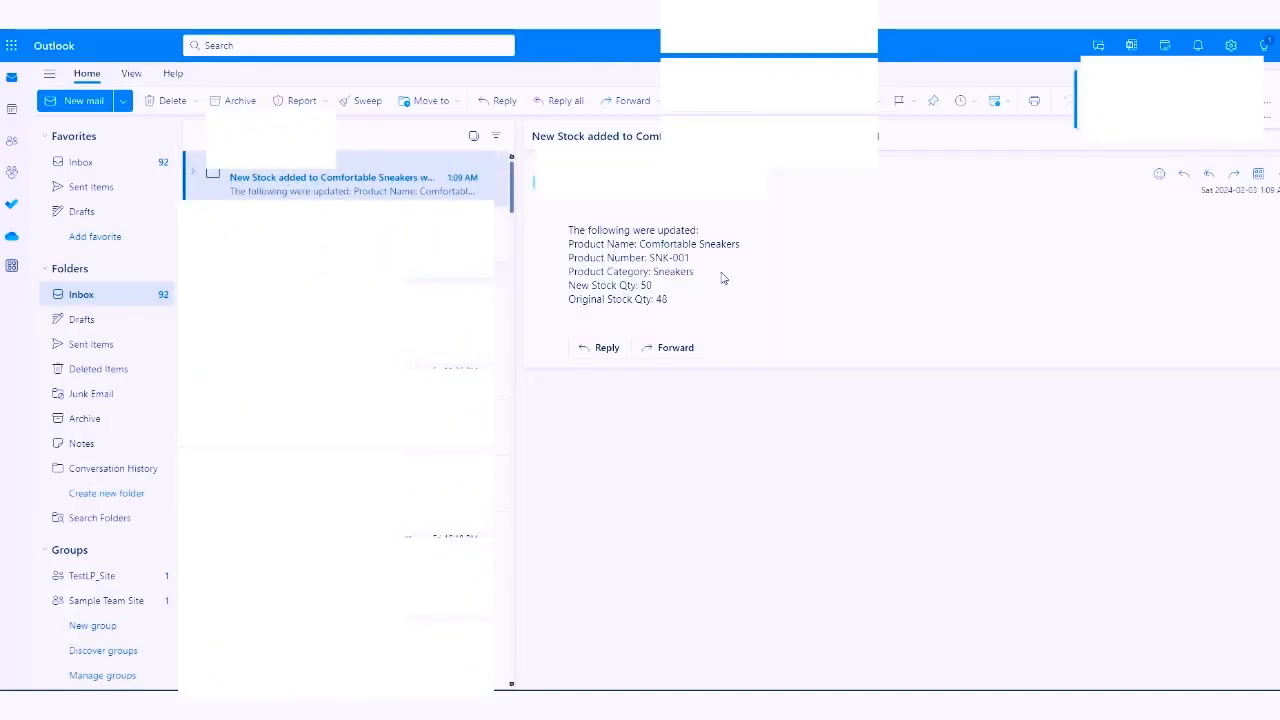
pyautogui.moveTo(552, 302)
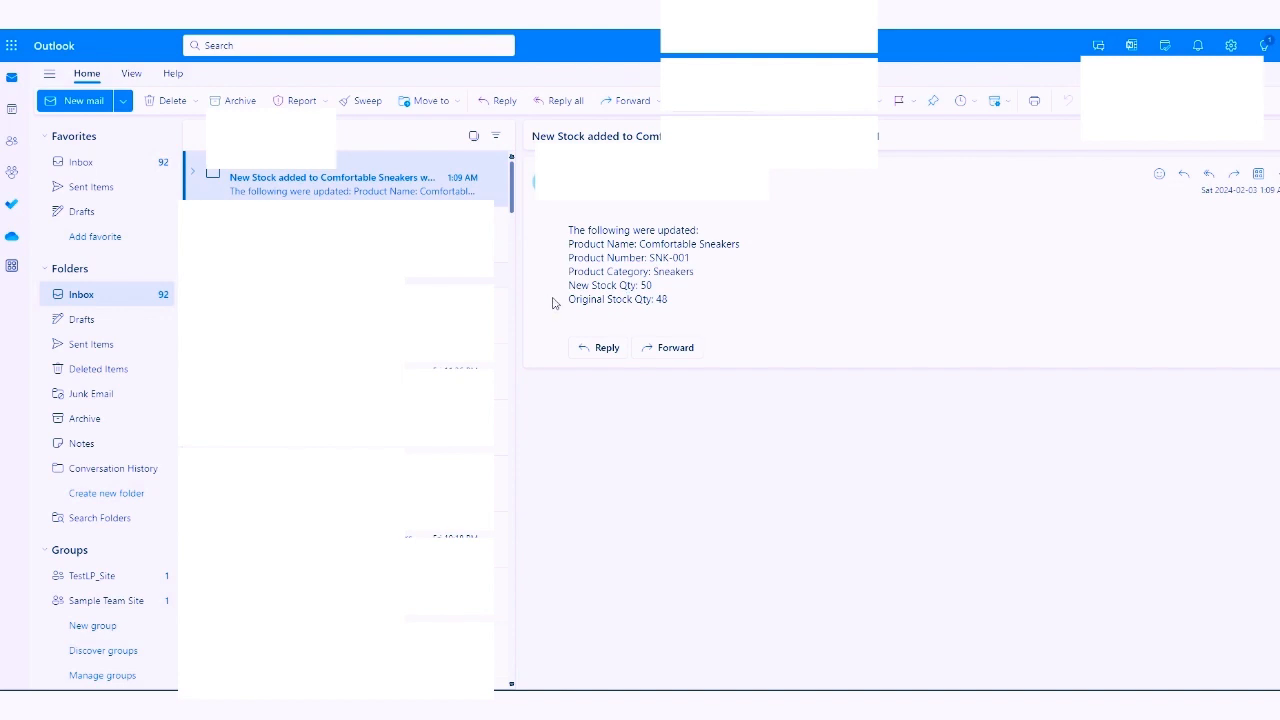
pyautogui.moveTo(700, 312)
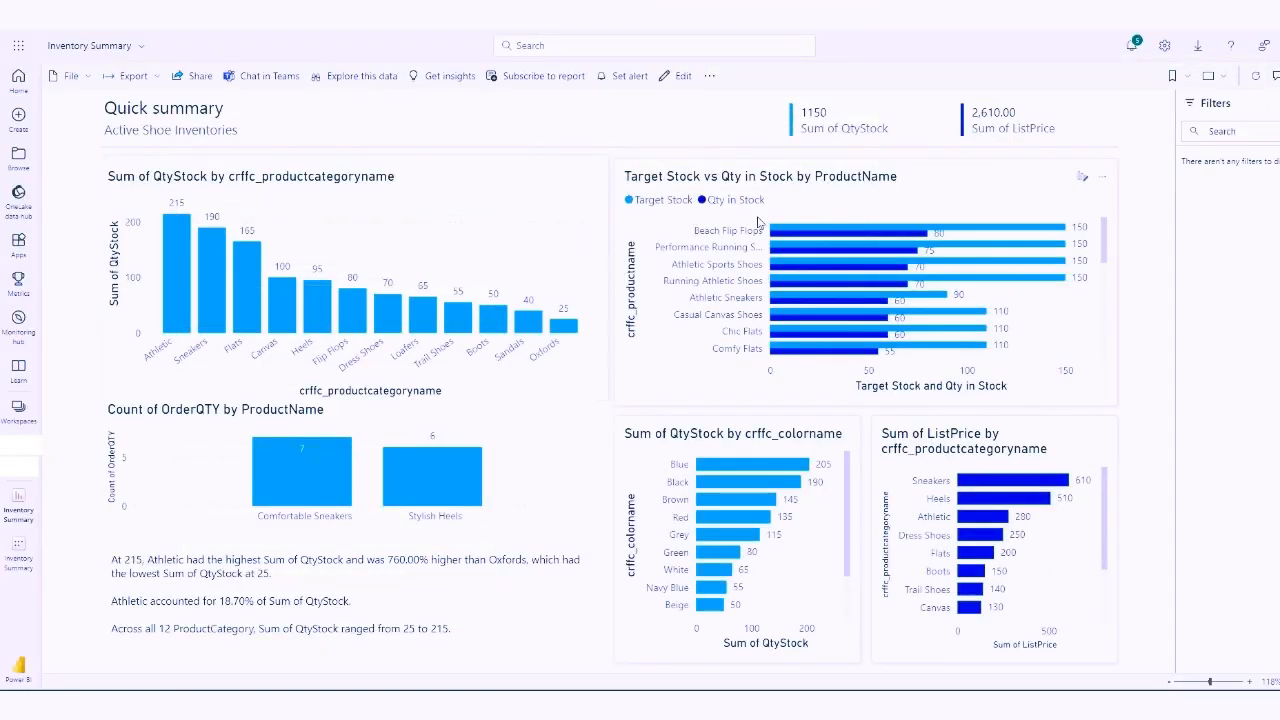
pyautogui.moveTo(490, 344)
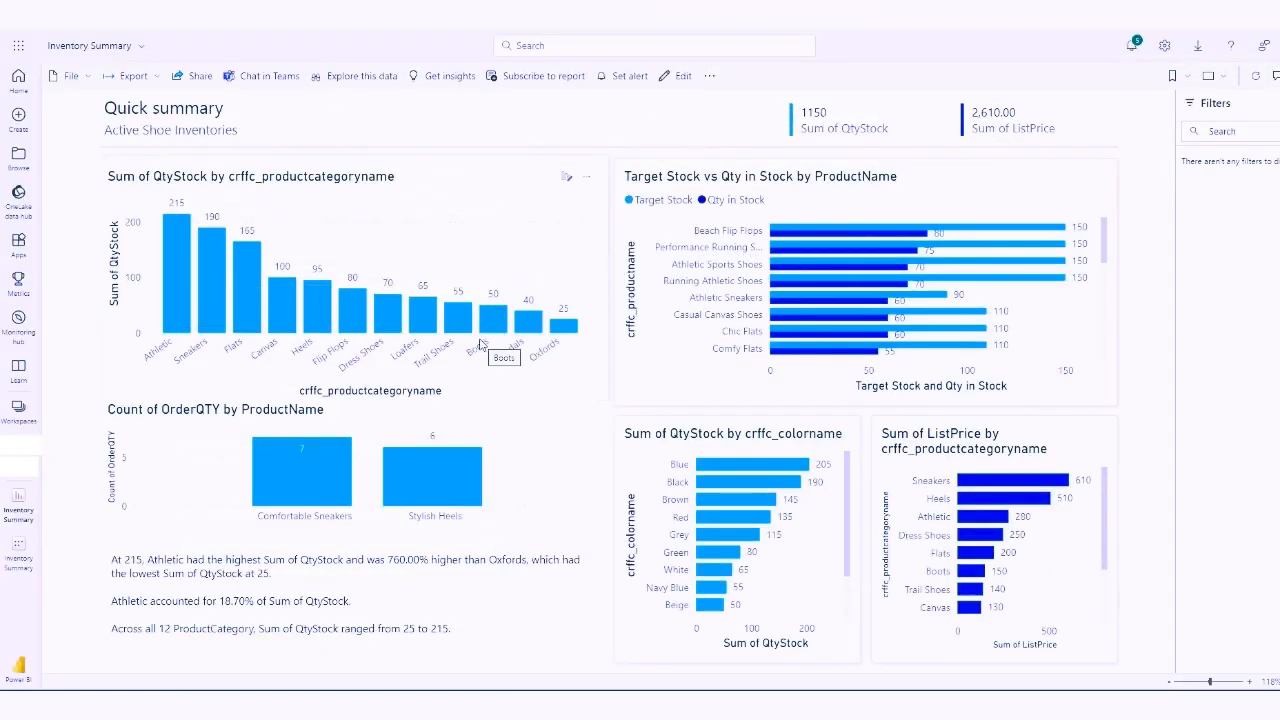
pyautogui.moveTo(256, 268)
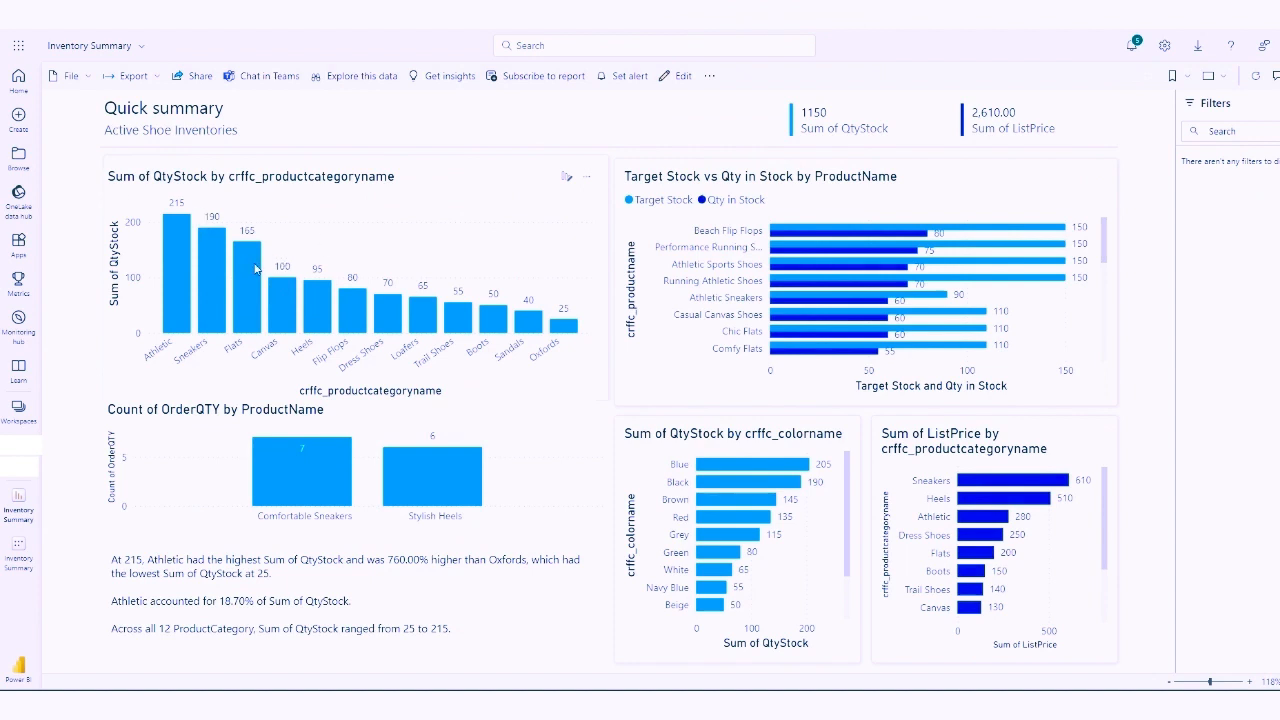
pyautogui.moveTo(832, 308)
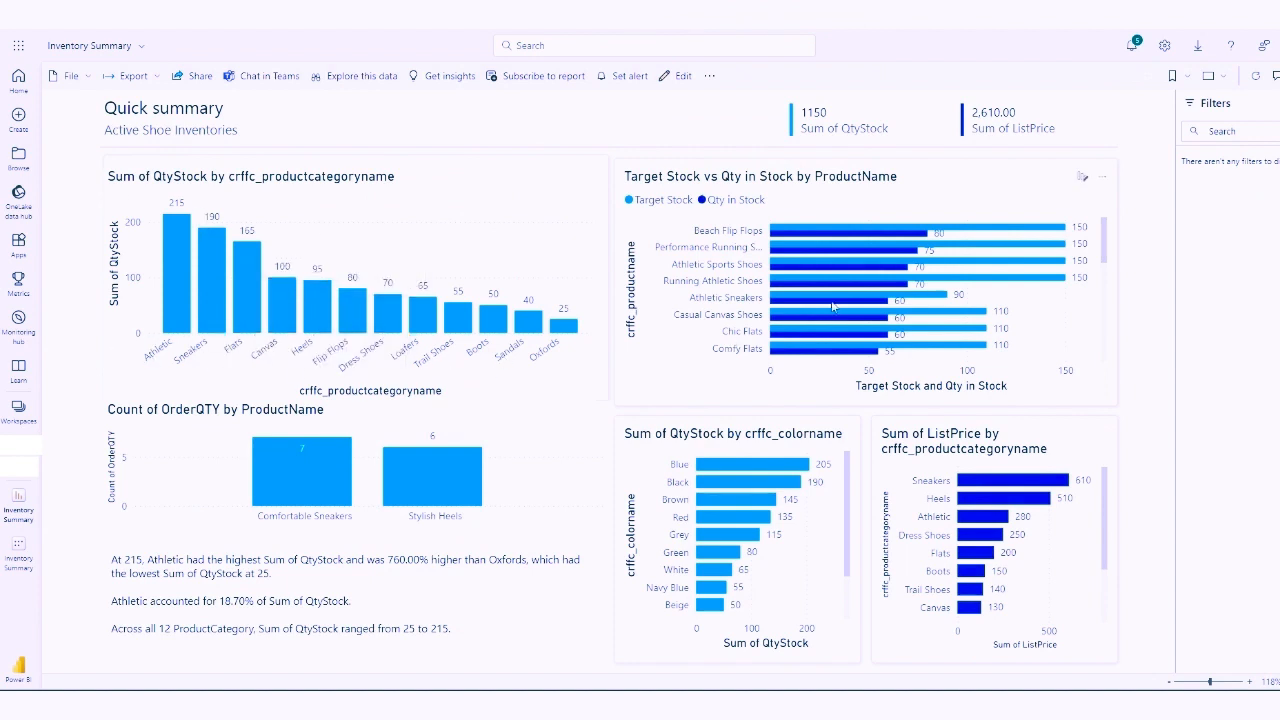
pyautogui.moveTo(1016, 230)
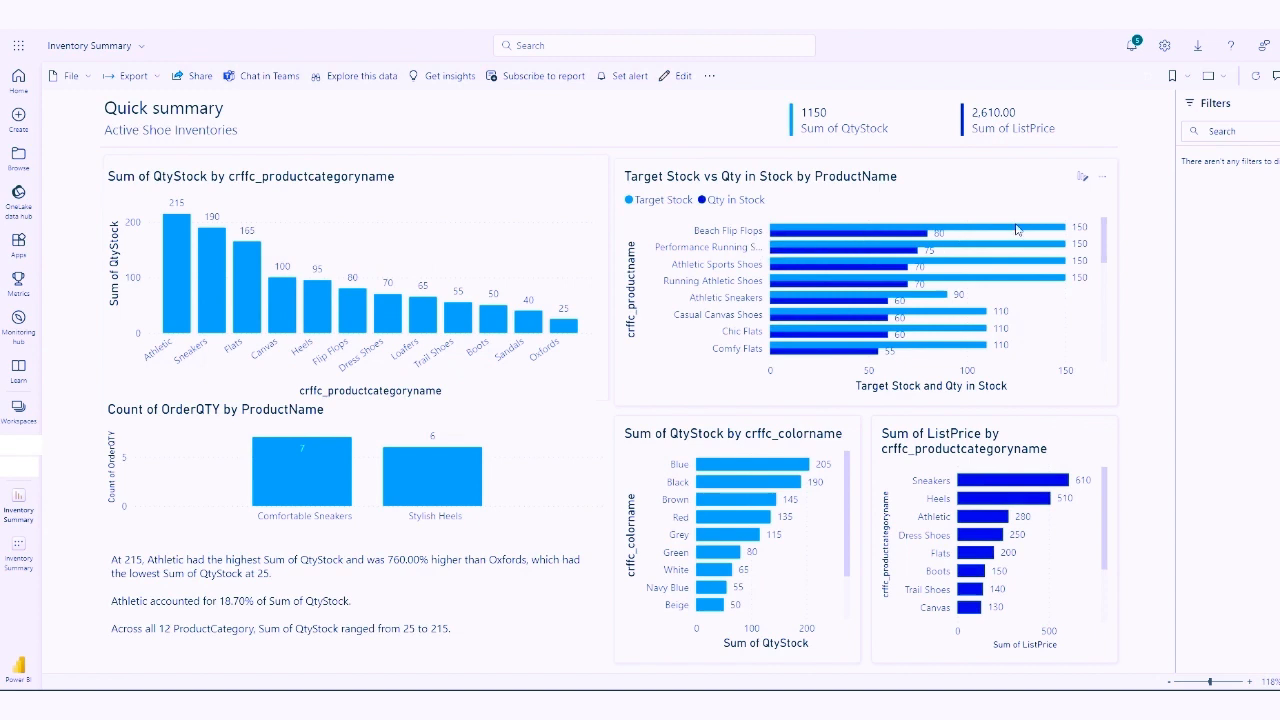
pyautogui.moveTo(884, 242)
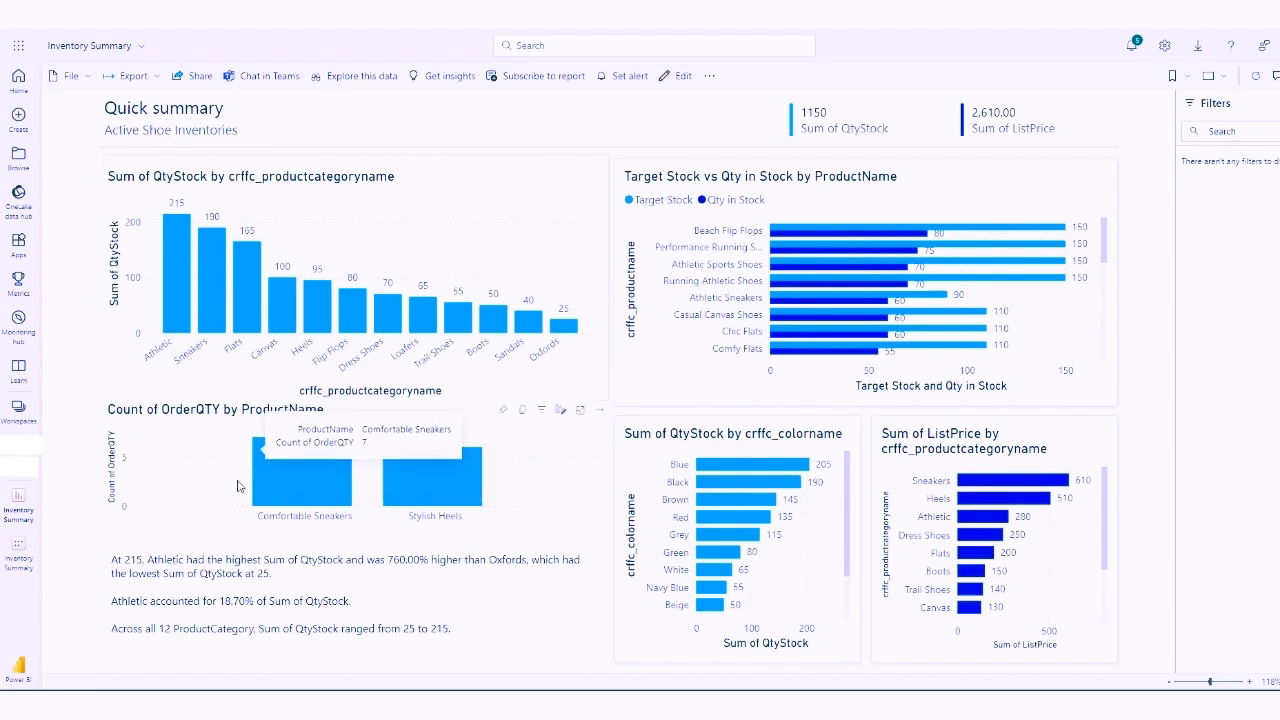
pyautogui.moveTo(450, 496)
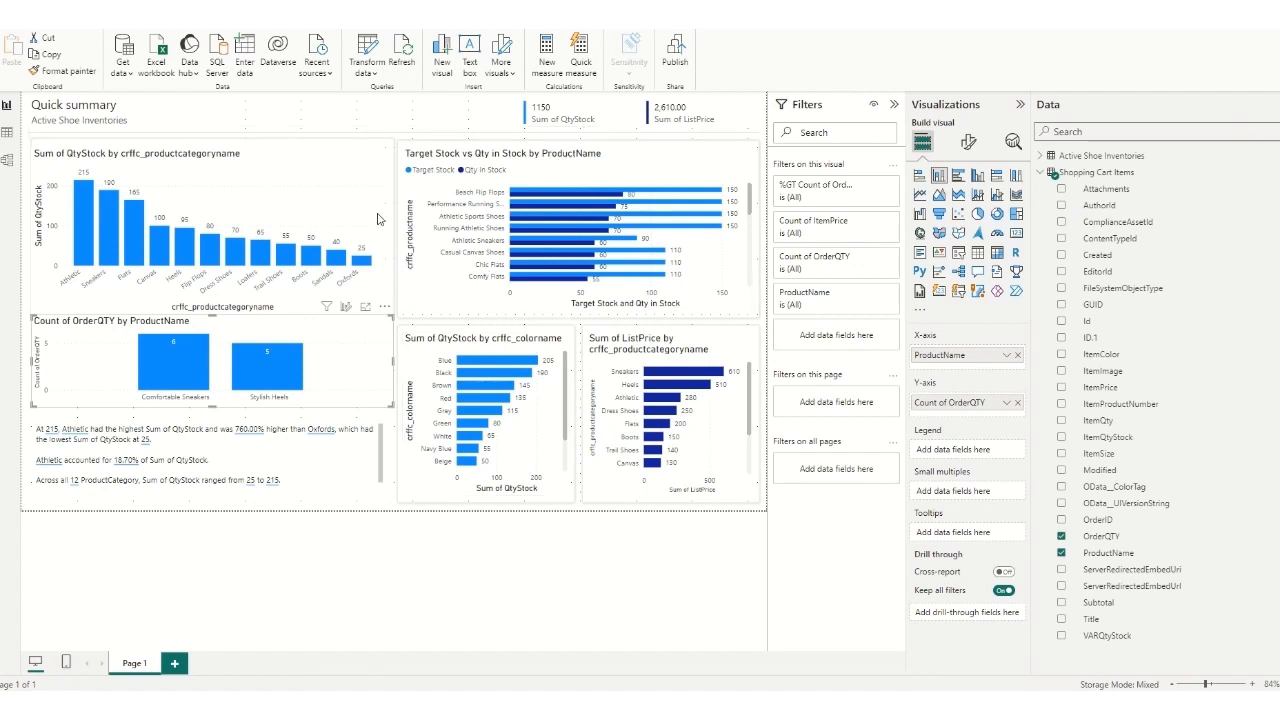
# Save the Inventory Summary report, publish it to the workspace and dismiss the success message.
pyautogui.click(402, 50)
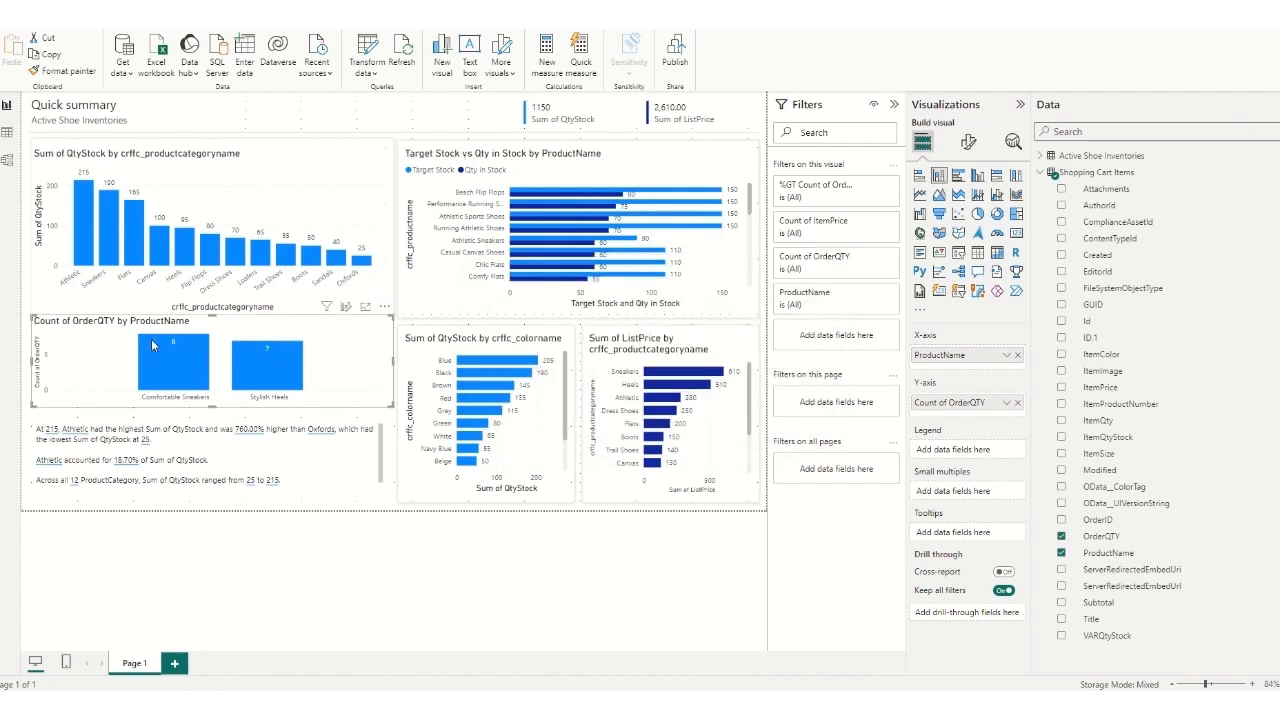
pyautogui.moveTo(268, 362)
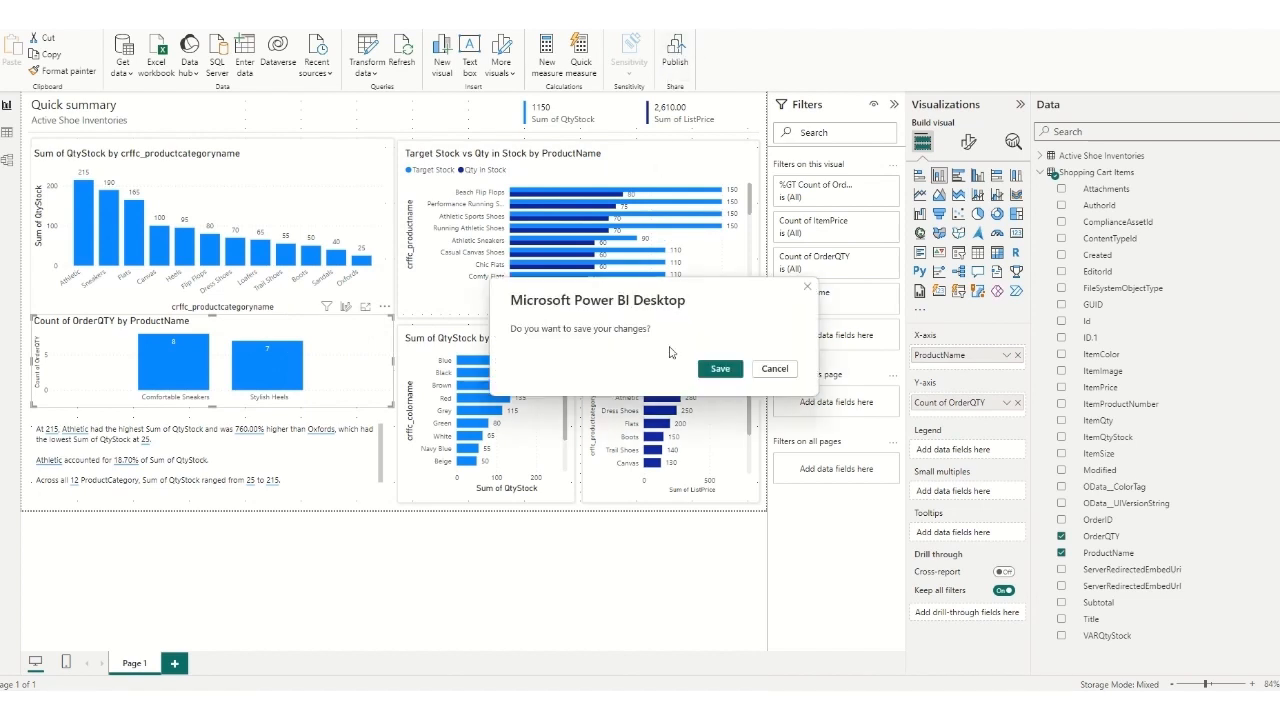
pyautogui.click(774, 368)
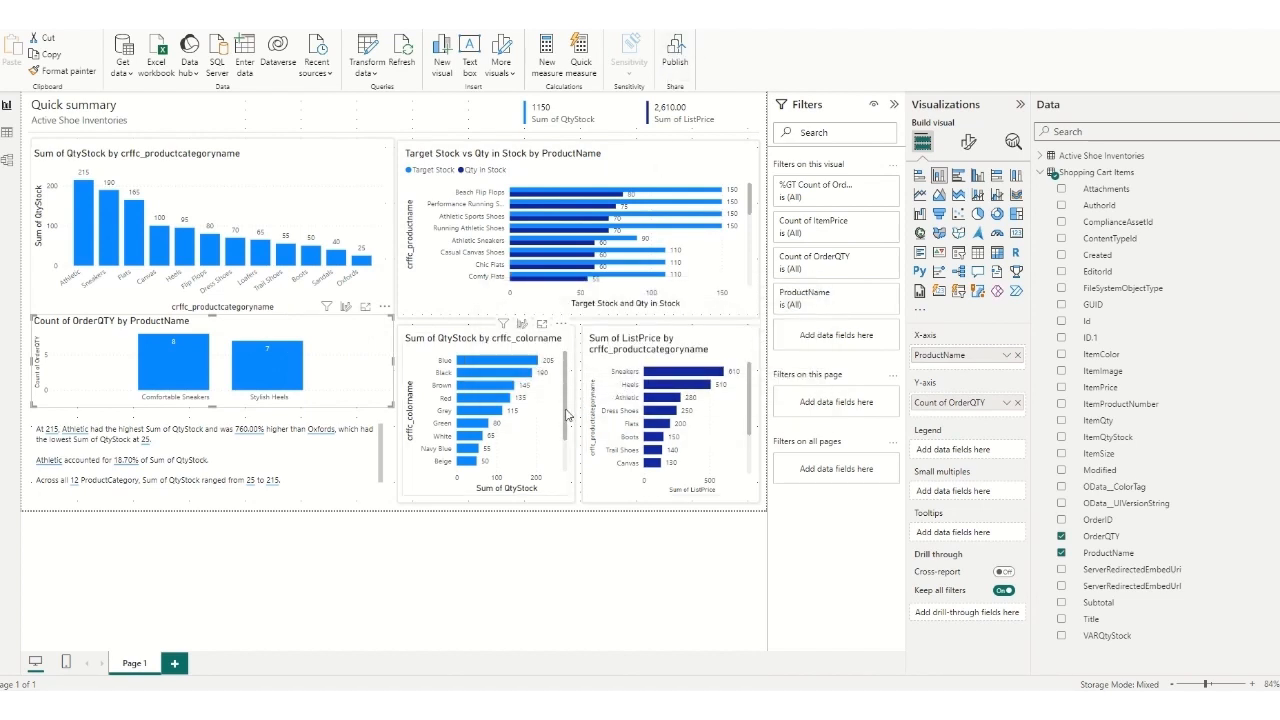
pyautogui.click(674, 50)
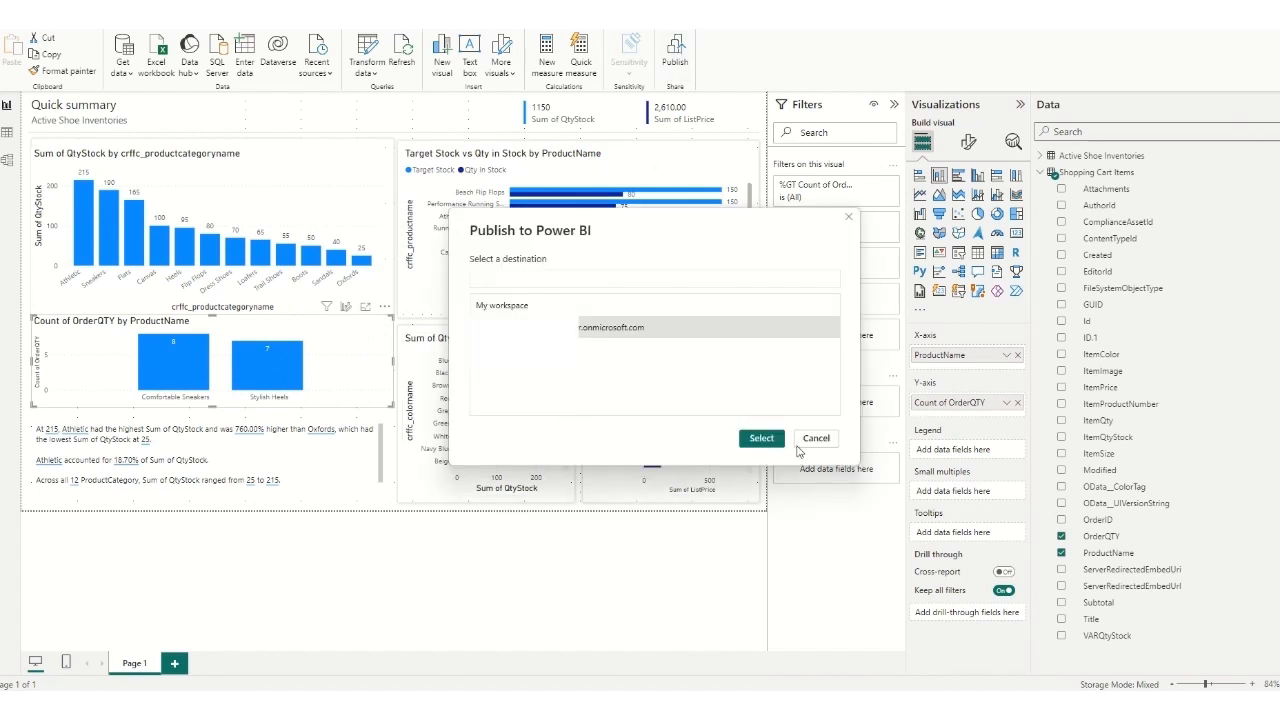
pyautogui.click(760, 438)
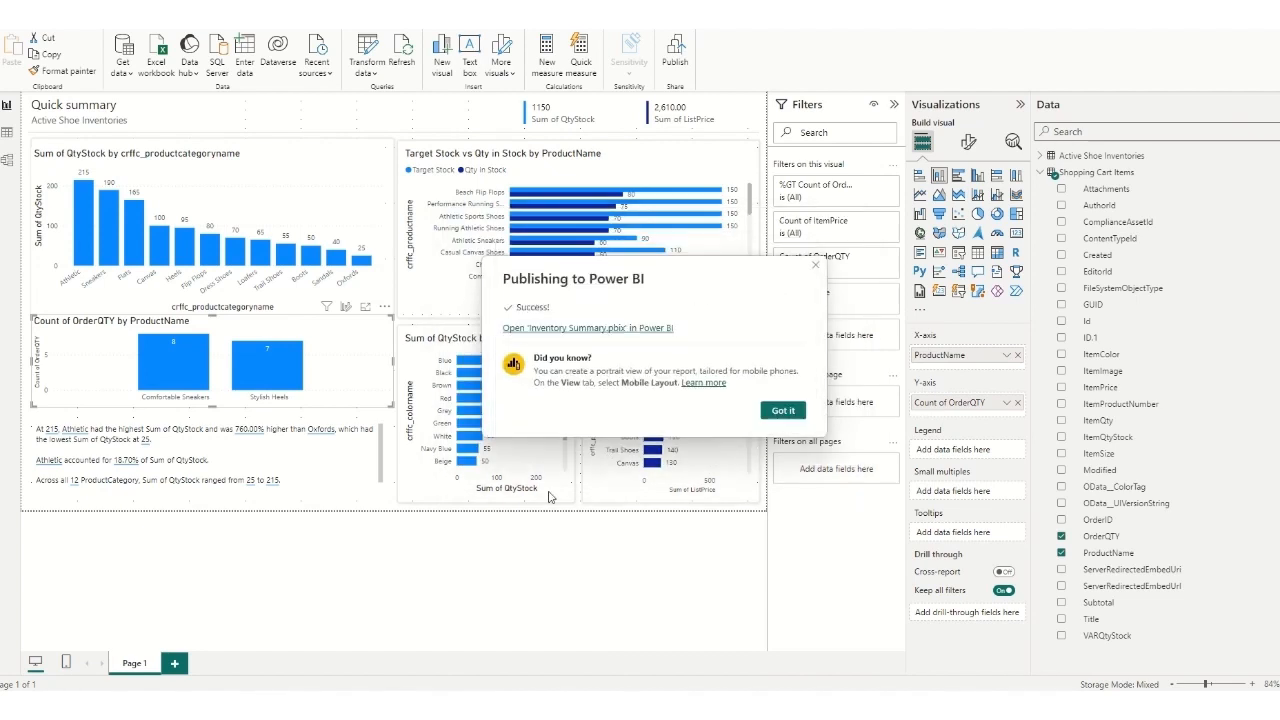
pyautogui.click(782, 410)
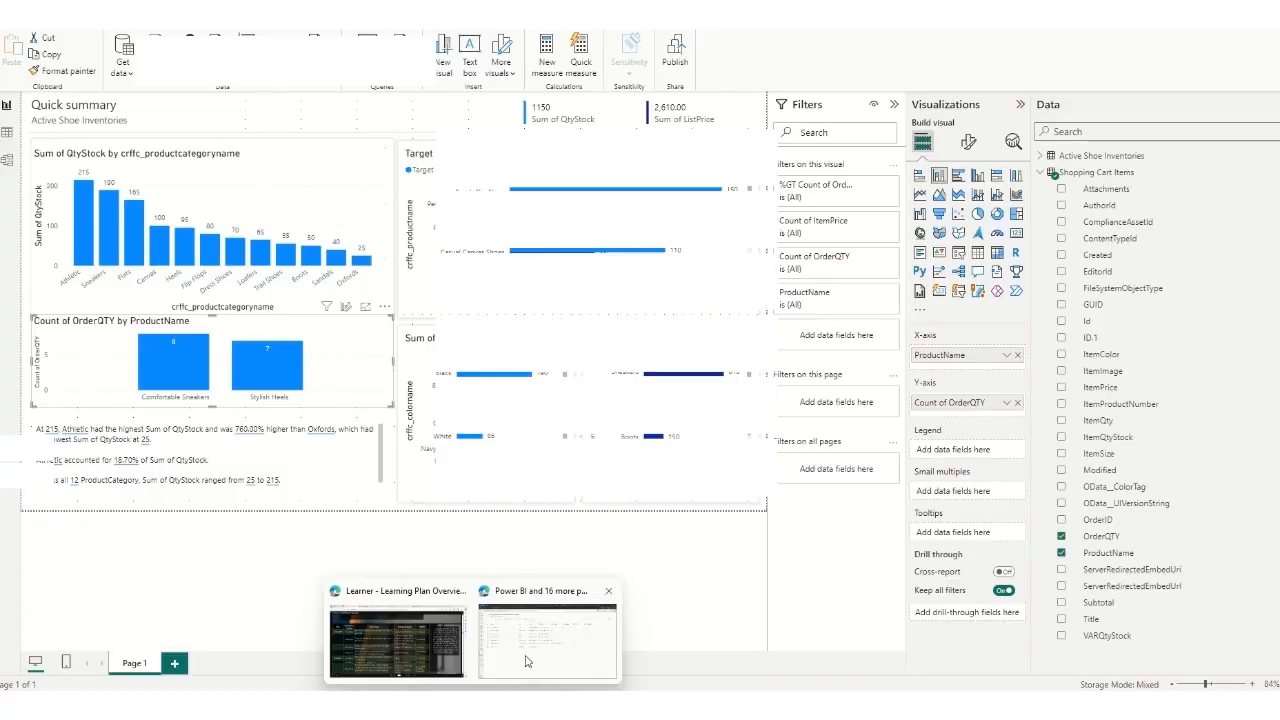
# View the published Inventory Summary report in the Power BI service workspace.
pyautogui.click(546, 640)
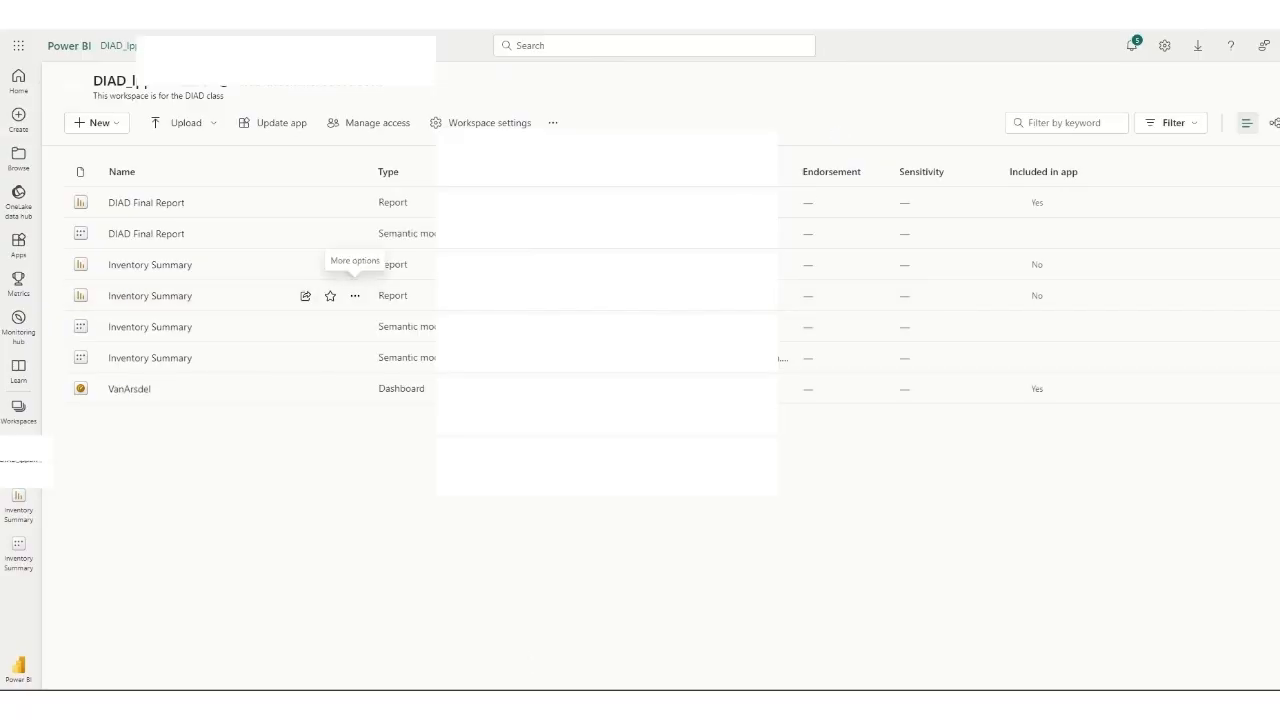
pyautogui.moveTo(224, 224)
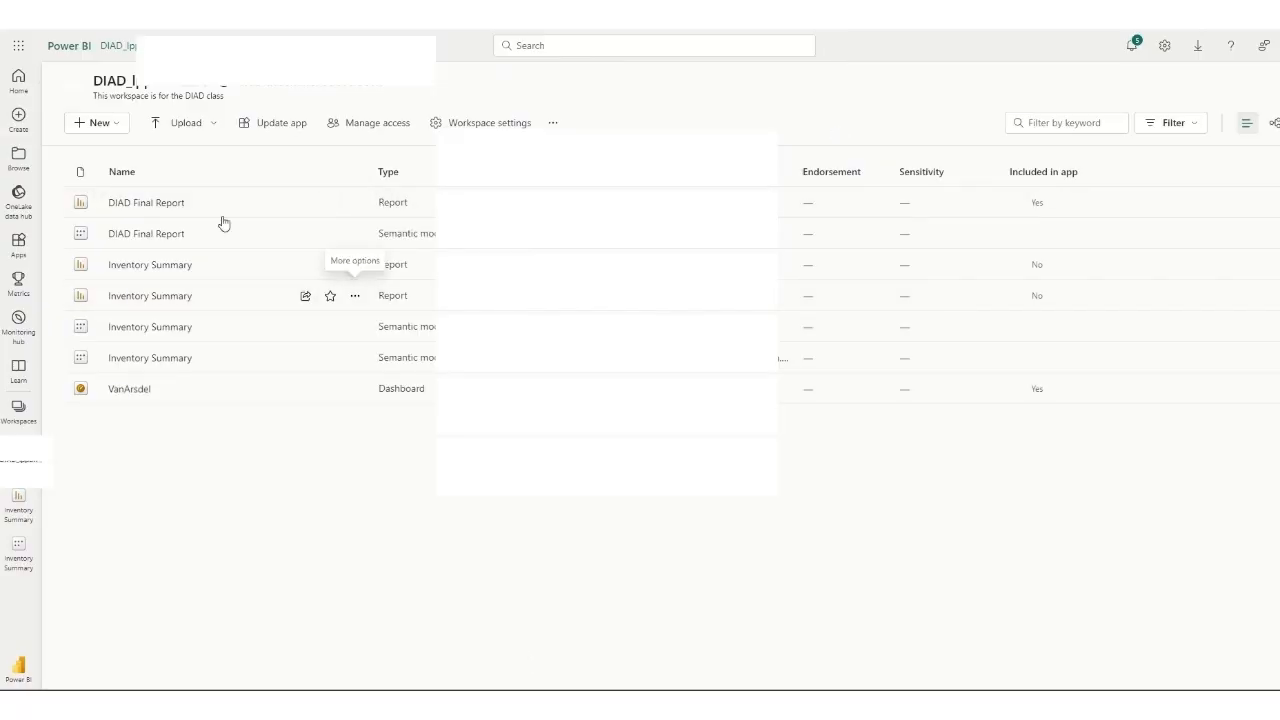
pyautogui.click(150, 264)
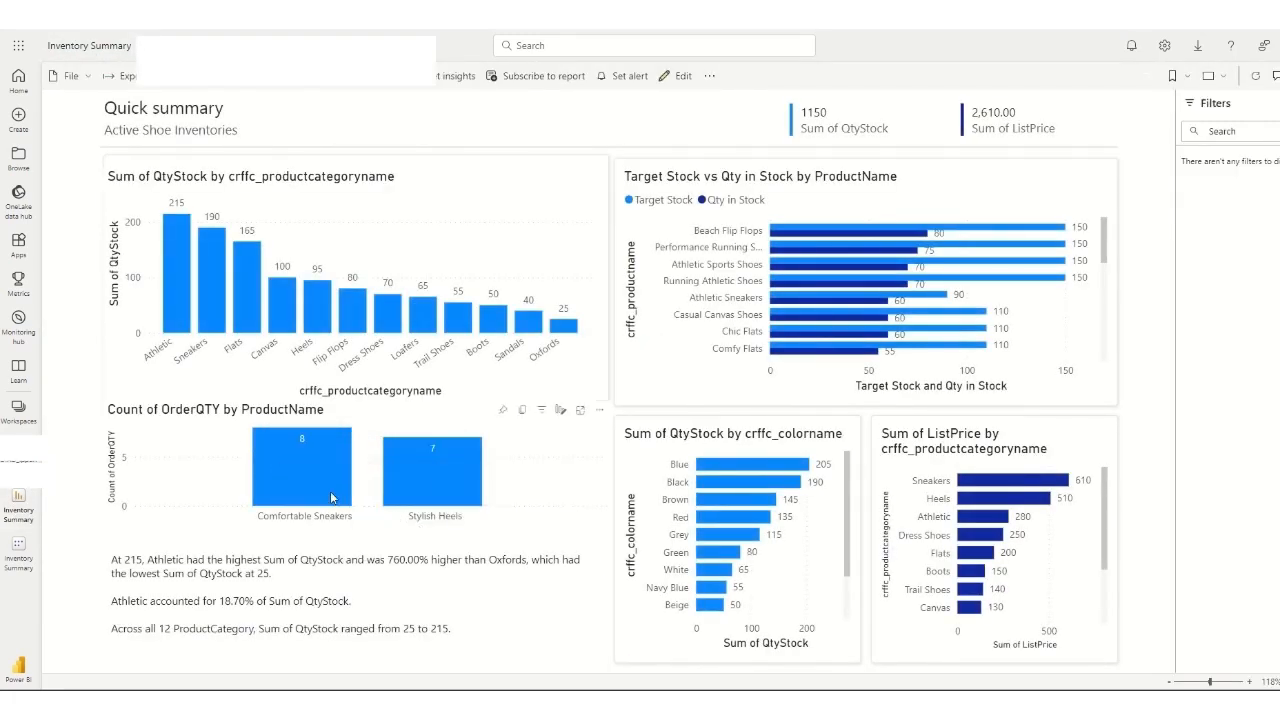
pyautogui.moveTo(470, 476)
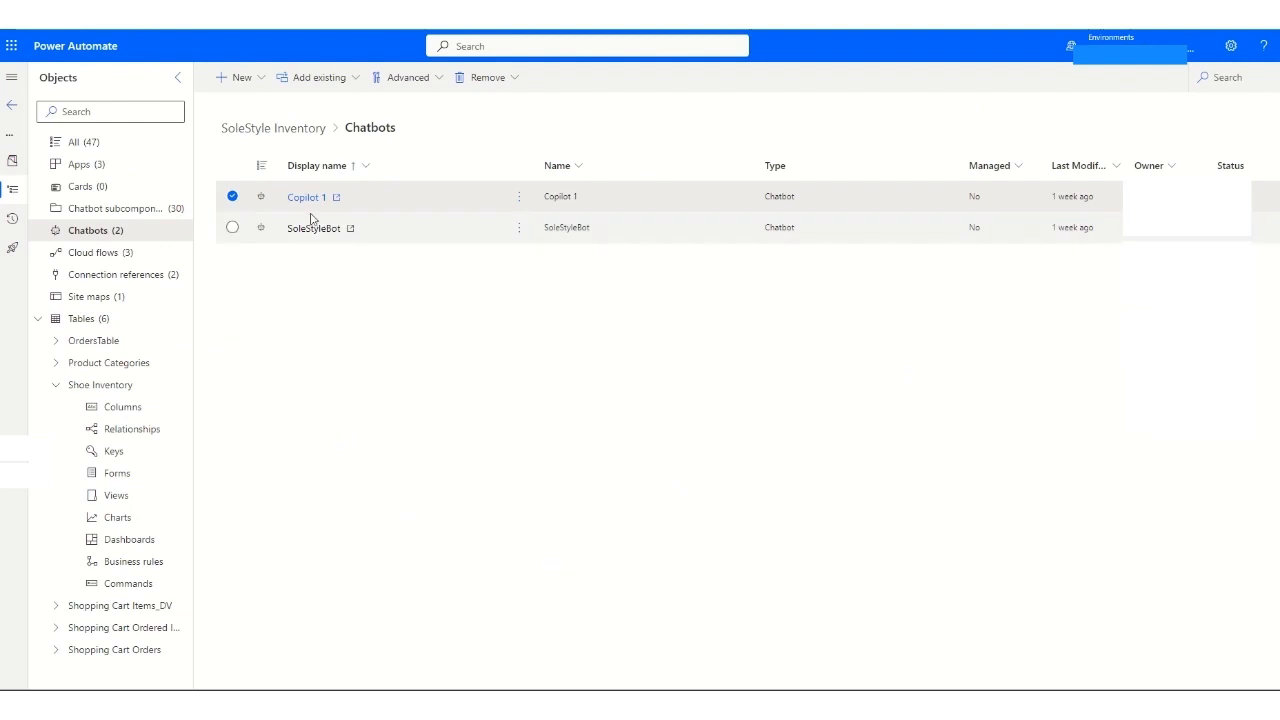
pyautogui.moveTo(308, 198)
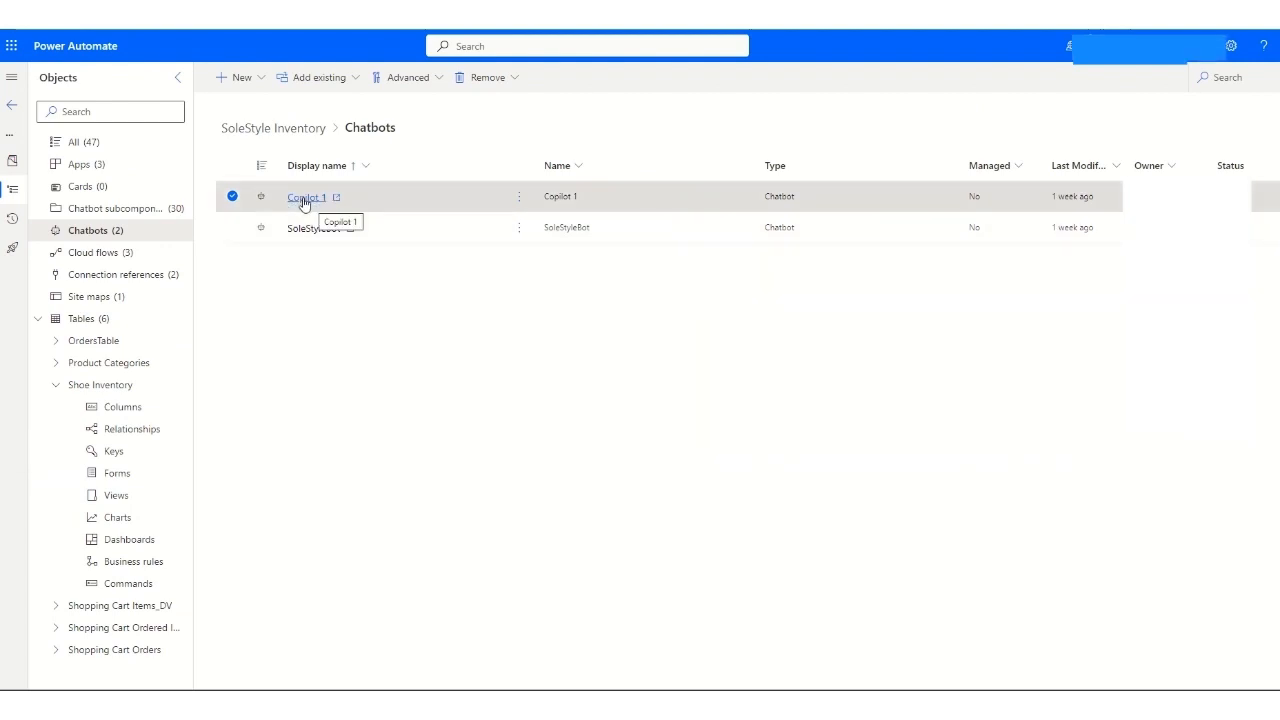
pyautogui.moveTo(784, 106)
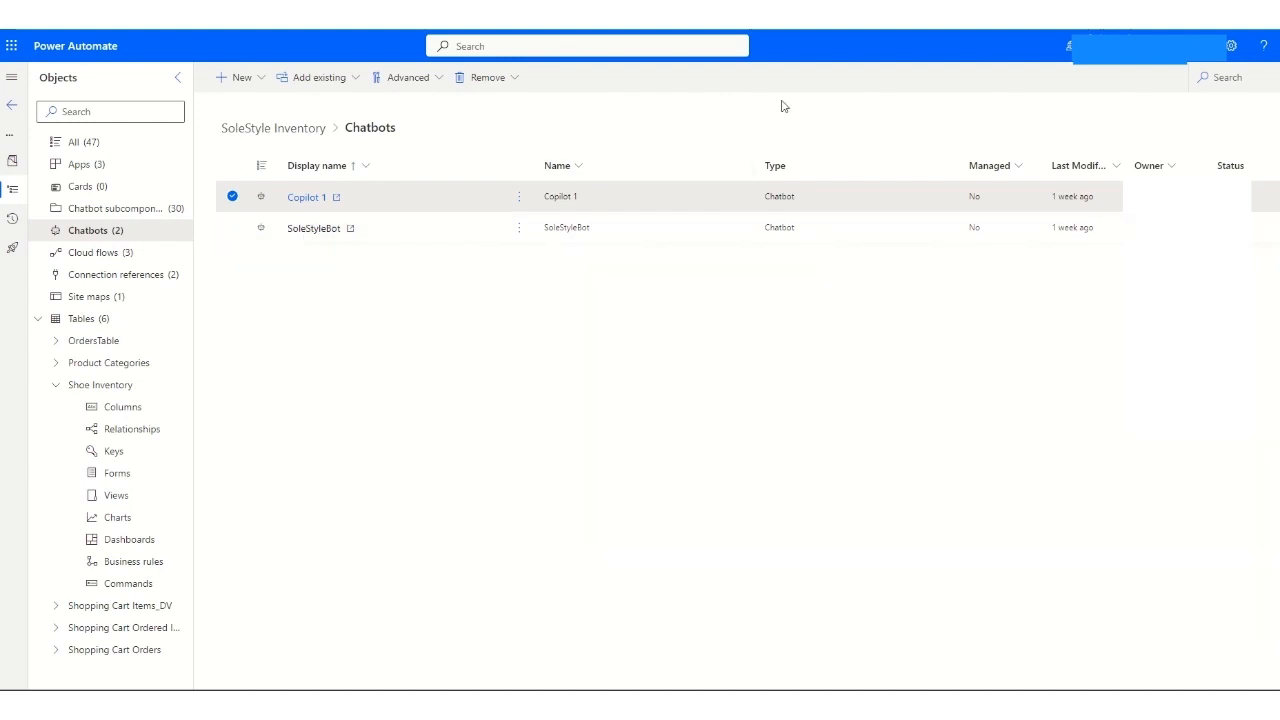
# View the SoleStyleBot chatbot's color-condition ordering topic in Copilot Studio.
pyautogui.click(312, 228)
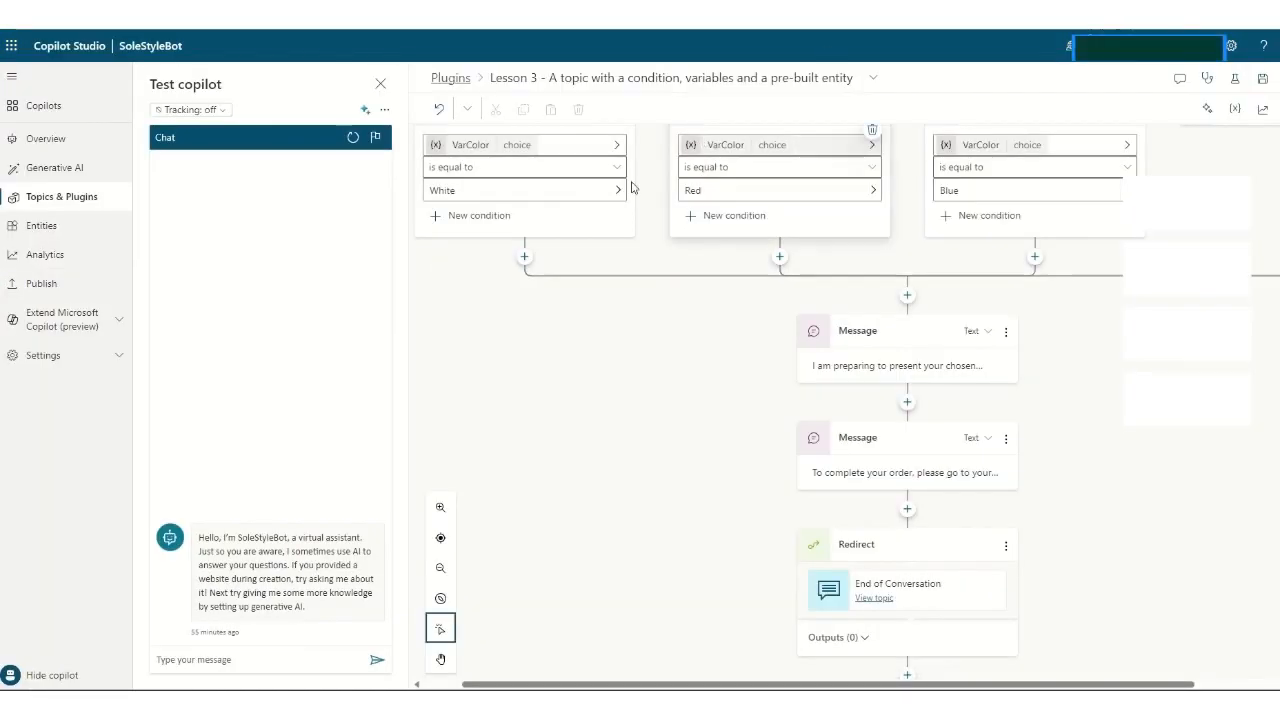
pyautogui.moveTo(688, 276)
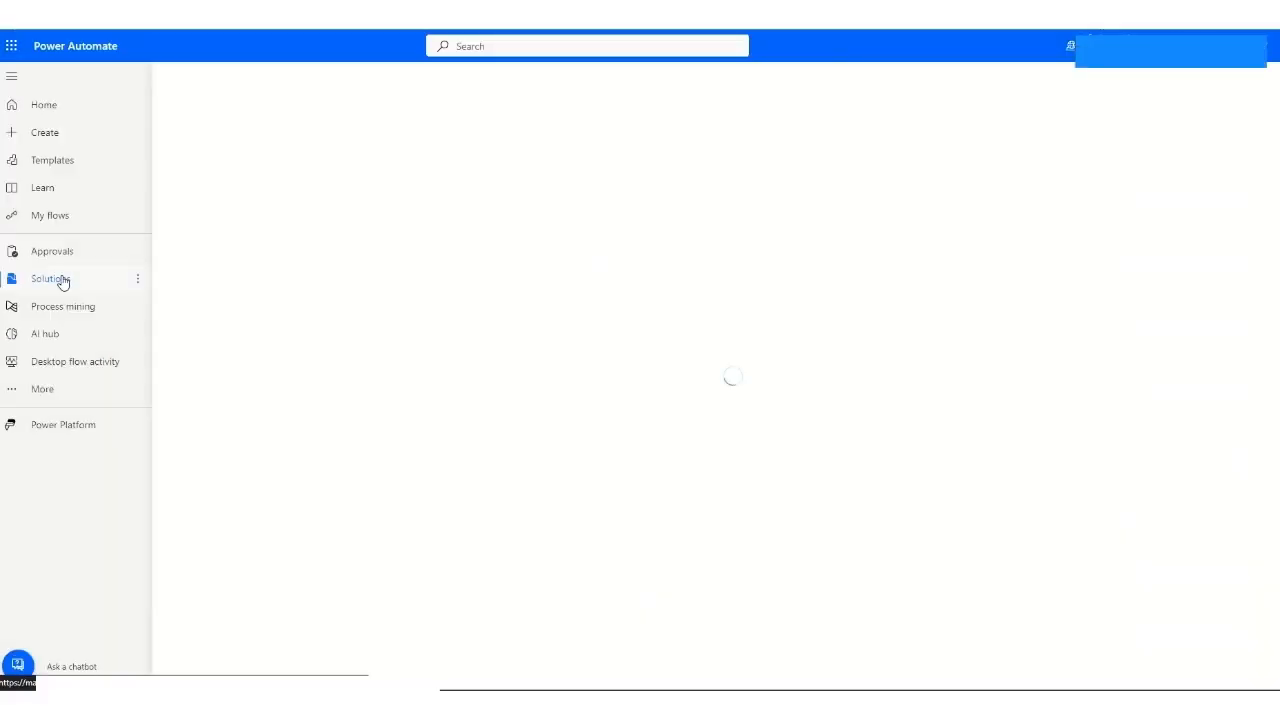
# Locate the UpdateShoeInventory_VARQtyStock flow in the SoleStyle Inventory solution's cloud flows.
pyautogui.click(50, 278)
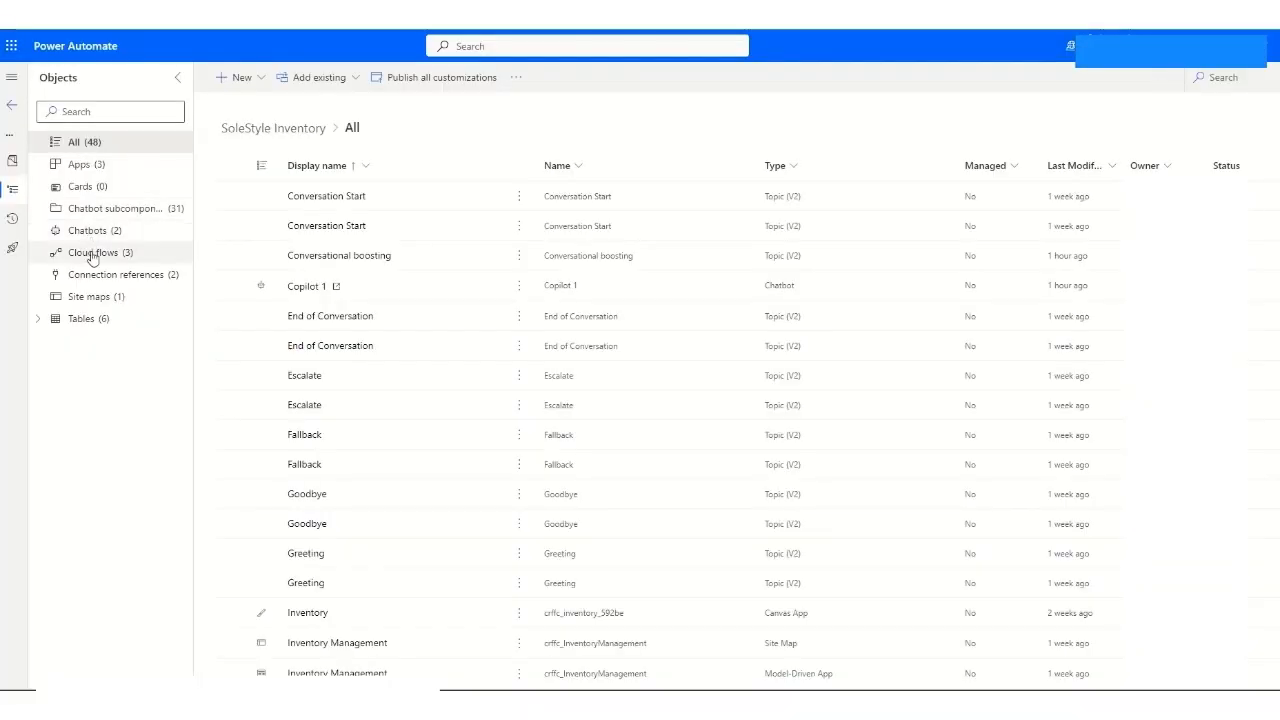
pyautogui.click(92, 252)
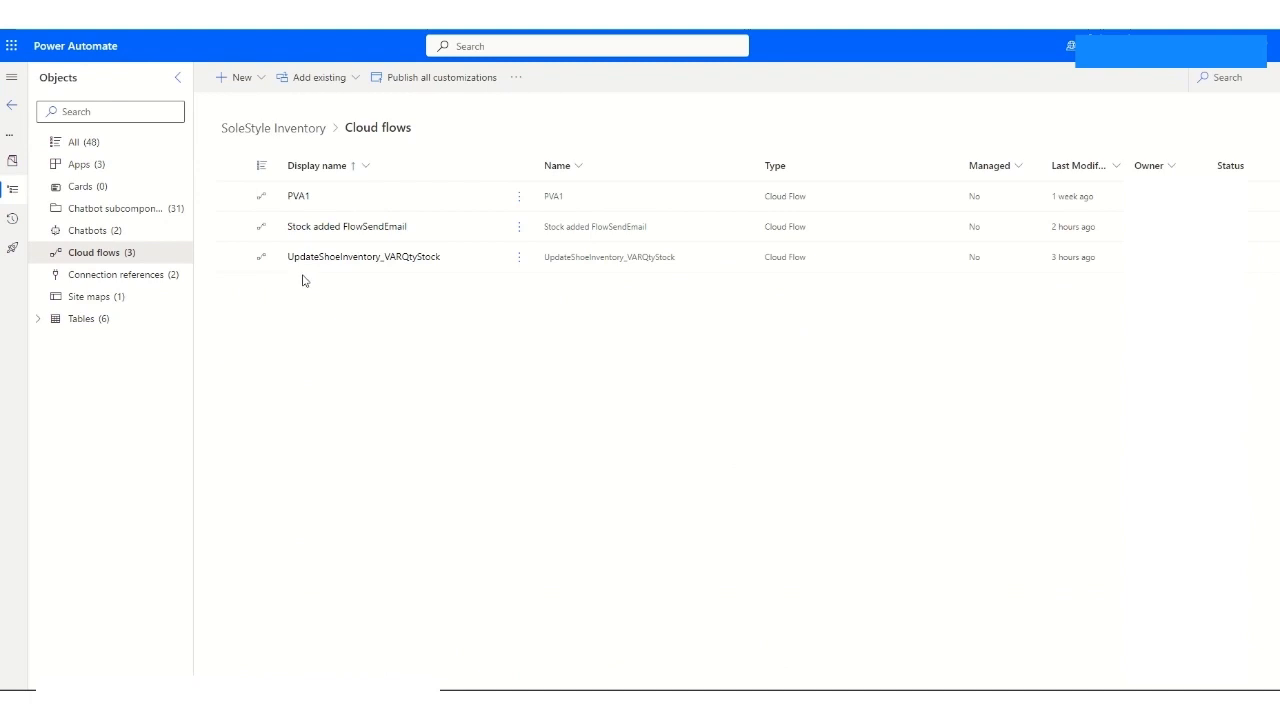
pyautogui.moveTo(364, 256)
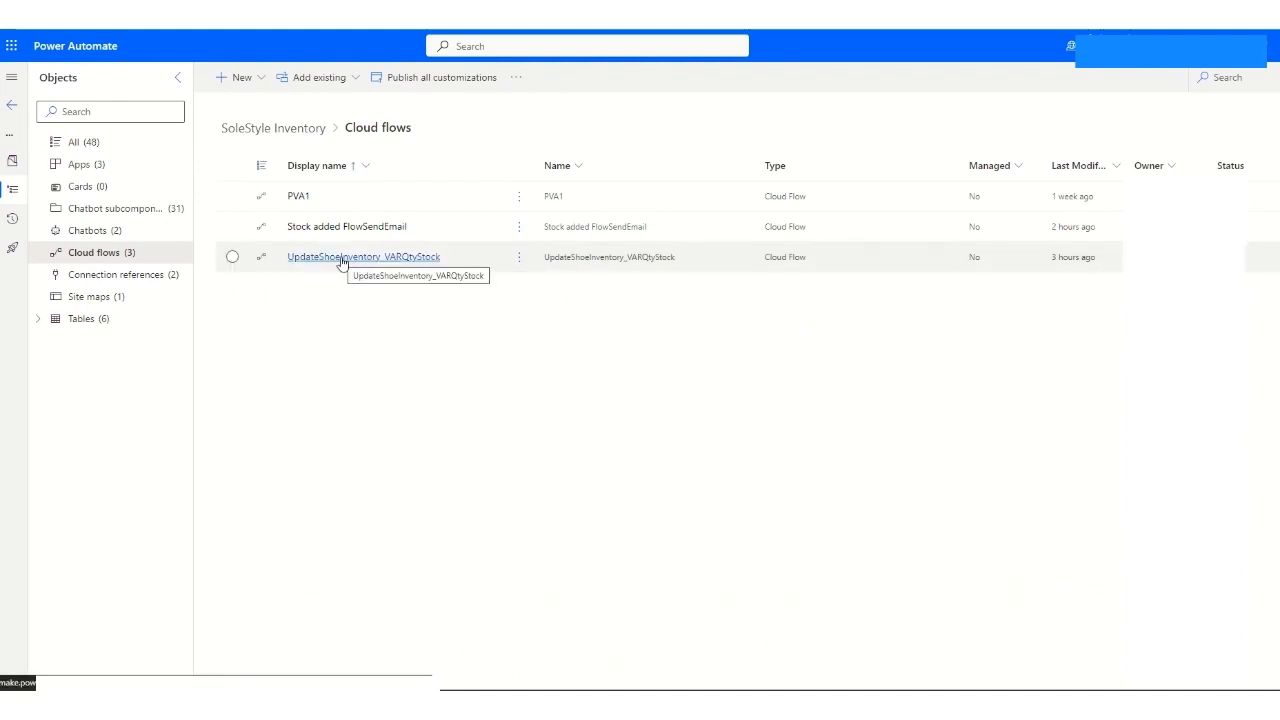
pyautogui.click(364, 256)
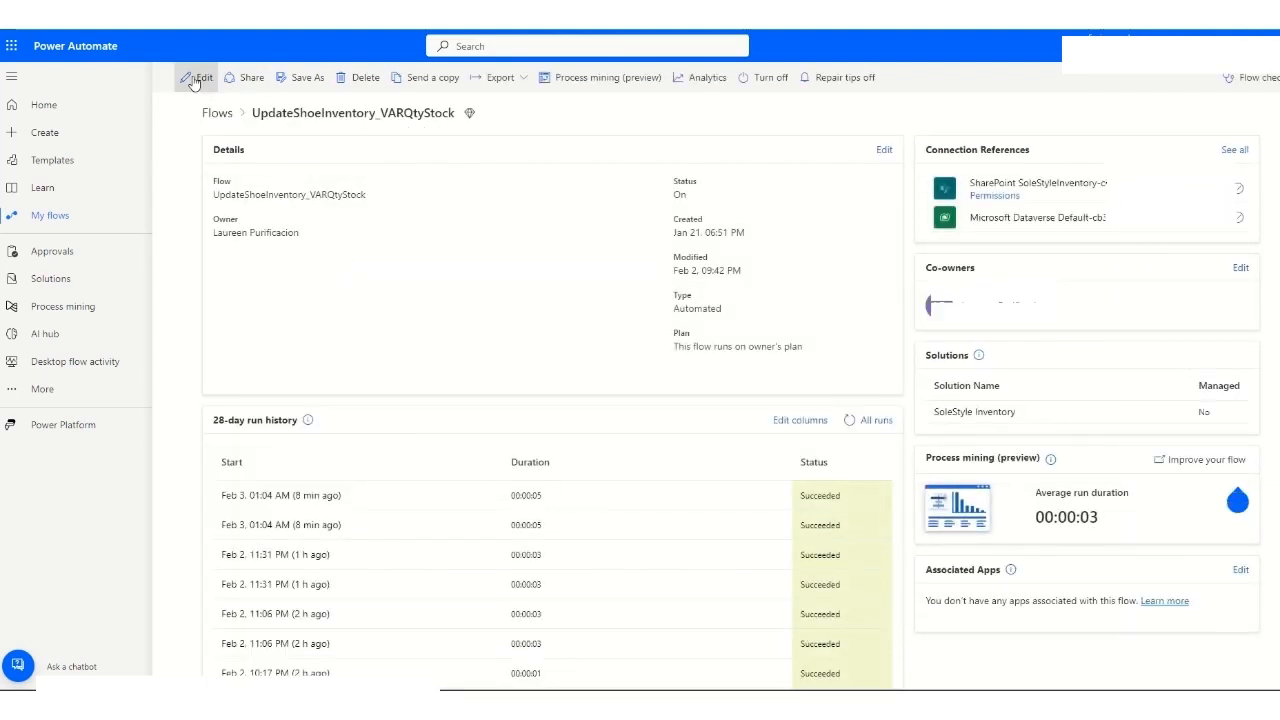
# Review the flow's List rows 2 and Apply to each steps in the editor, then return to its details page.
pyautogui.click(196, 76)
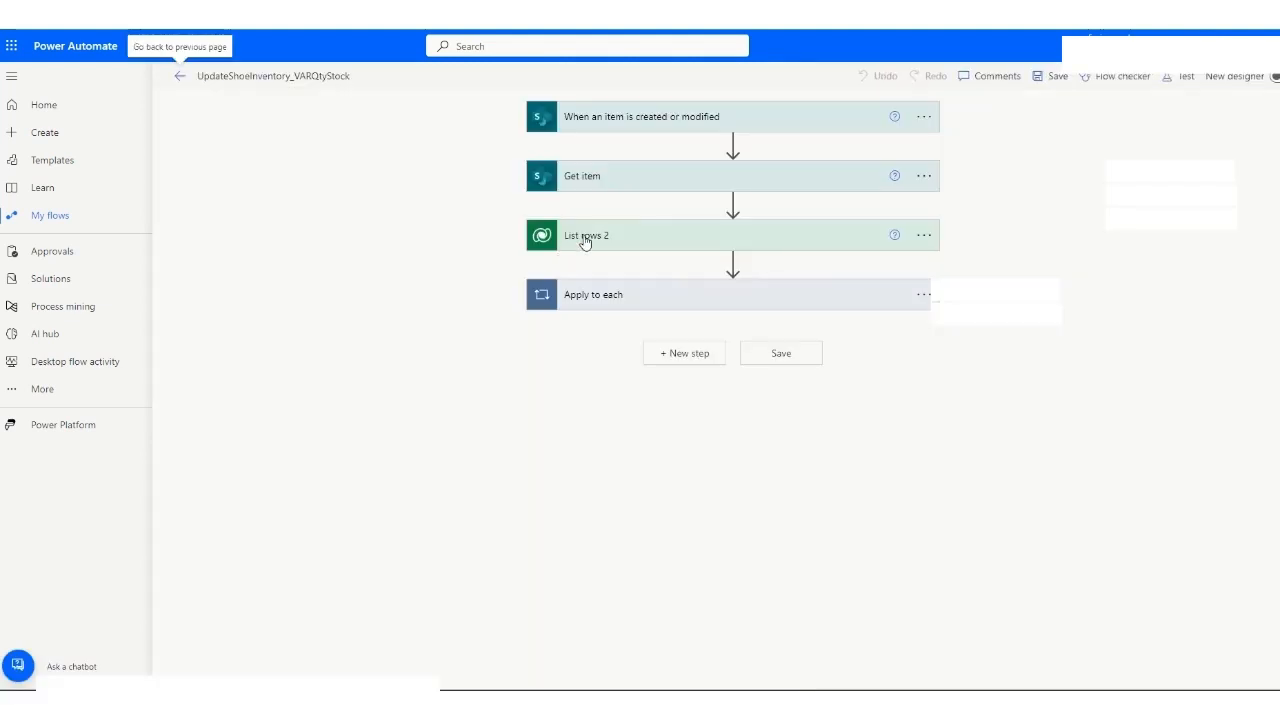
pyautogui.click(586, 236)
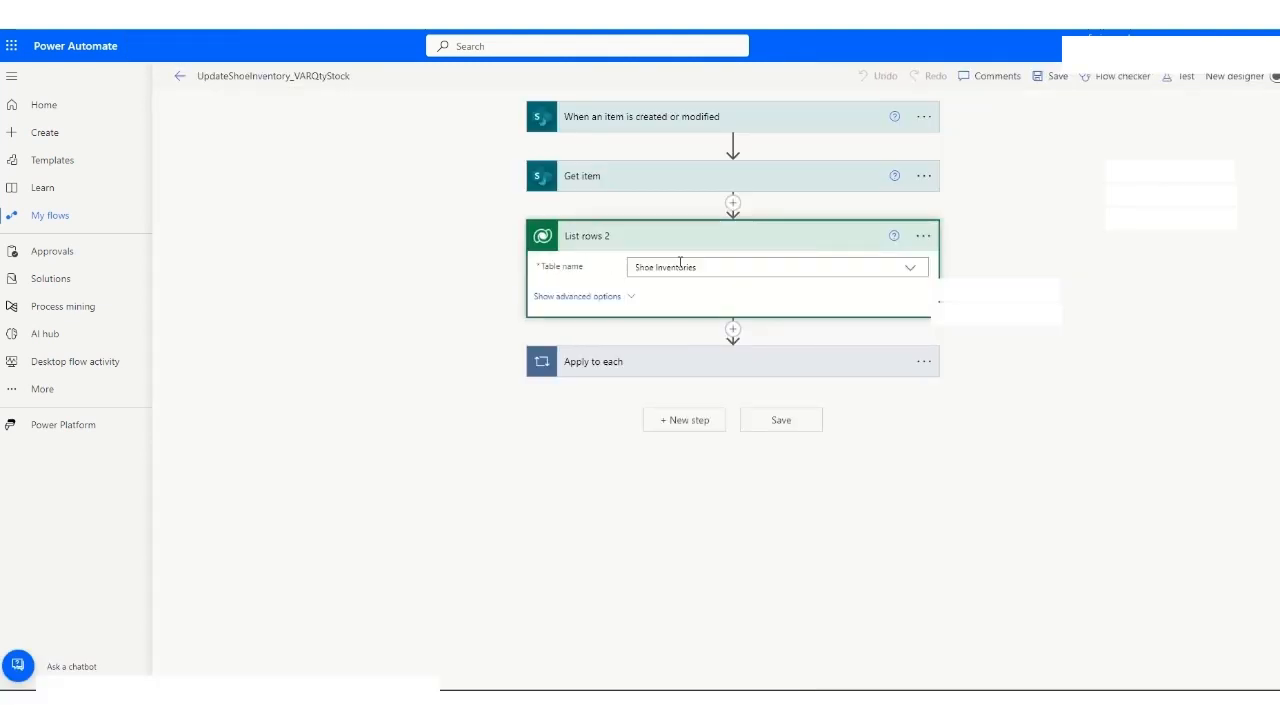
pyautogui.click(592, 360)
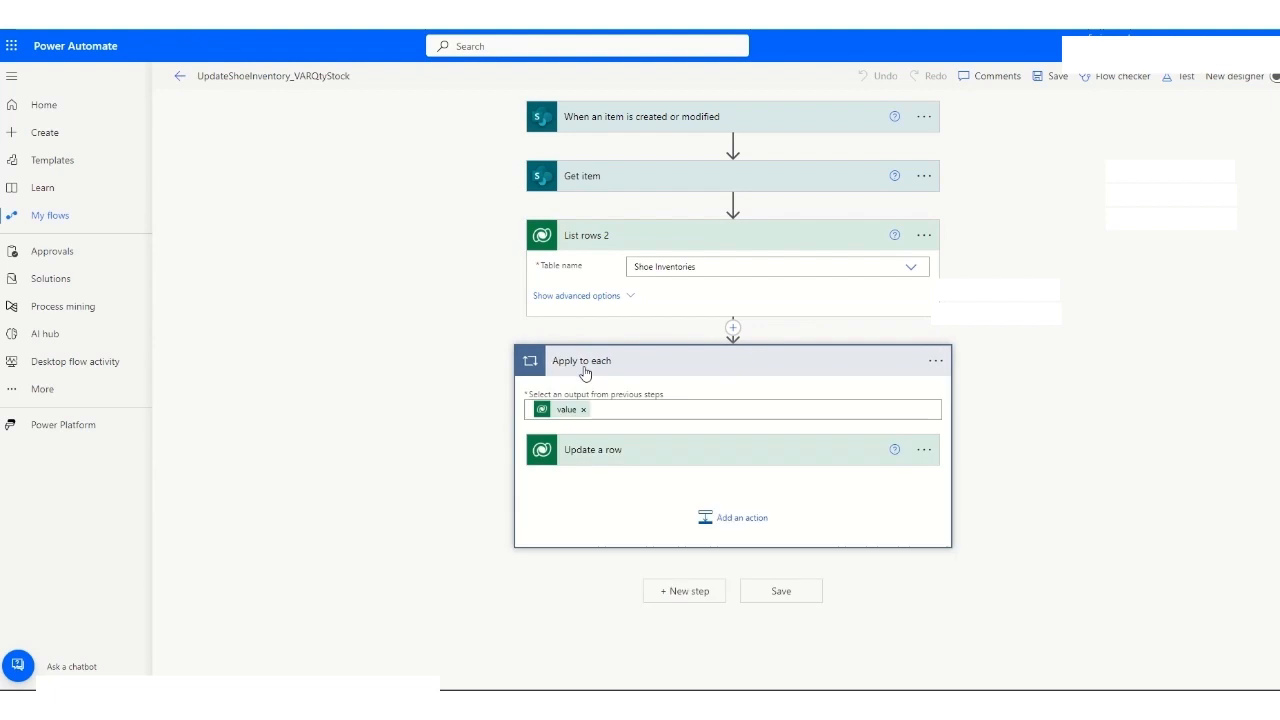
pyautogui.click(592, 448)
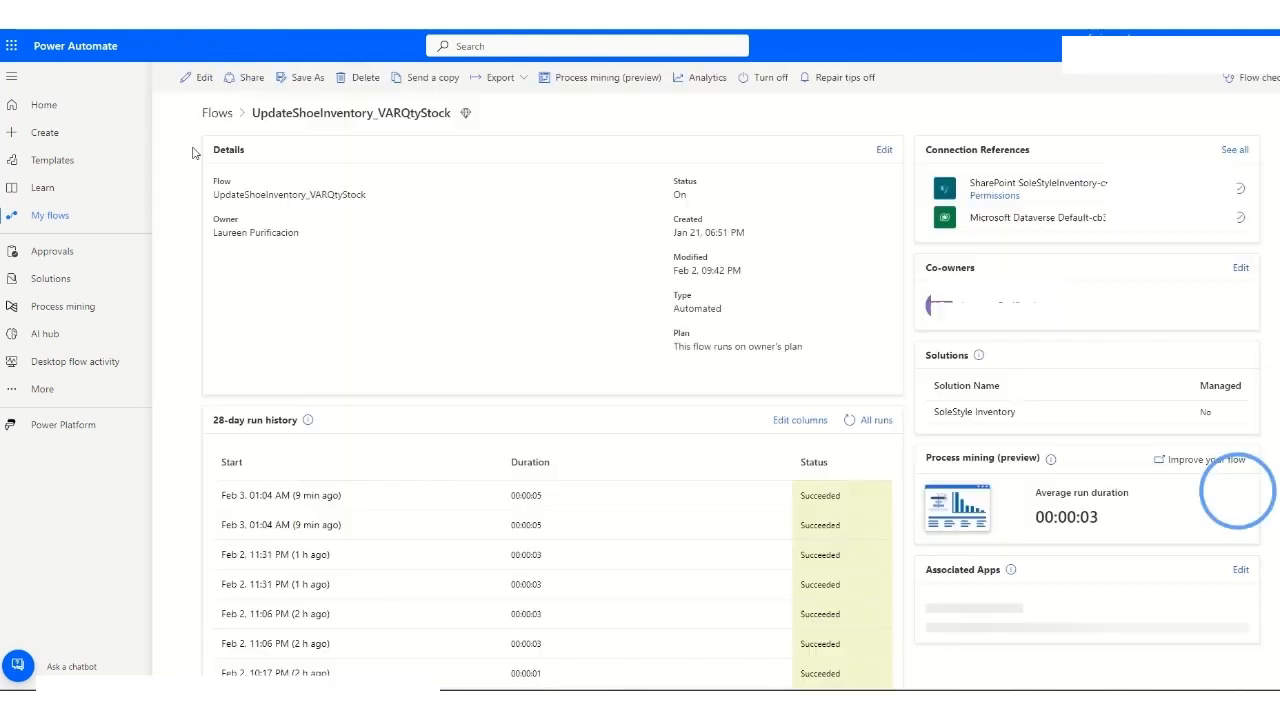
# Bring the Stock added FlowSendEmail flow from My flows into the editor.
pyautogui.click(216, 112)
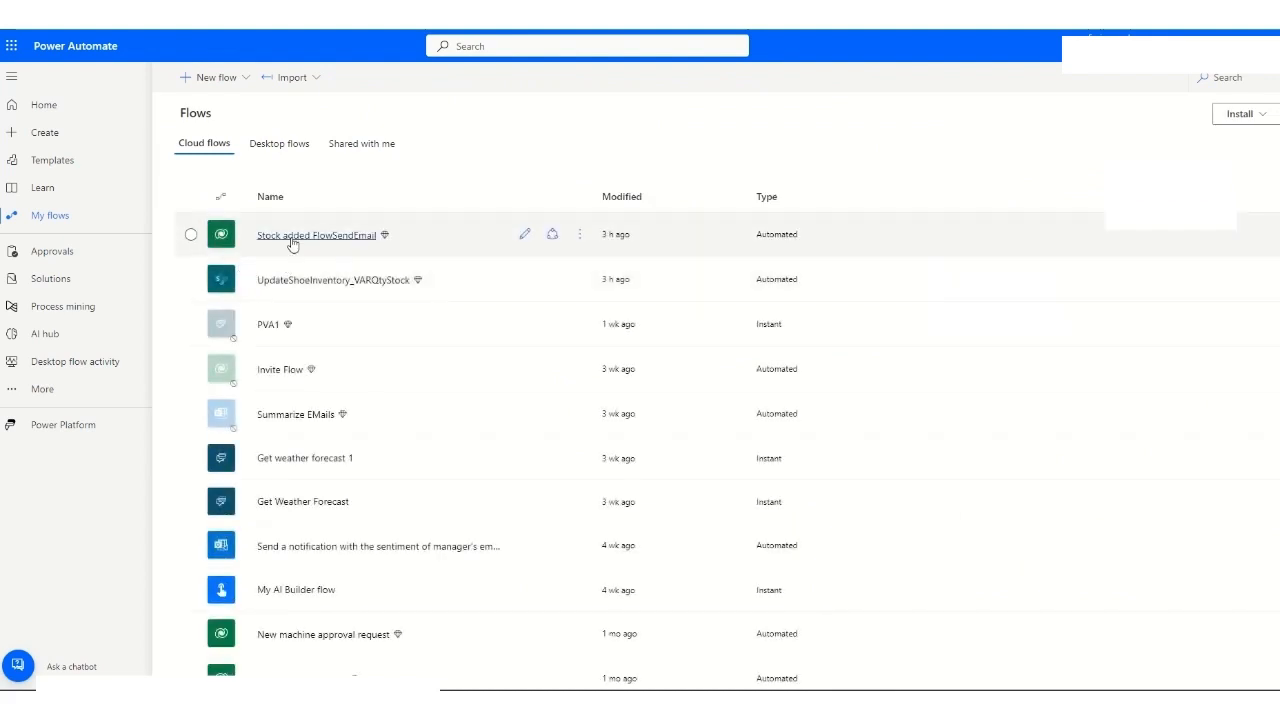
pyautogui.click(316, 234)
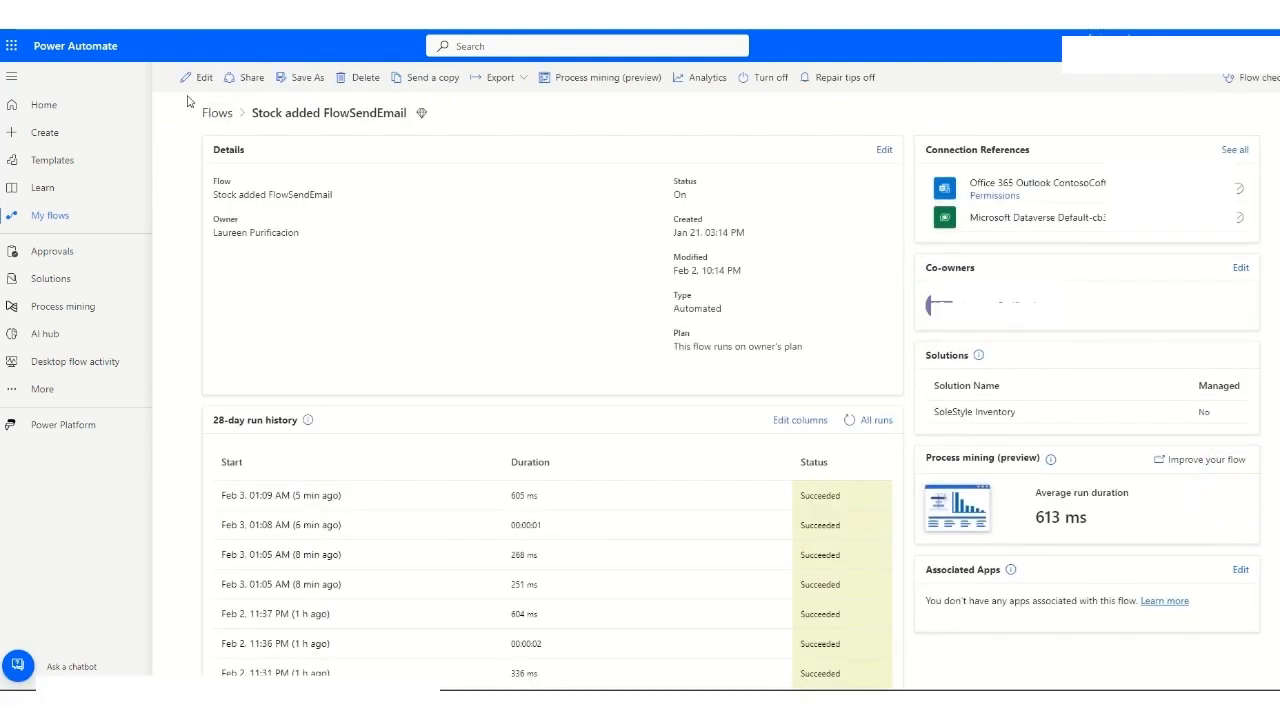
pyautogui.click(196, 76)
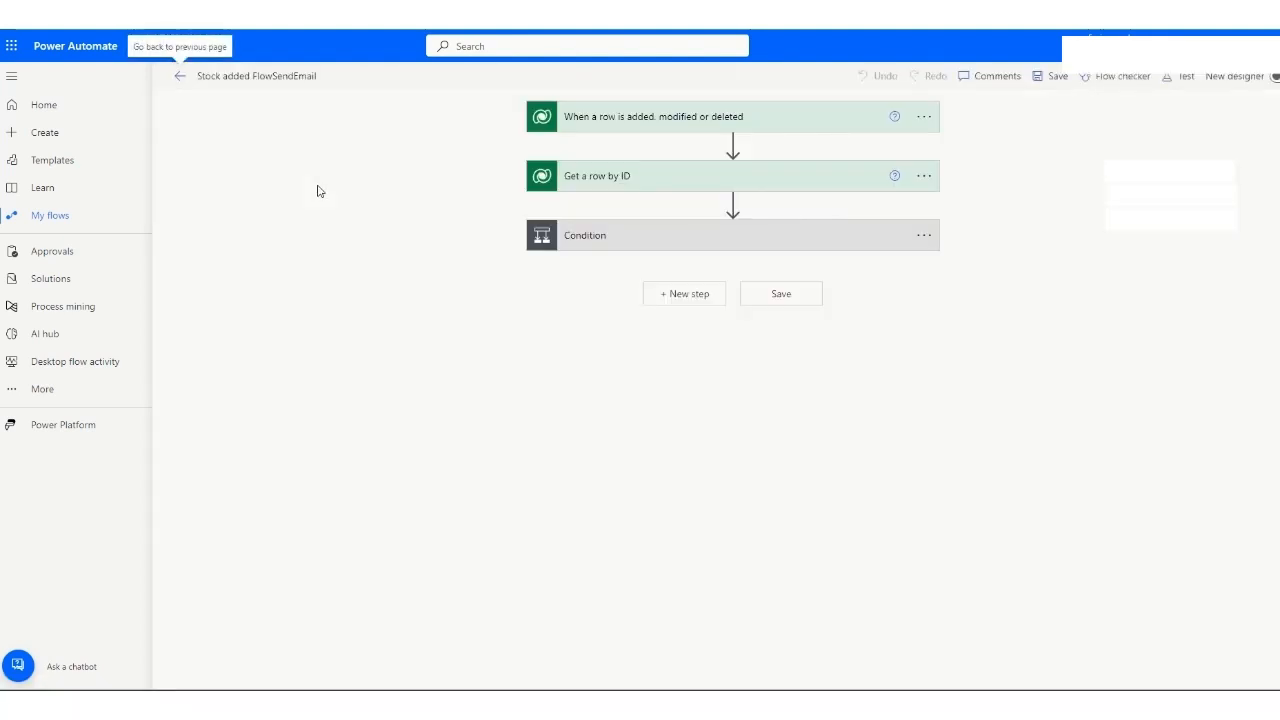
# Review the row-modified trigger, Get a row by ID and Update a row steps with all columns shown.
pyautogui.click(730, 116)
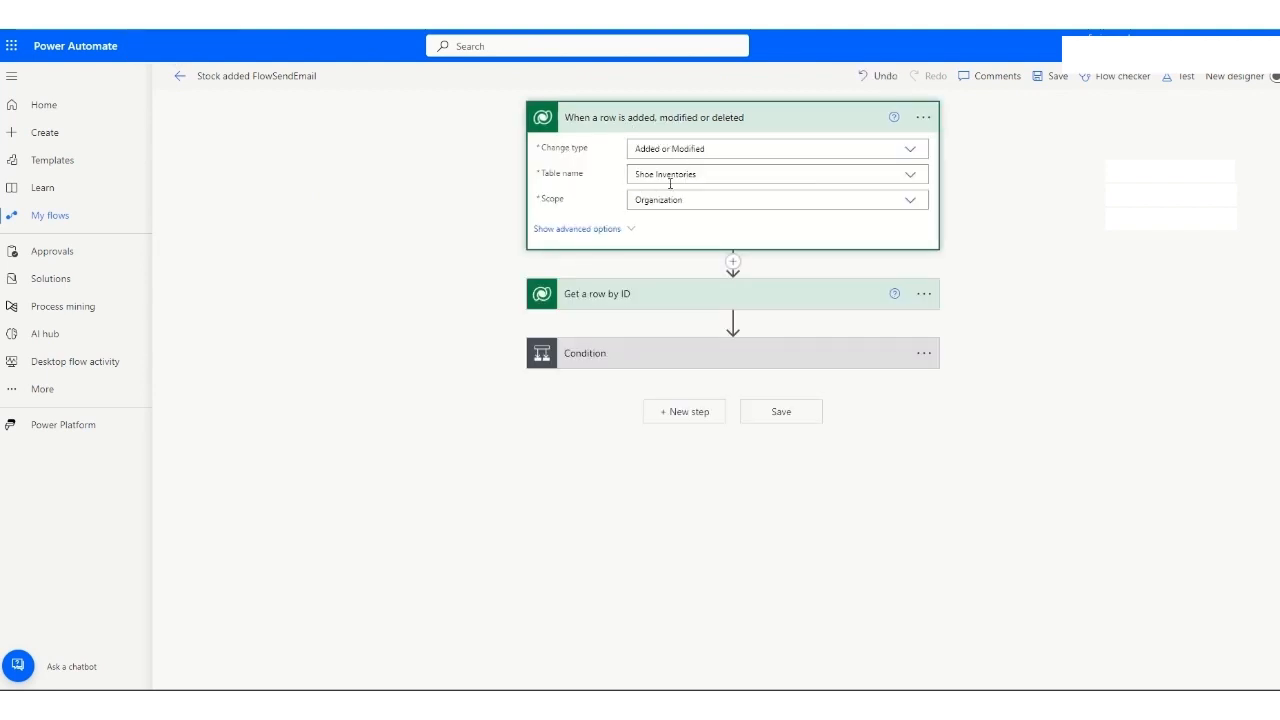
pyautogui.click(596, 292)
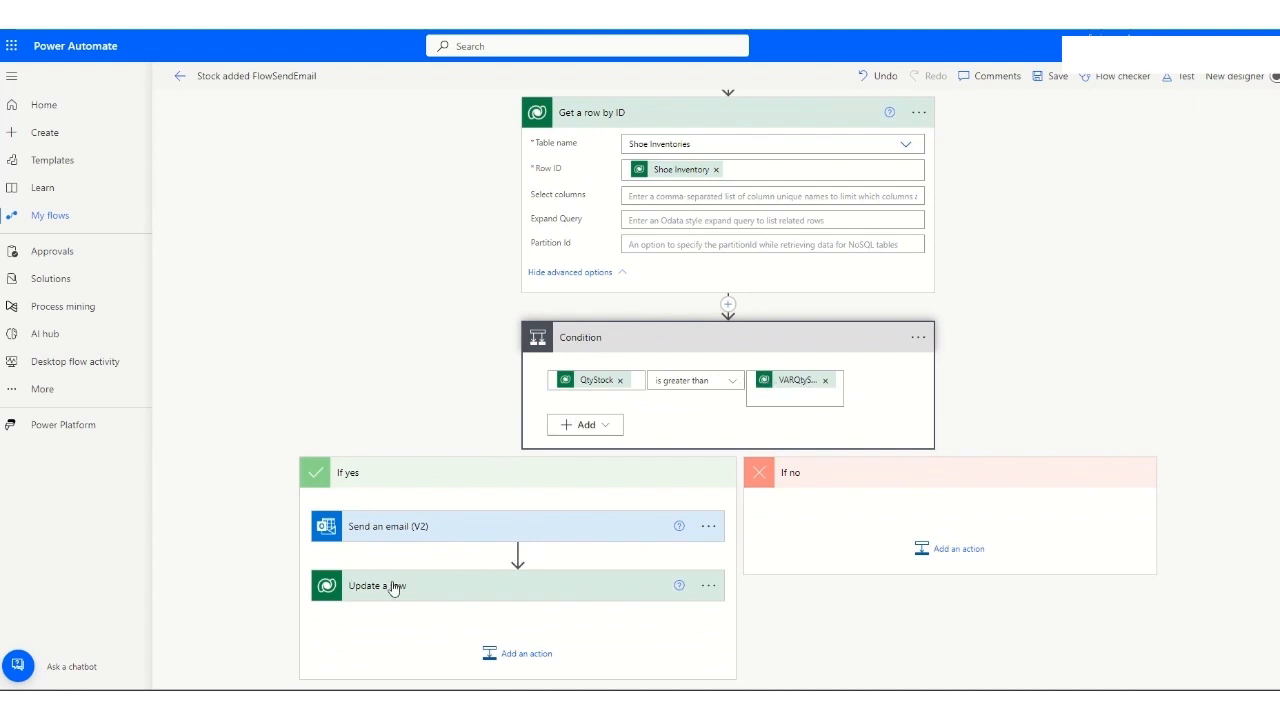
pyautogui.click(376, 584)
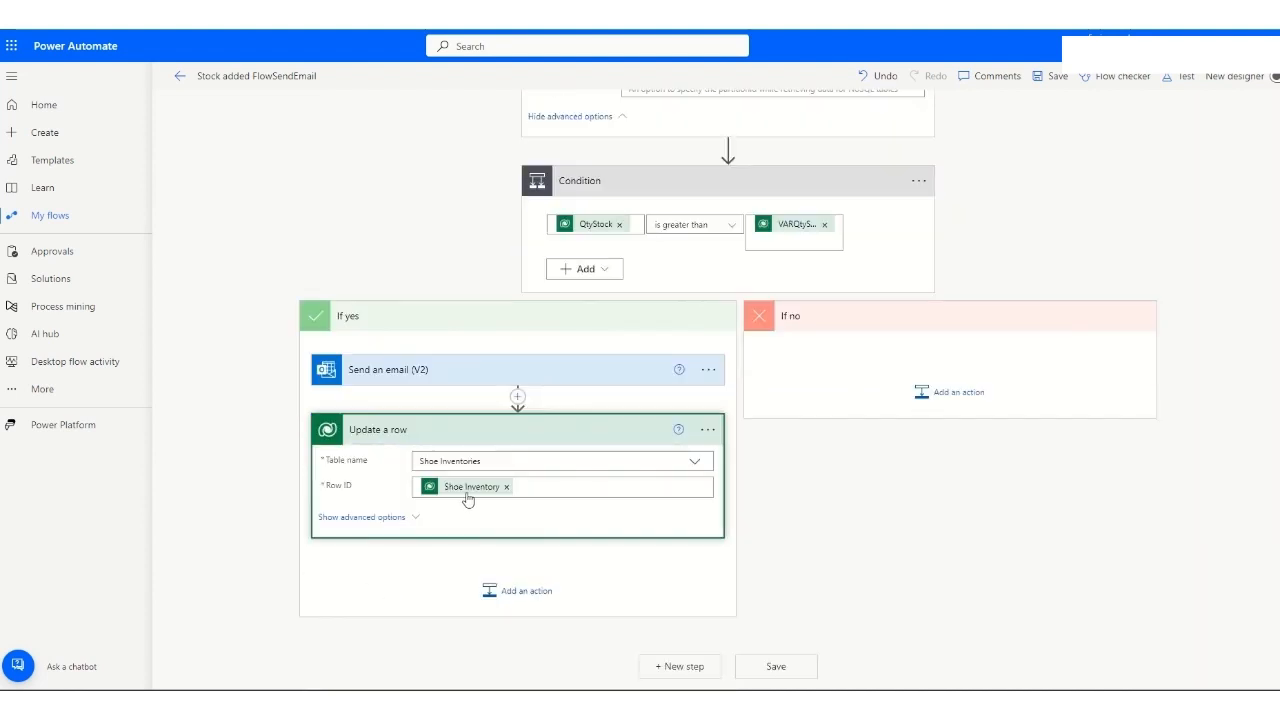
pyautogui.click(360, 516)
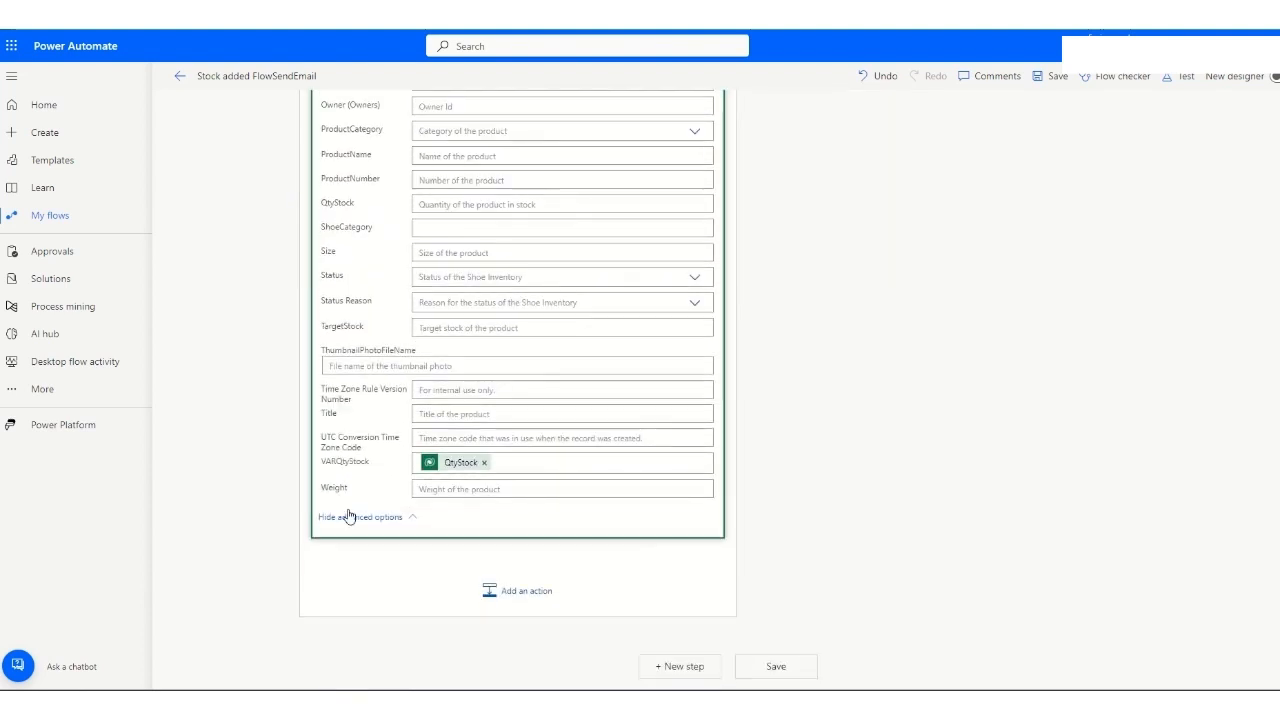